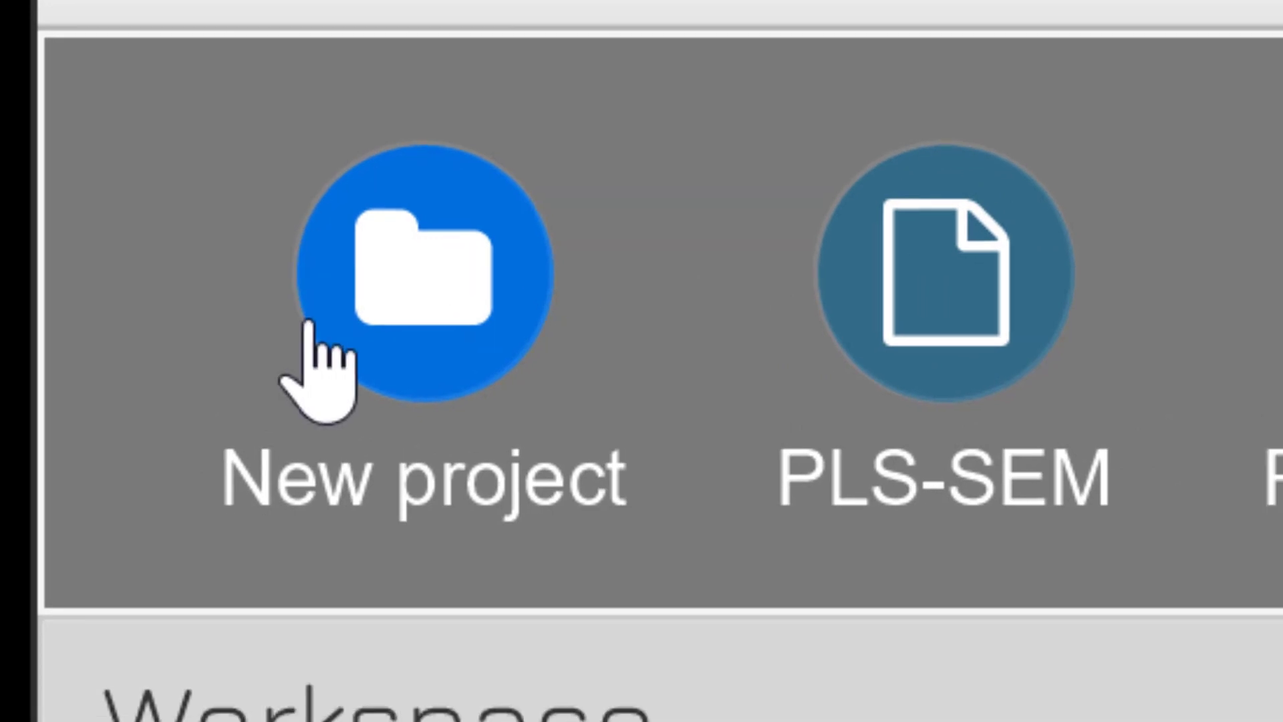
- Create an empty project named TAM234 in the workspace
left_click(85, 55)
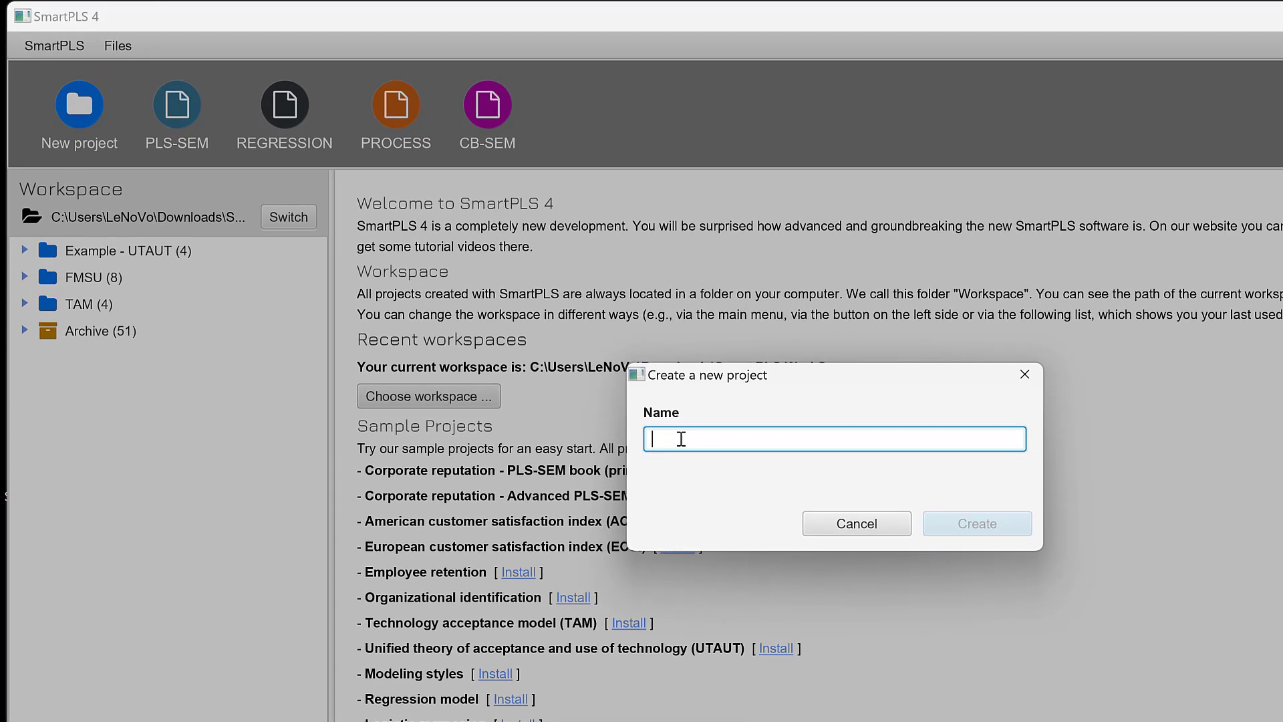
type("TAM")
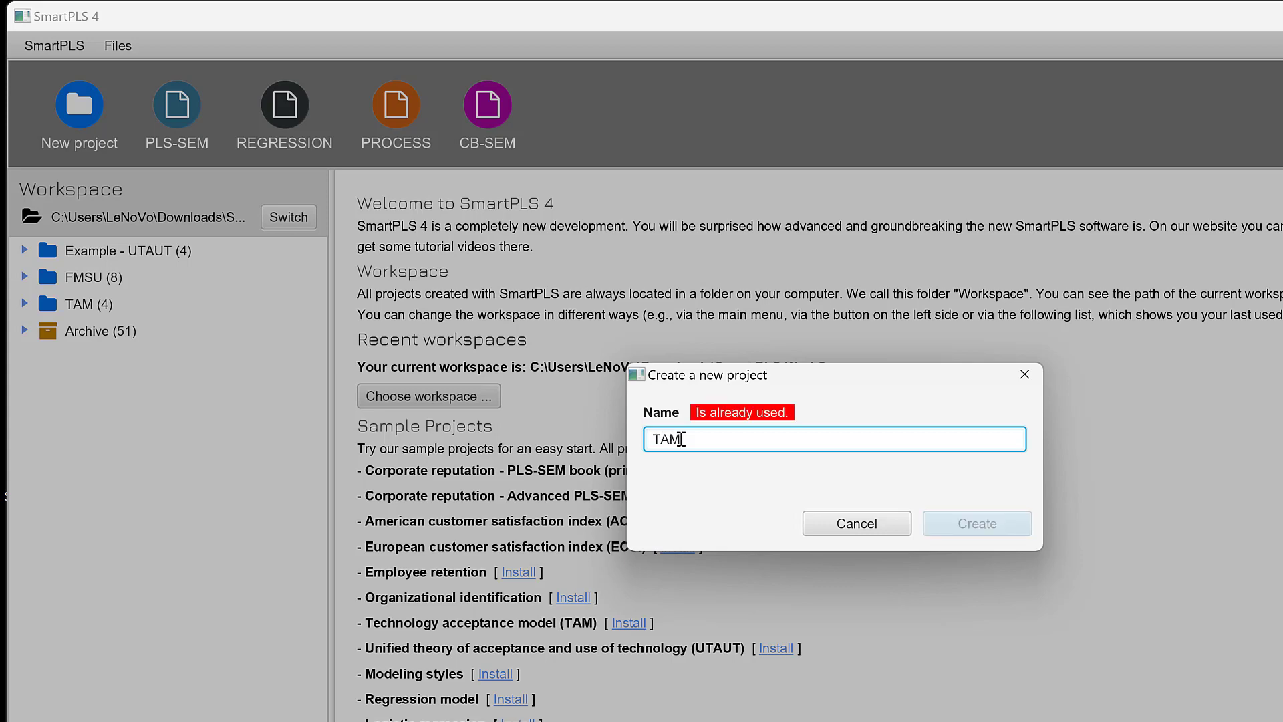
type("234")
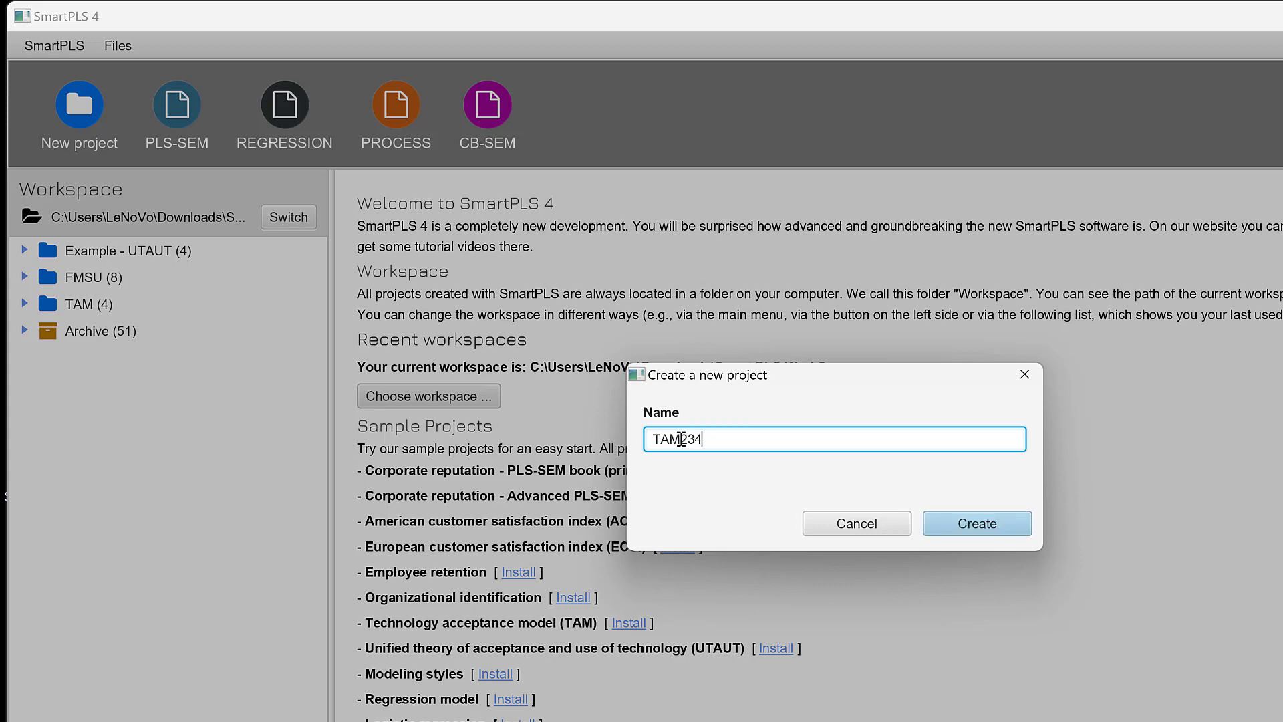
left_click(977, 524)
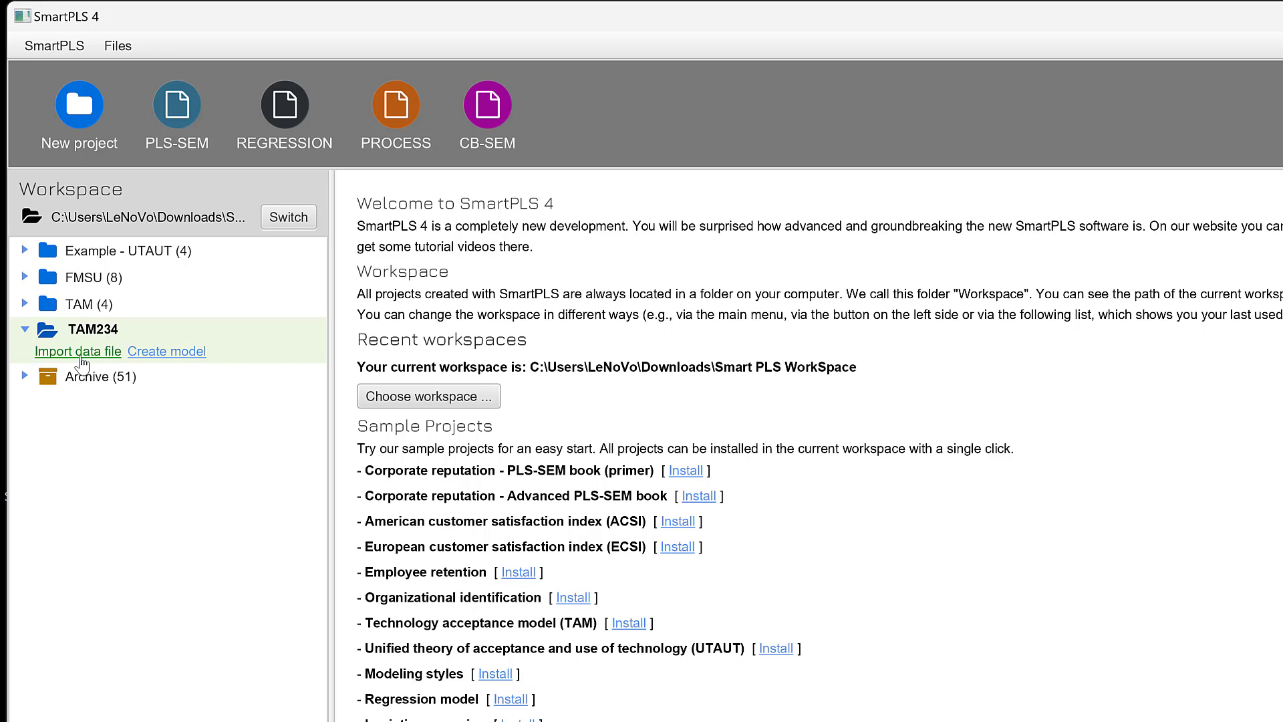
- Import SmartPLS Sample.sav from the Desktop into TAM234 (270 cases, 52 indicators)
left_click(78, 351)
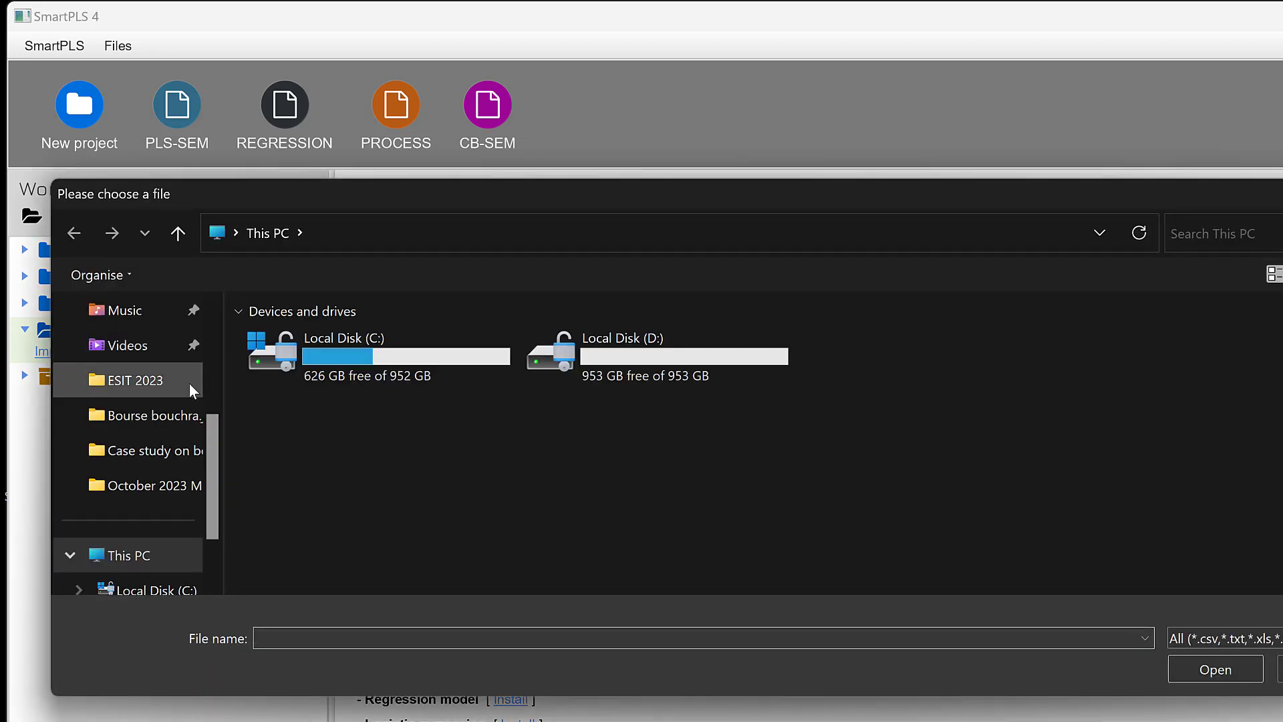
left_click(127, 416)
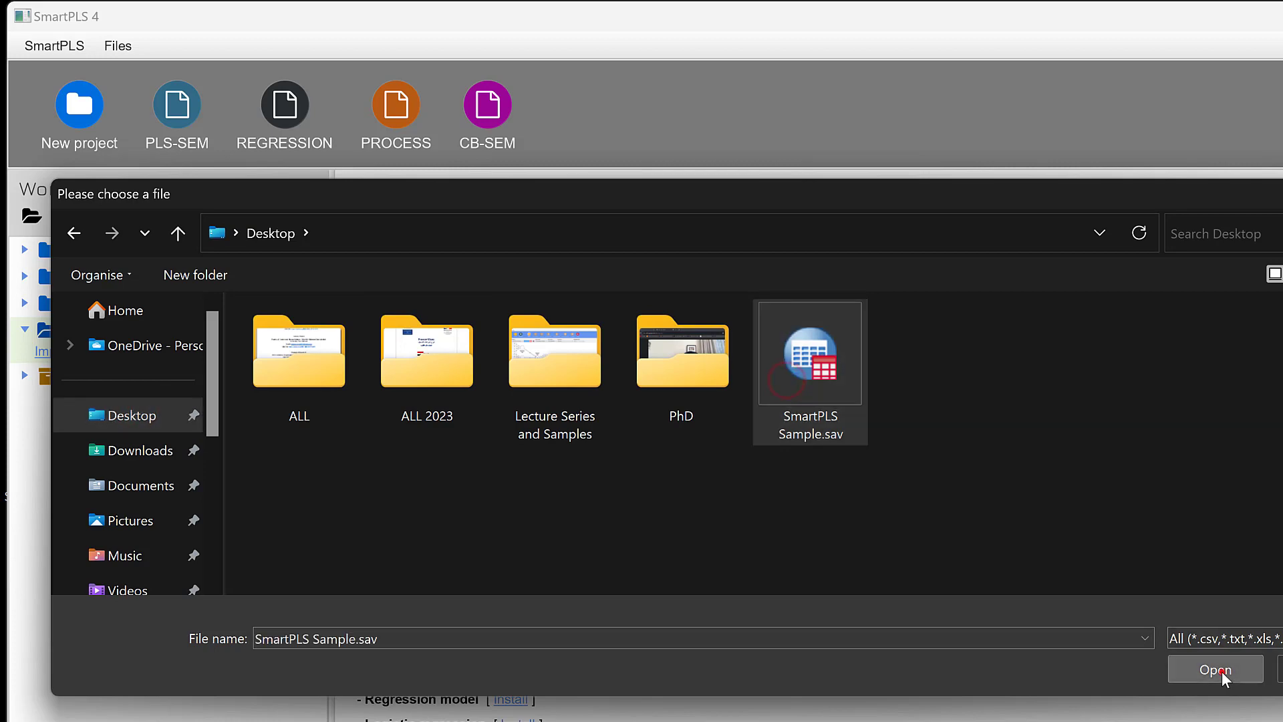
left_click(1214, 668)
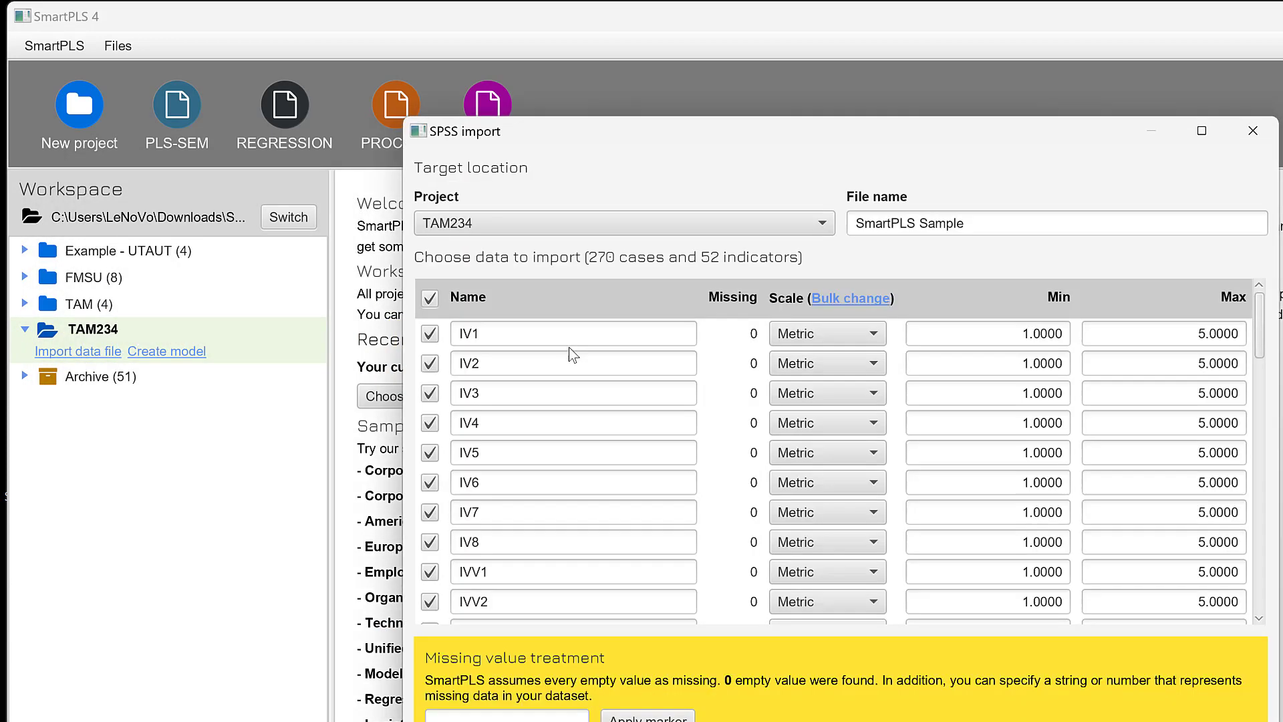
scroll("down", 3)
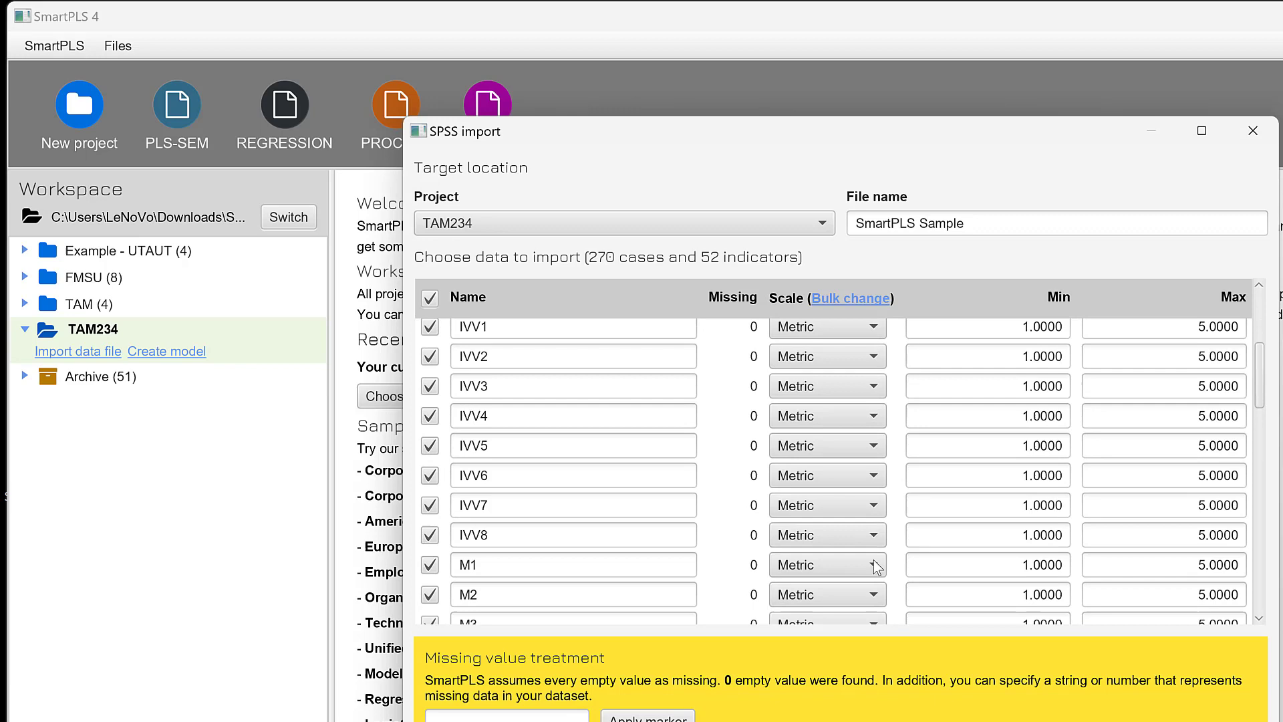
scroll("down", 3)
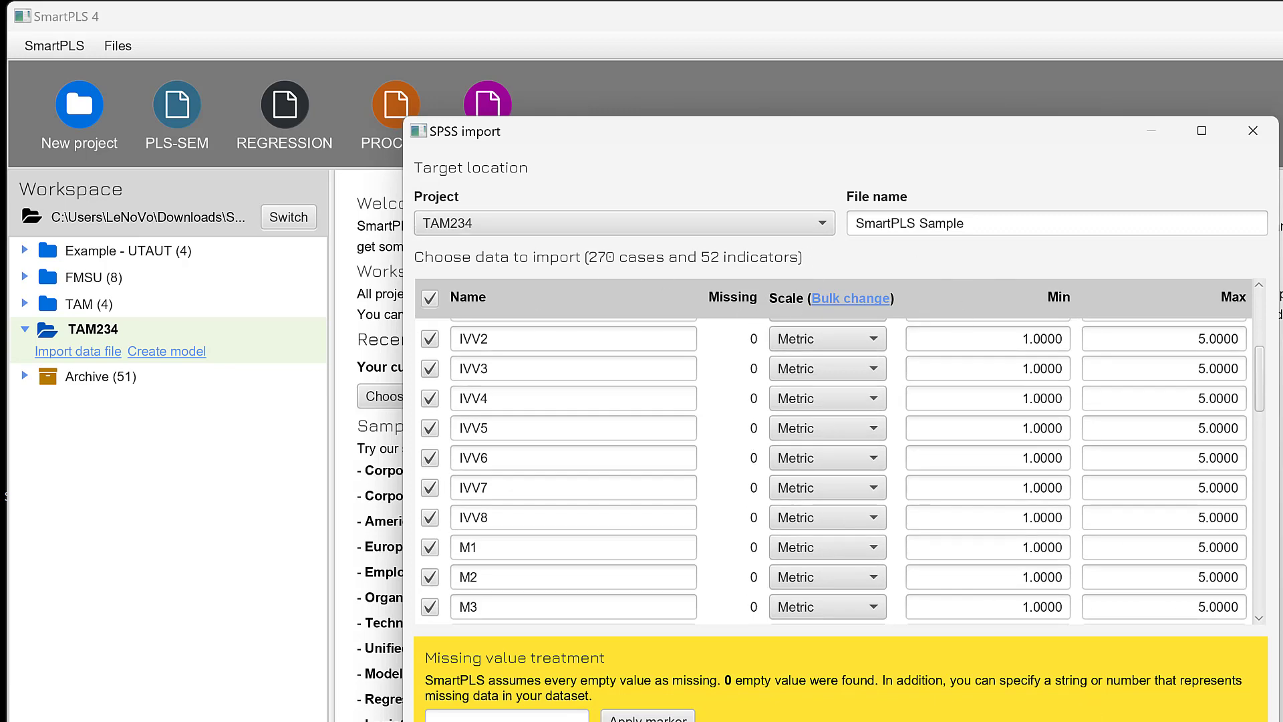
left_click(1252, 130)
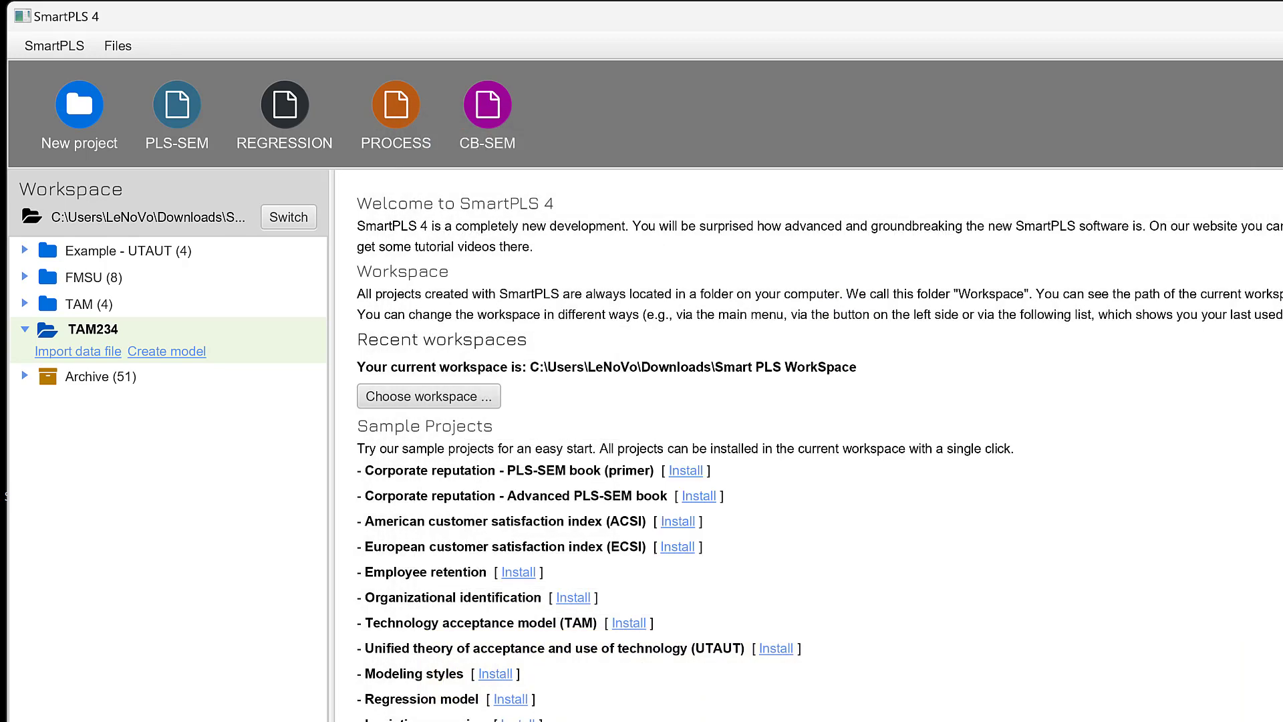
left_click(77, 351)
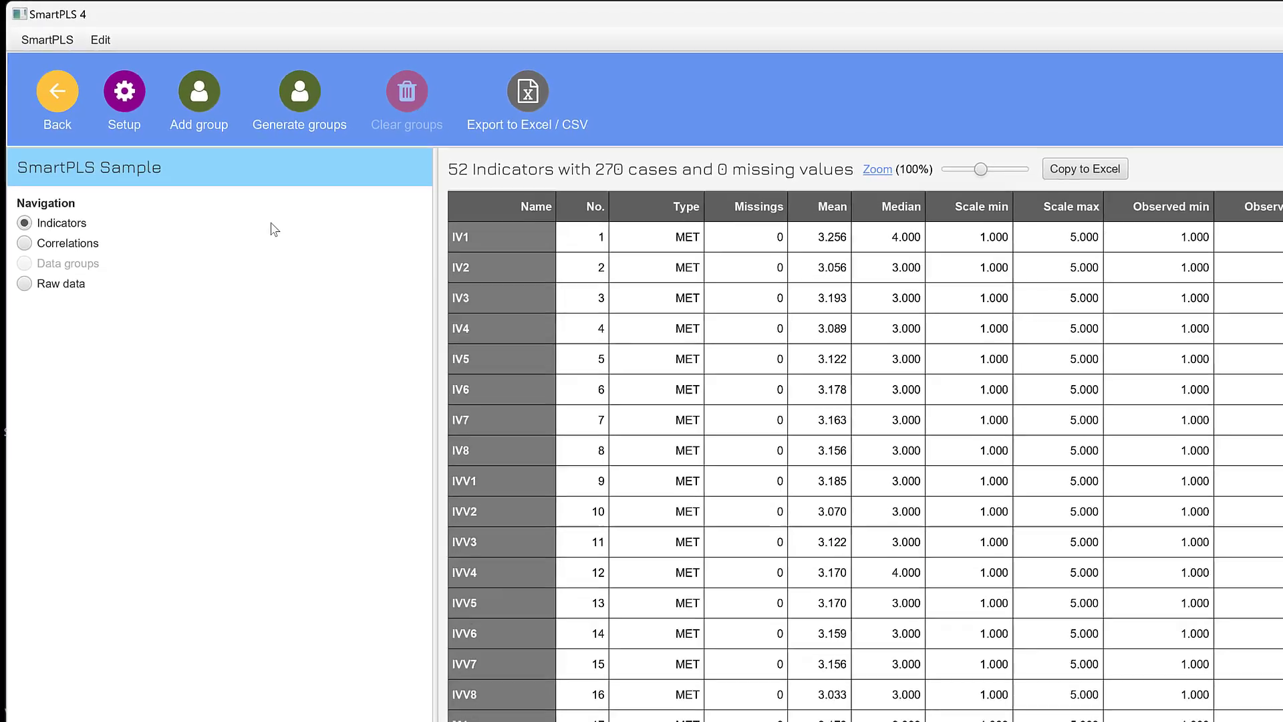
left_click(56, 90)
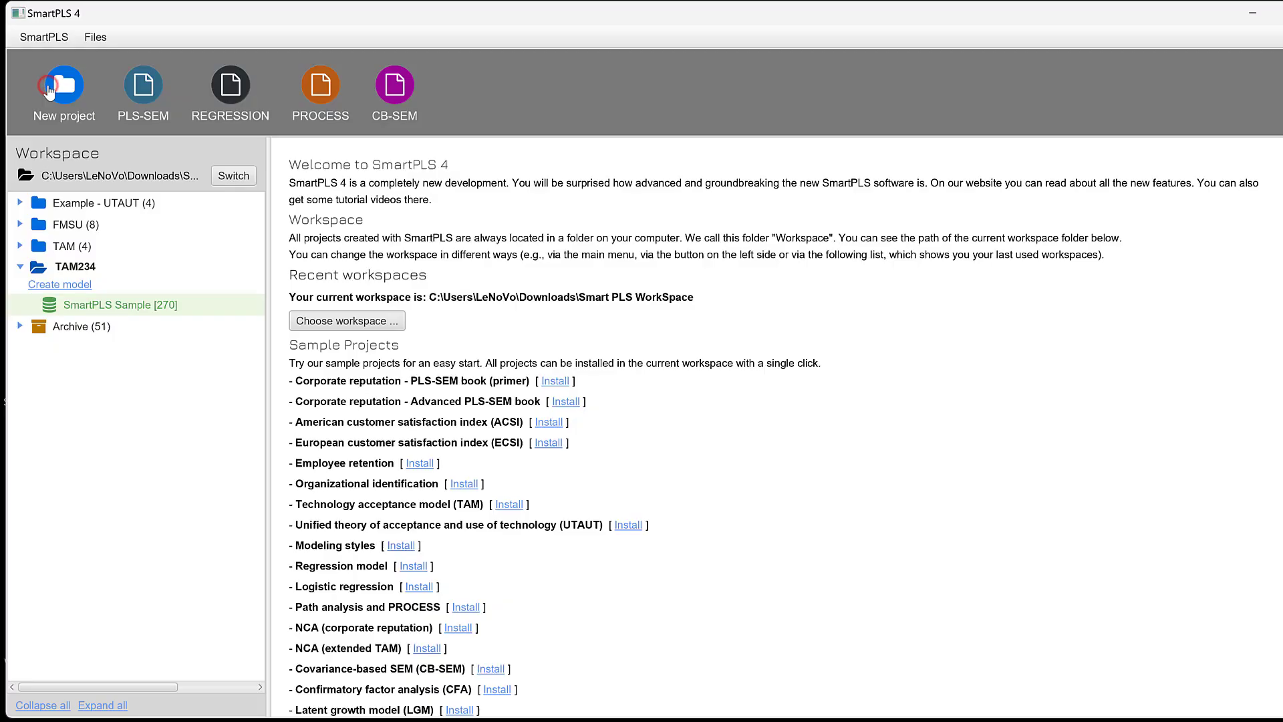
- Create and open a PLS-SEM model named 'Likert scale 1' in TAM234
left_click(59, 284)
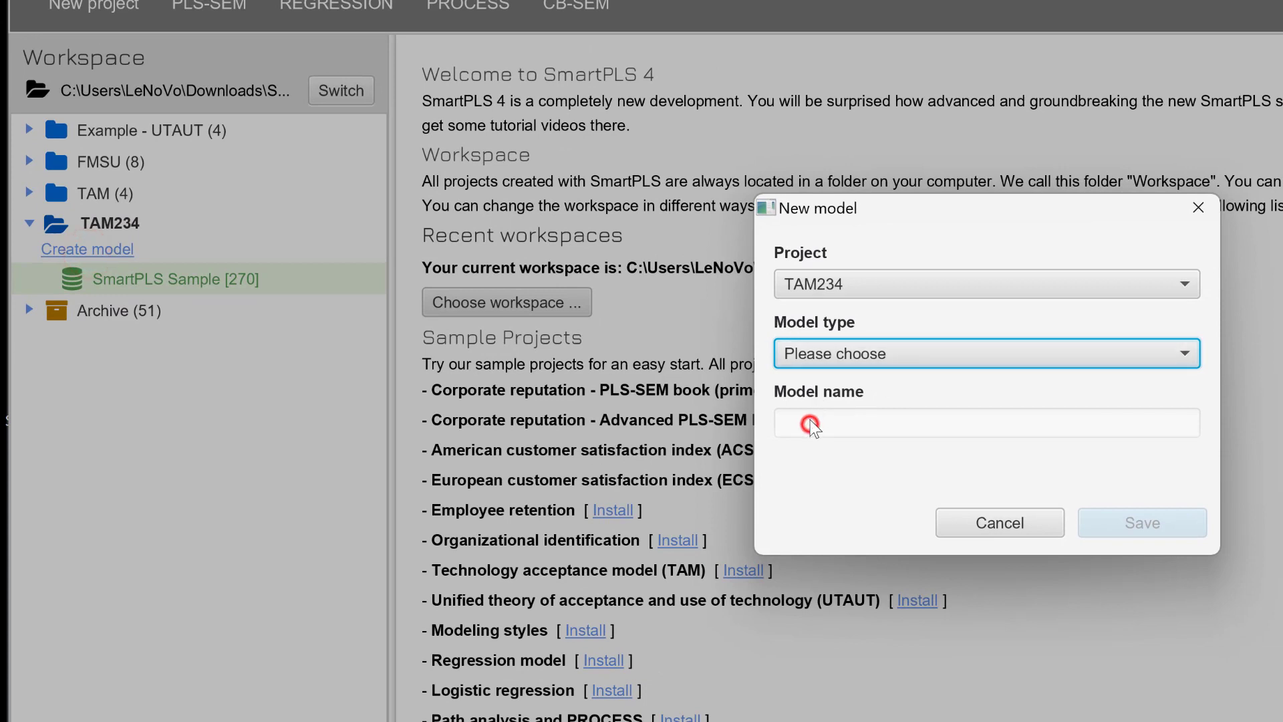
left_click(986, 353)
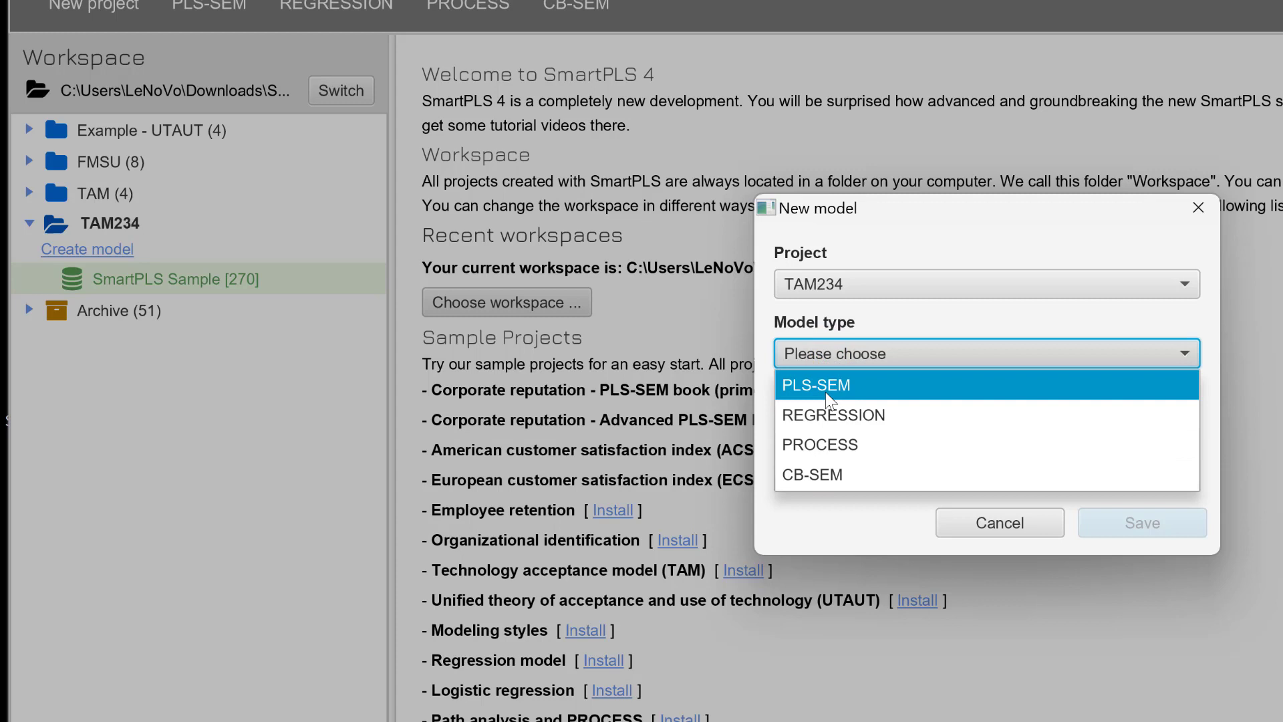
mouse_move(836, 380)
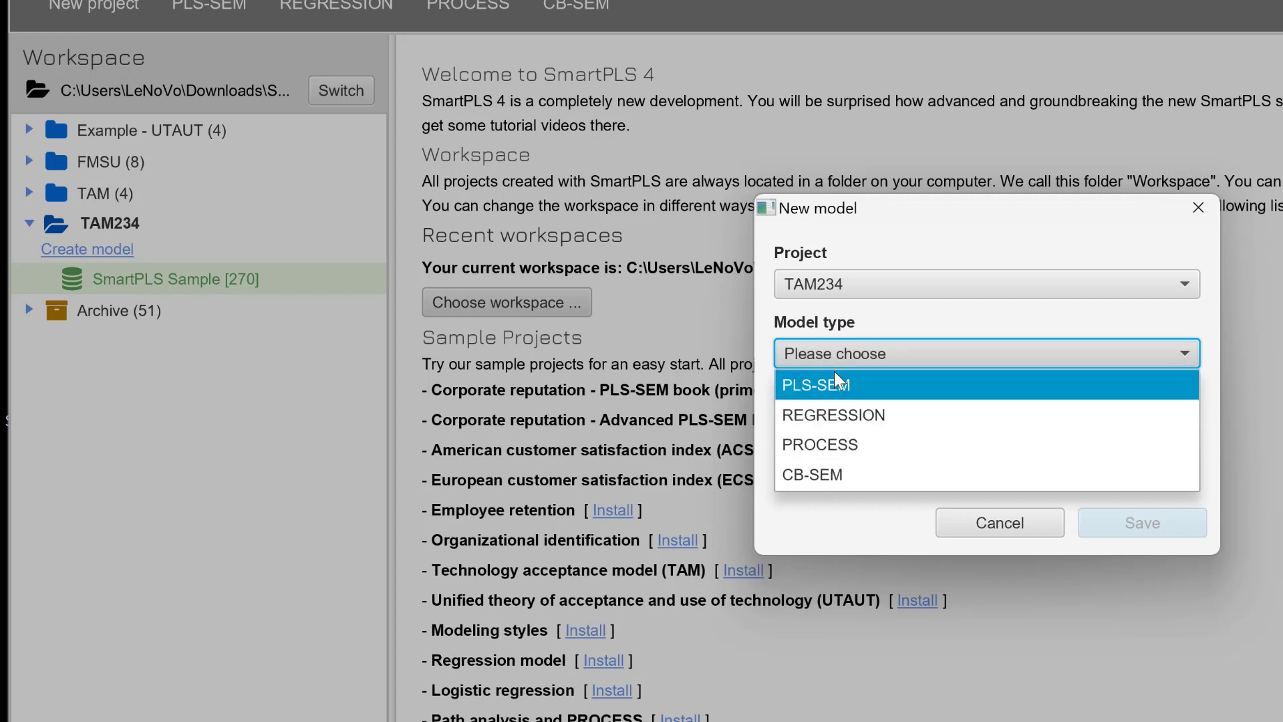
mouse_move(813, 390)
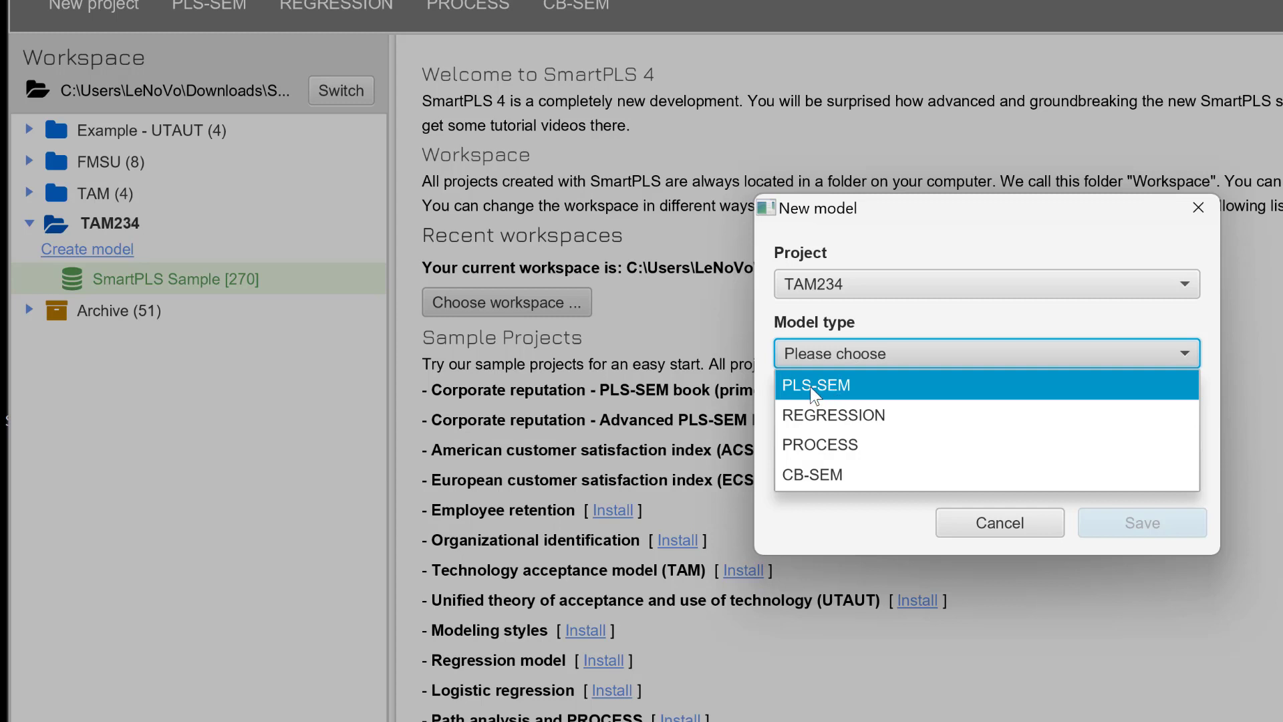
left_click(816, 385)
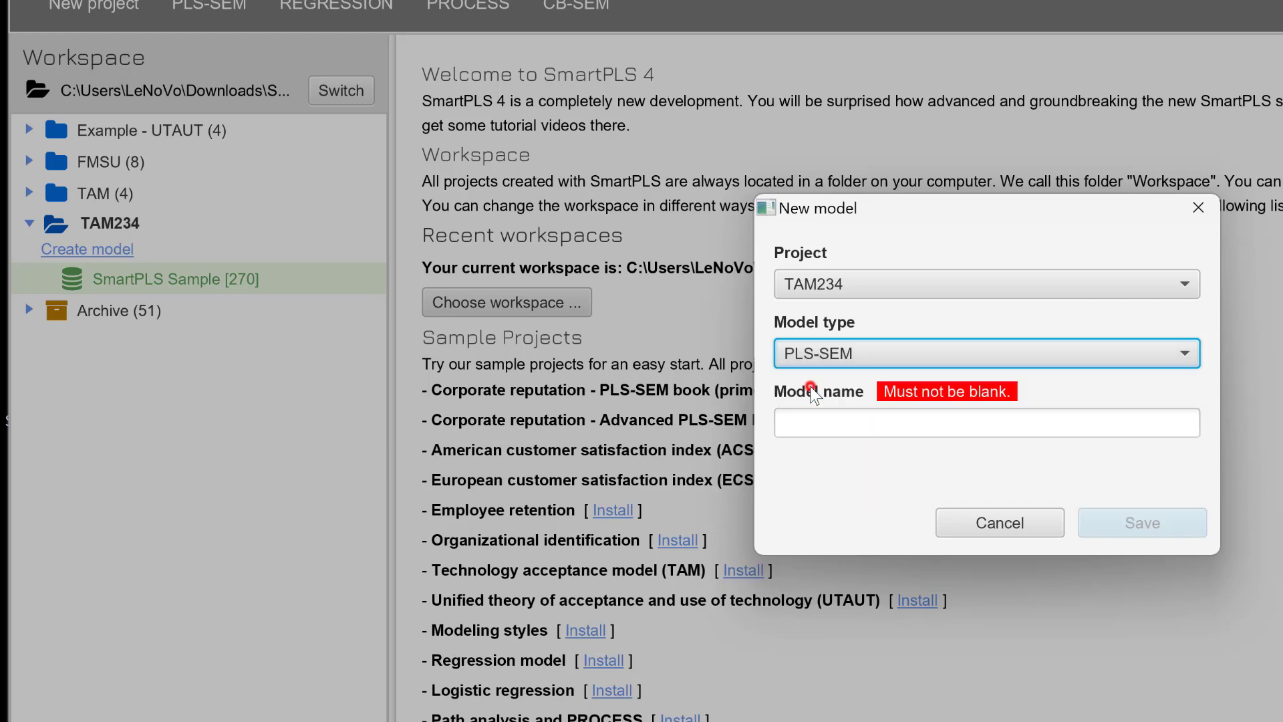
left_click(987, 422)
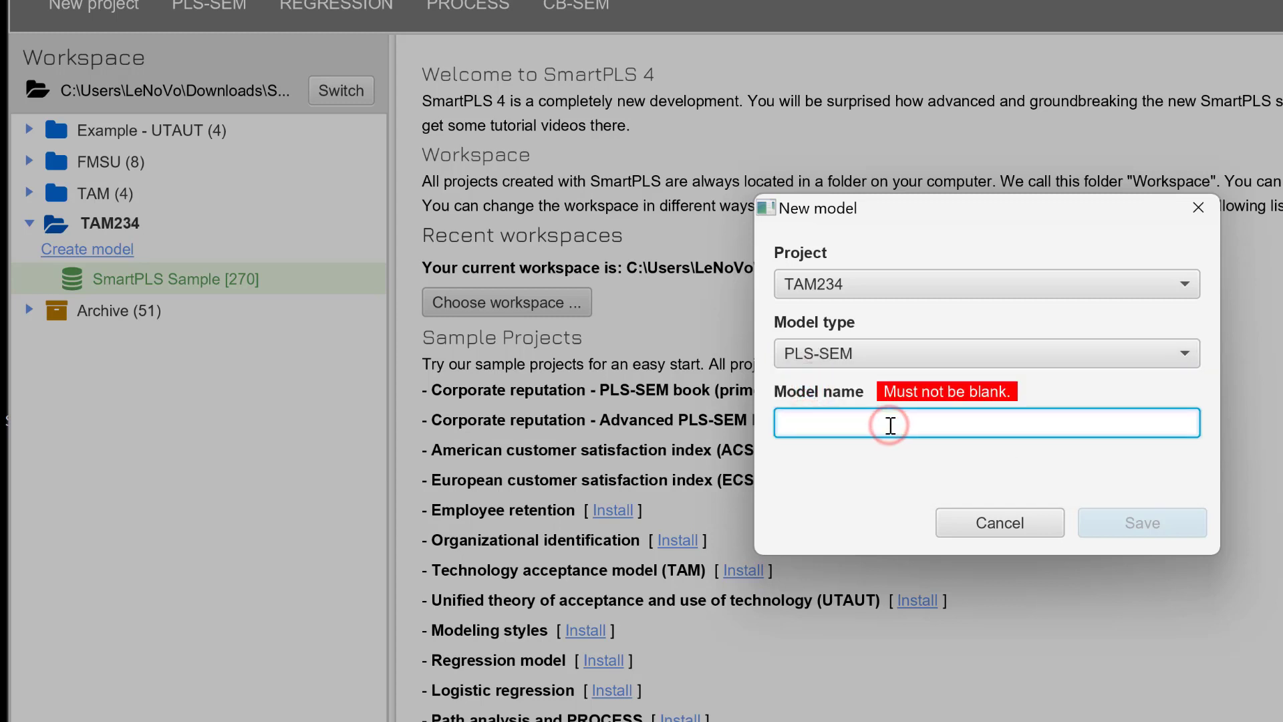
type("Likert scale 1")
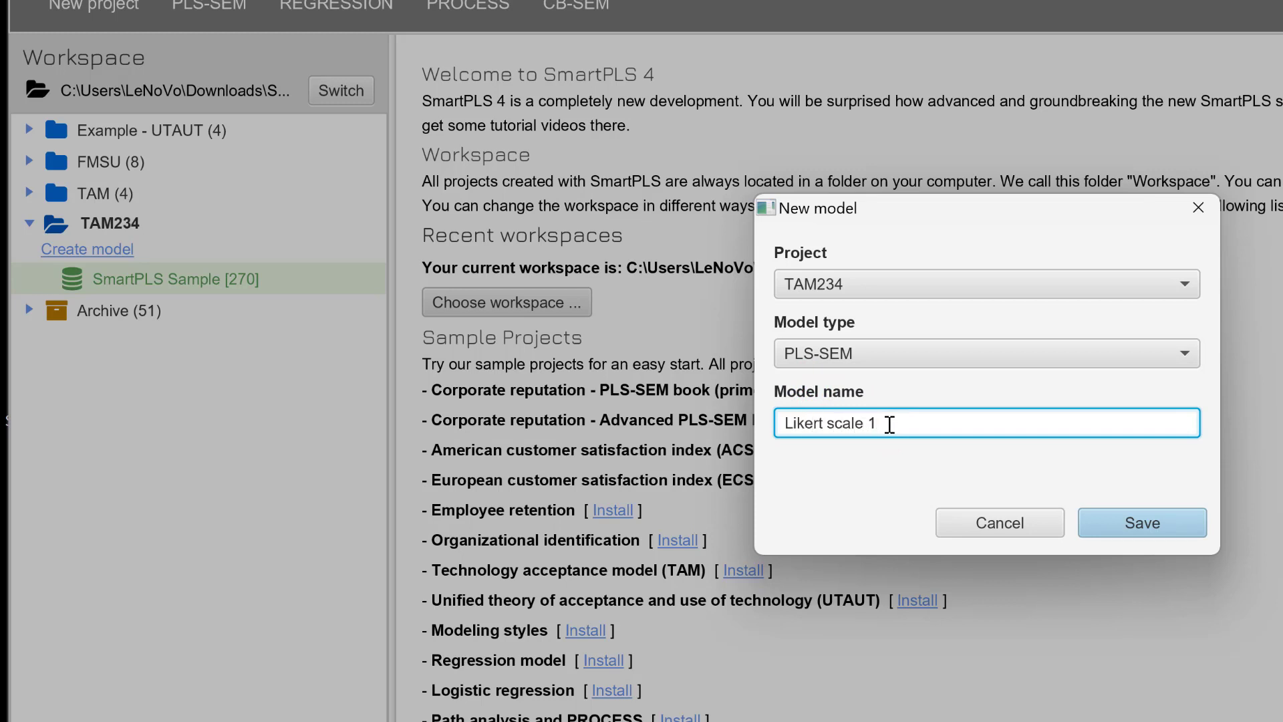
left_click(1141, 522)
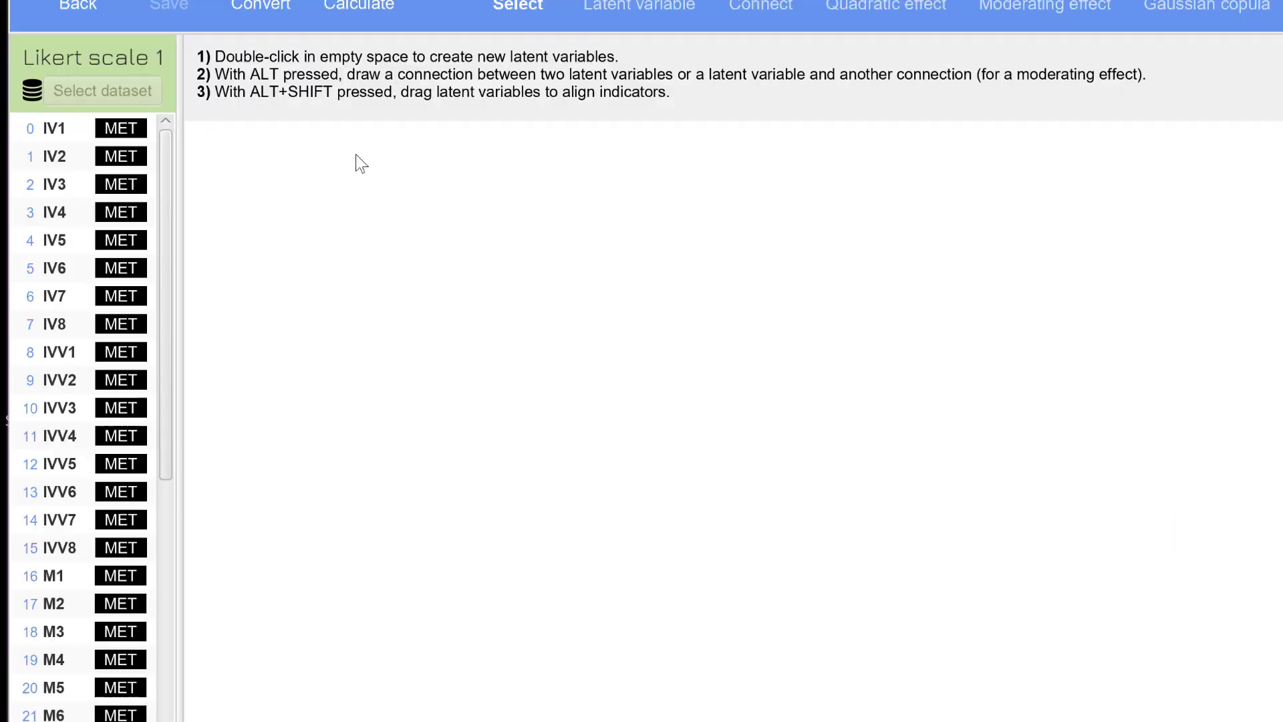
mouse_move(492, 176)
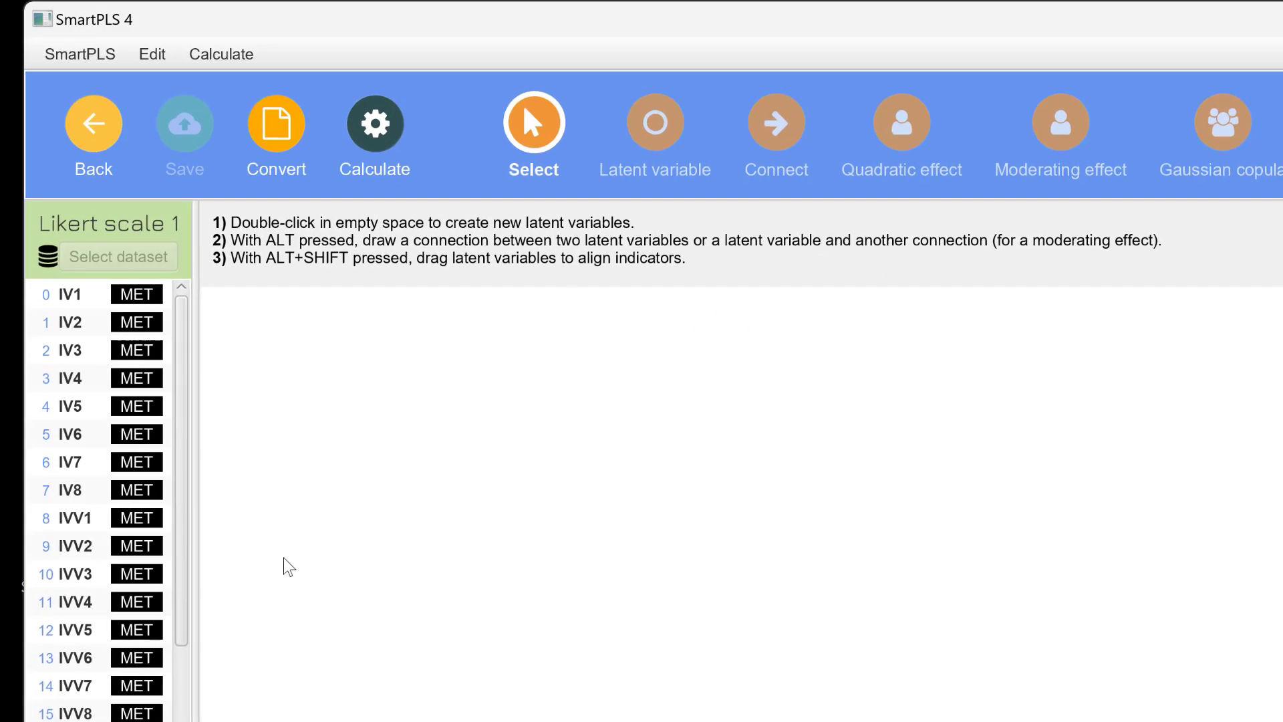
- Place indicators IV1–IV8 on the canvas as the IV construct
left_click(70, 294)
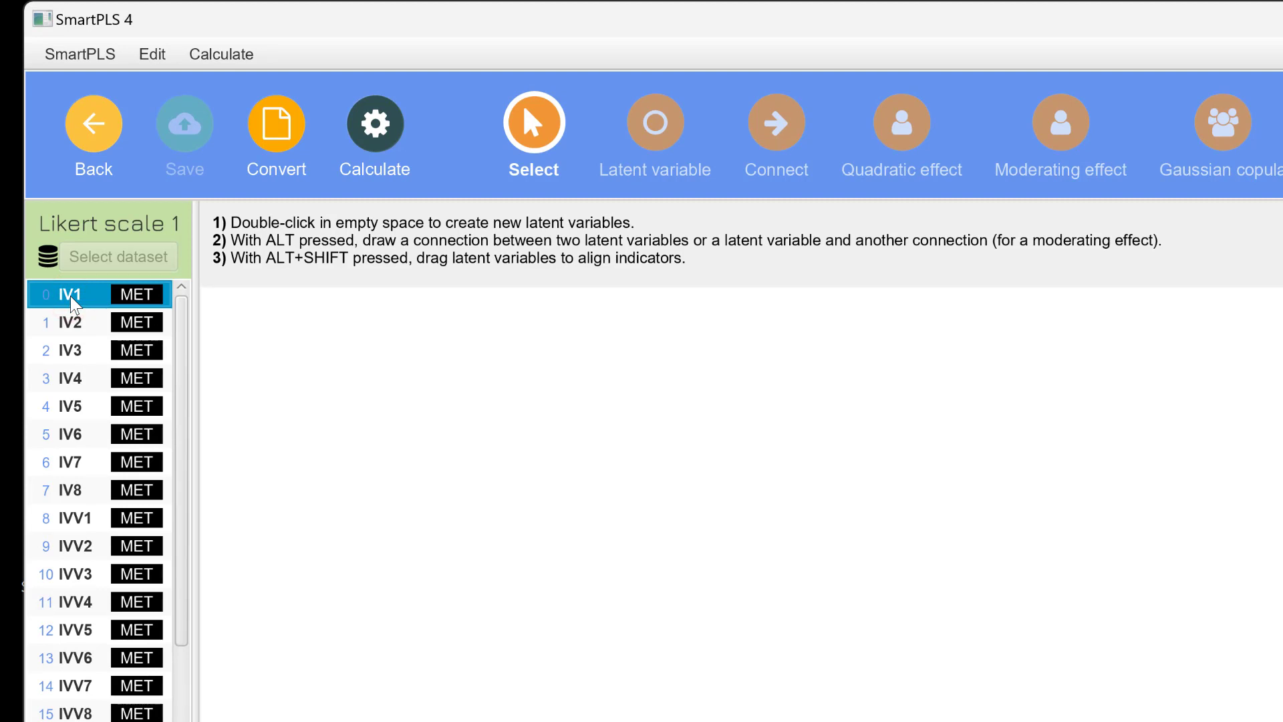
mouse_move(90, 320)
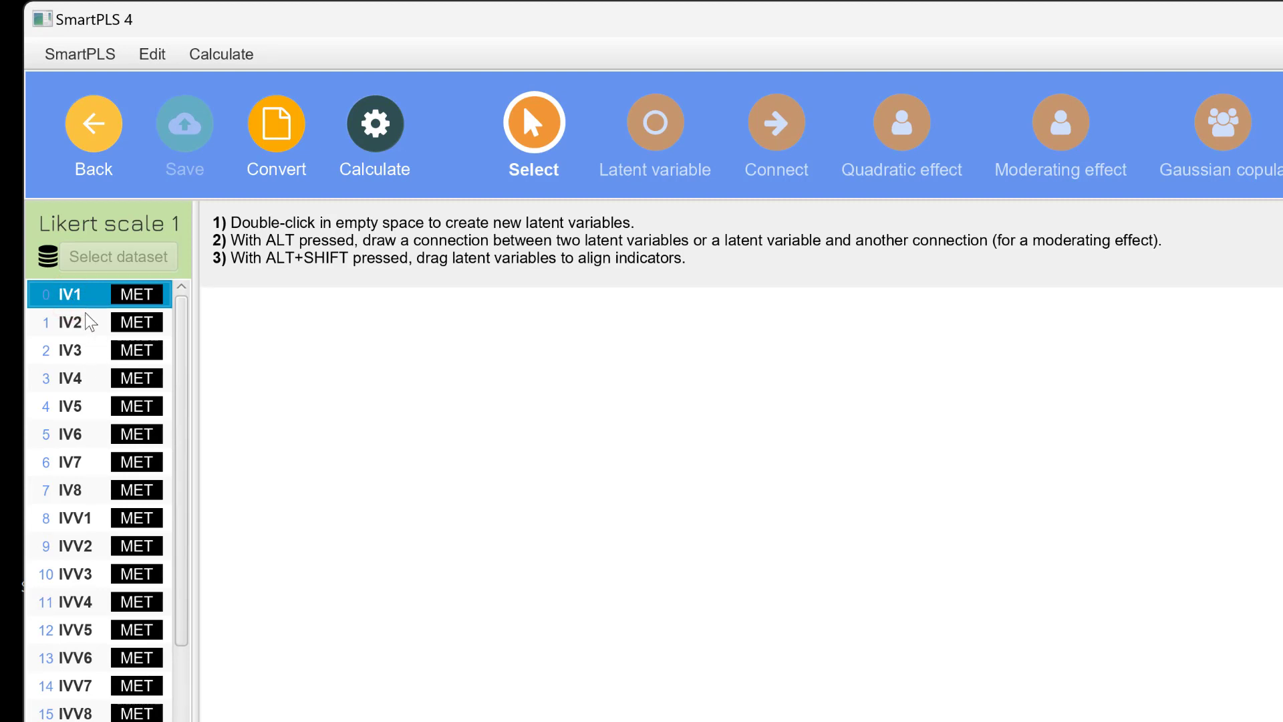
mouse_move(86, 520)
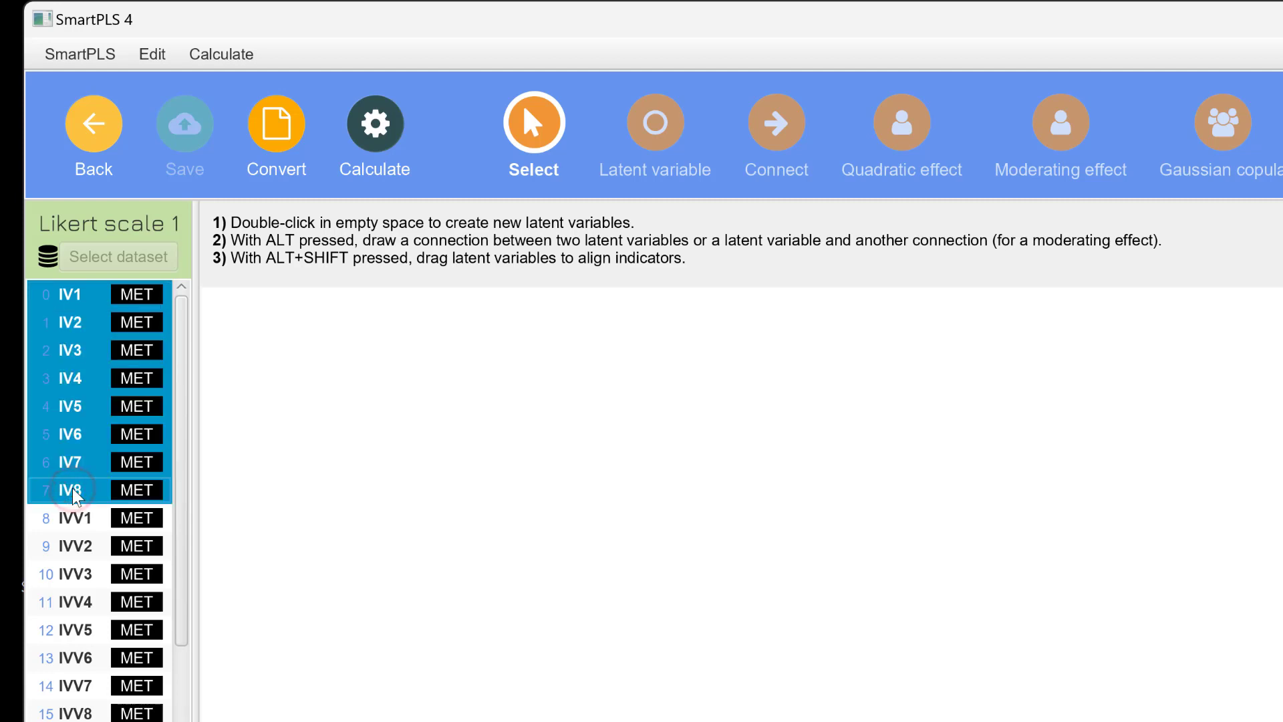
left_click(79, 54)
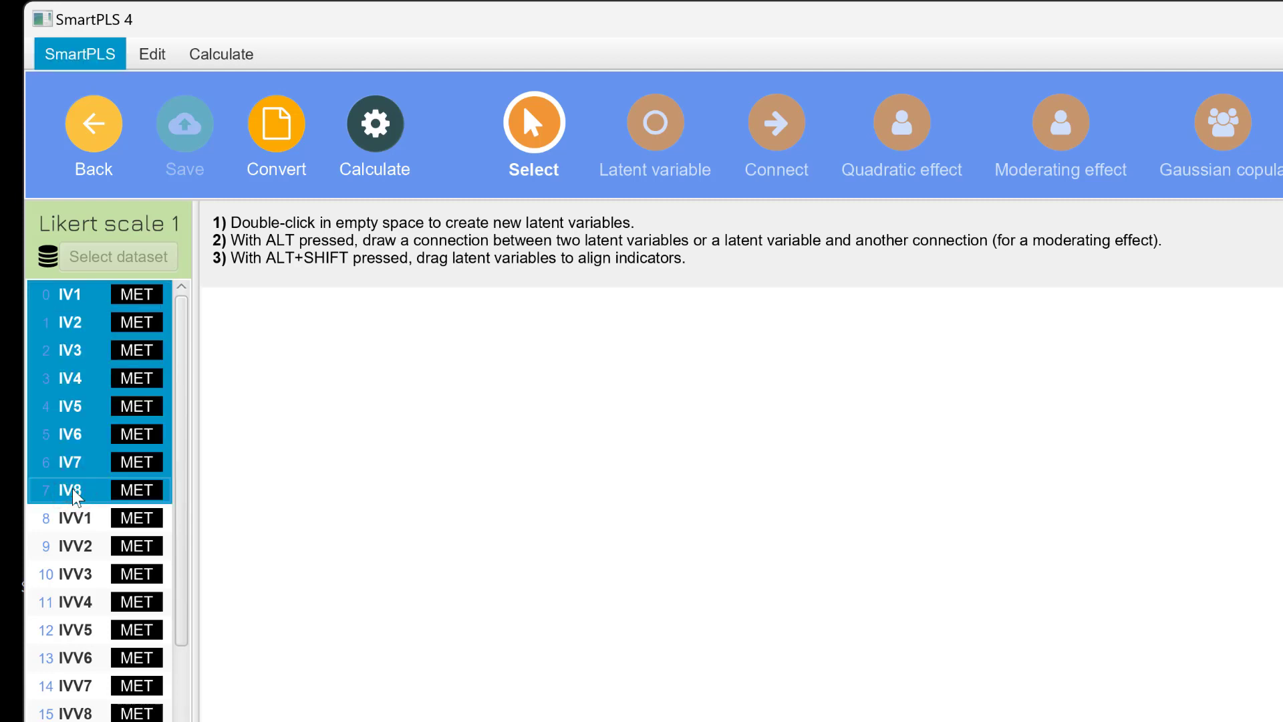
mouse_move(576, 478)
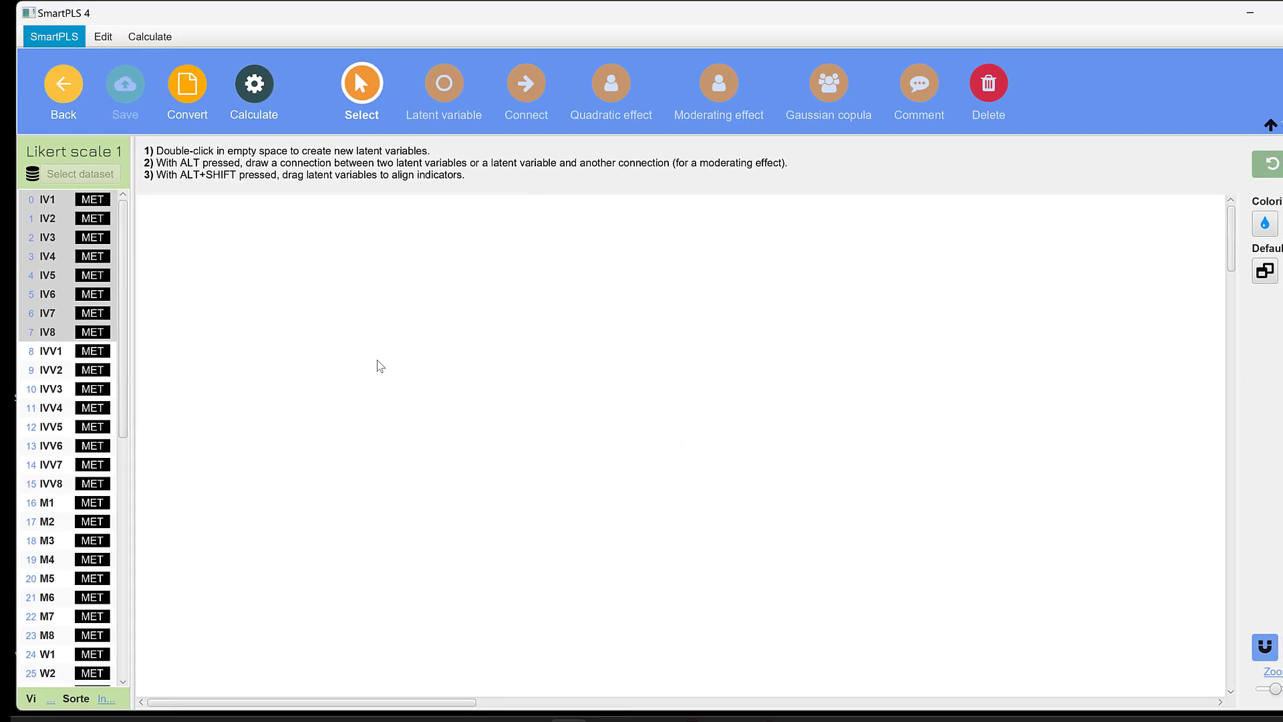
double_click(382, 398)
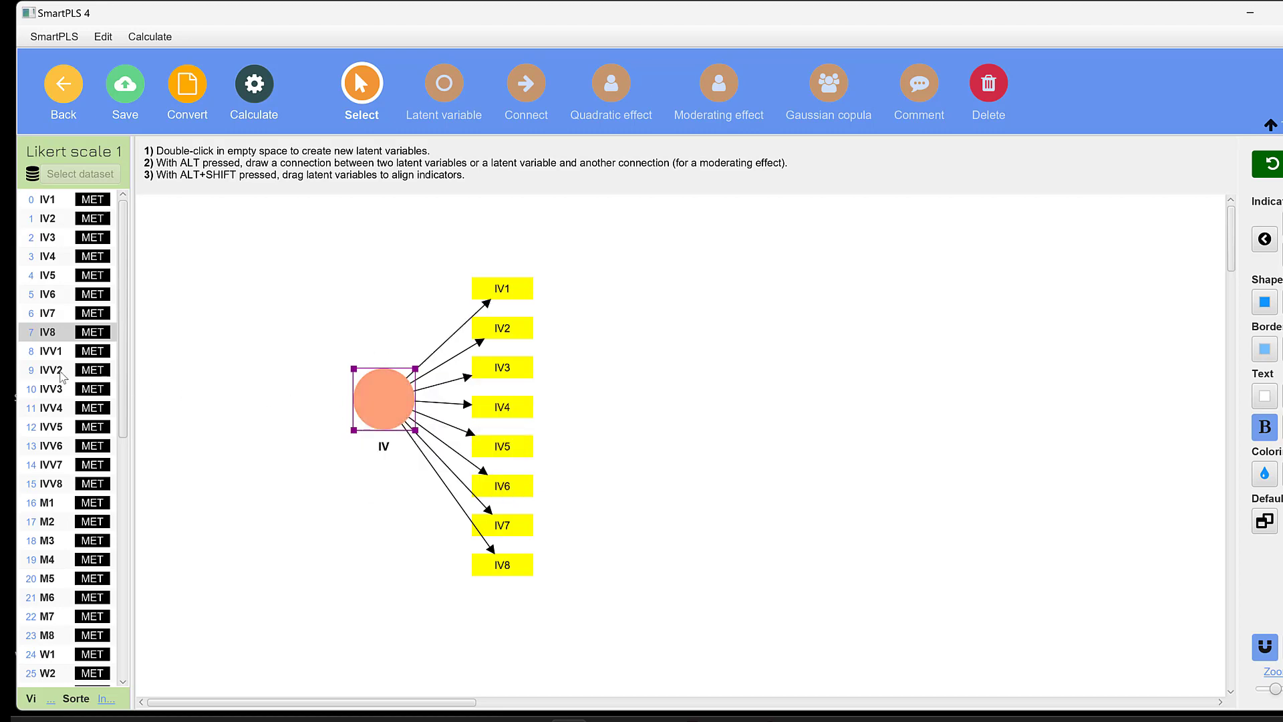
mouse_move(61, 547)
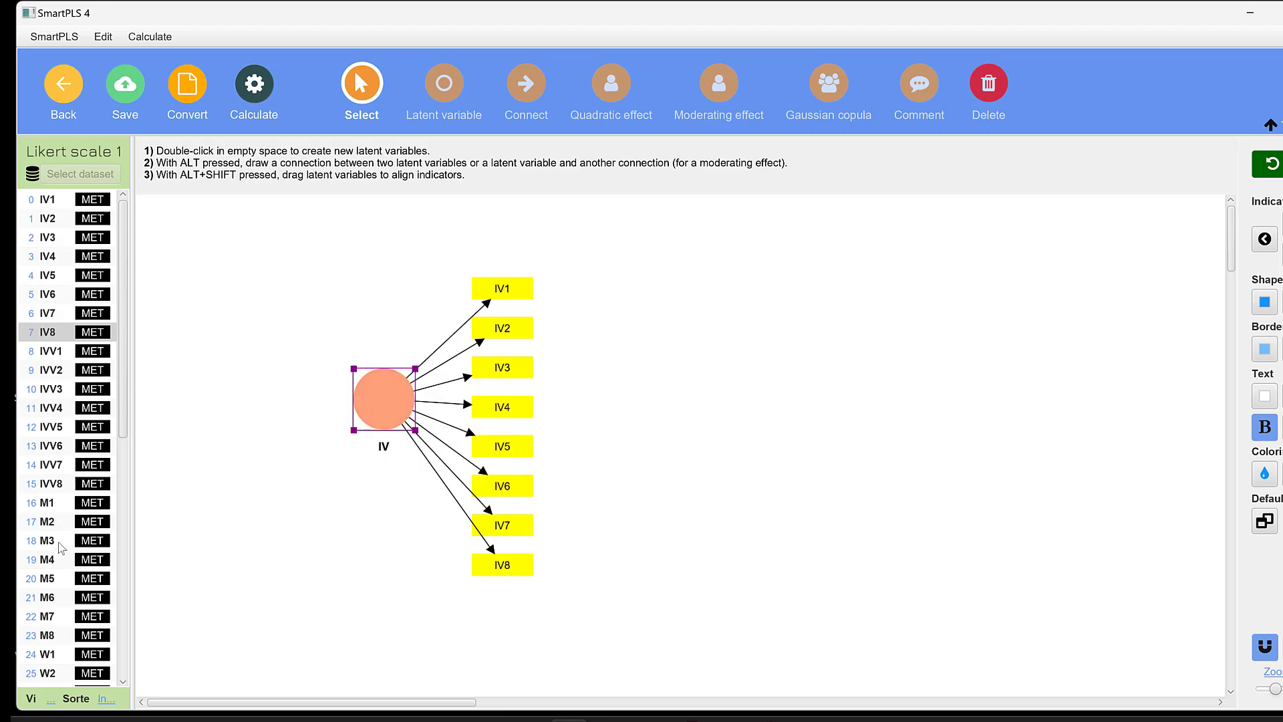
scroll("down", 3)
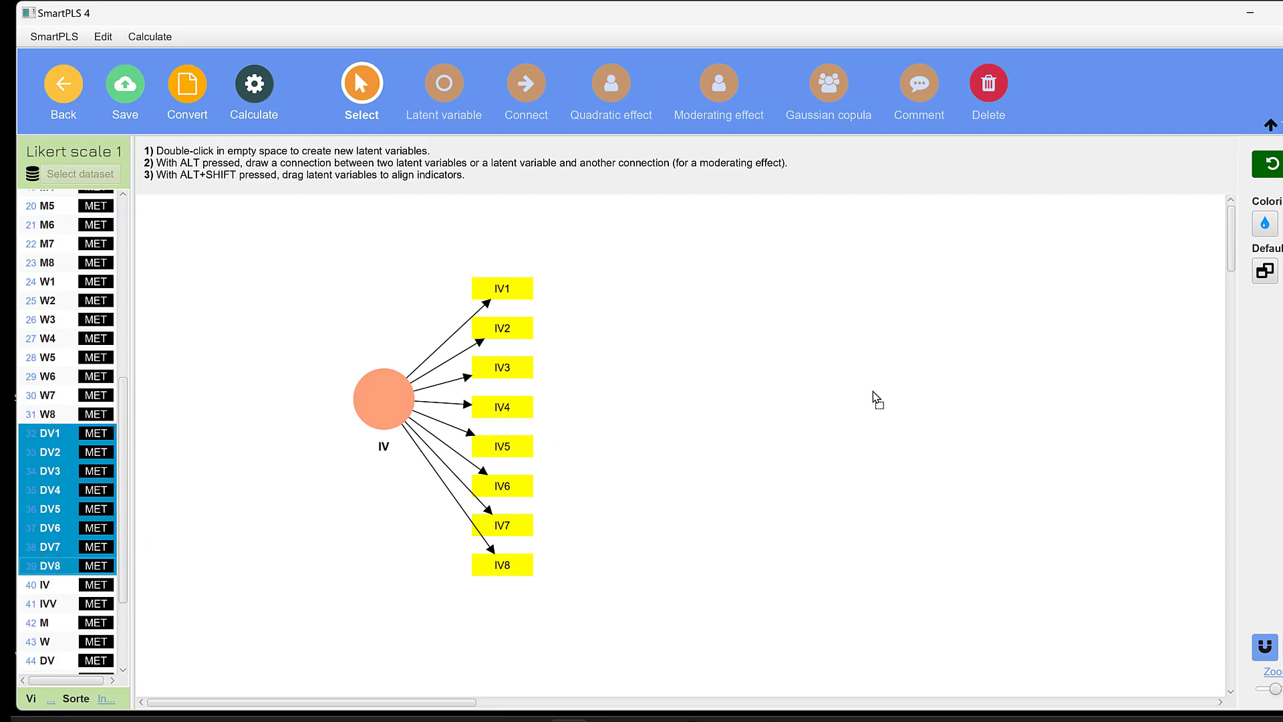
- Place the DV construct beside IV and align IV's indicators to the left
double_click(870, 399)
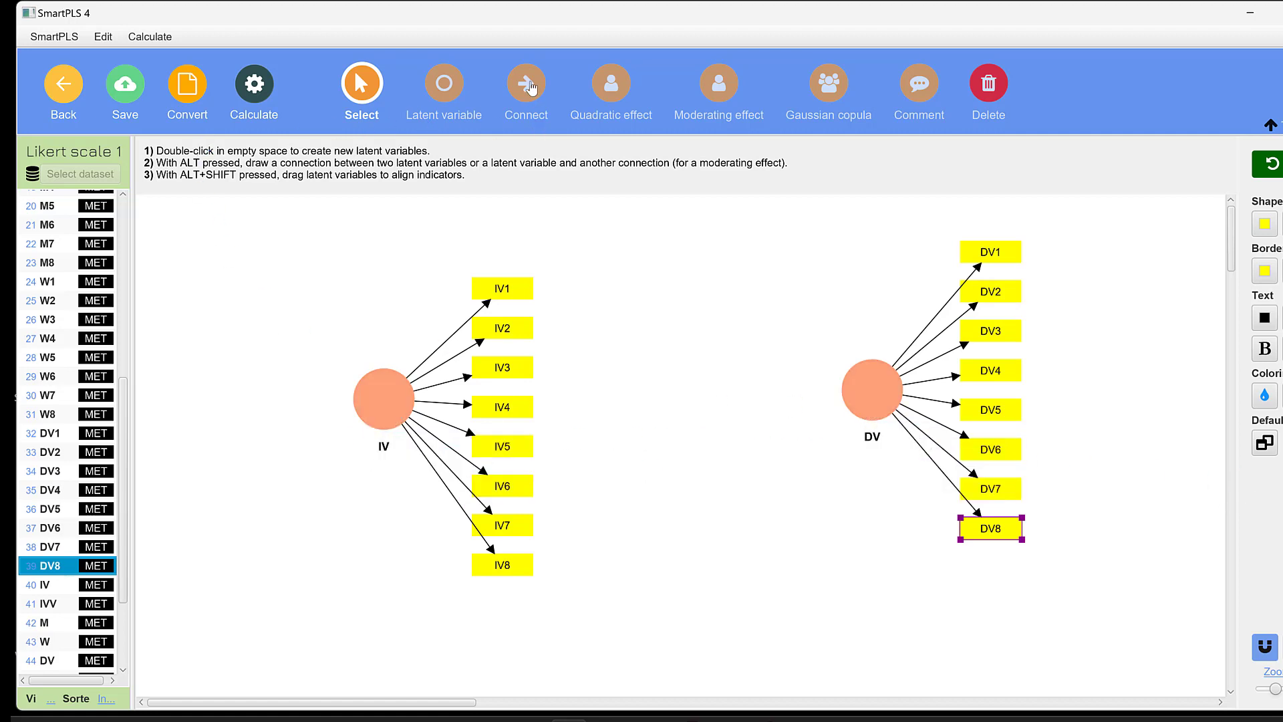
left_click(526, 84)
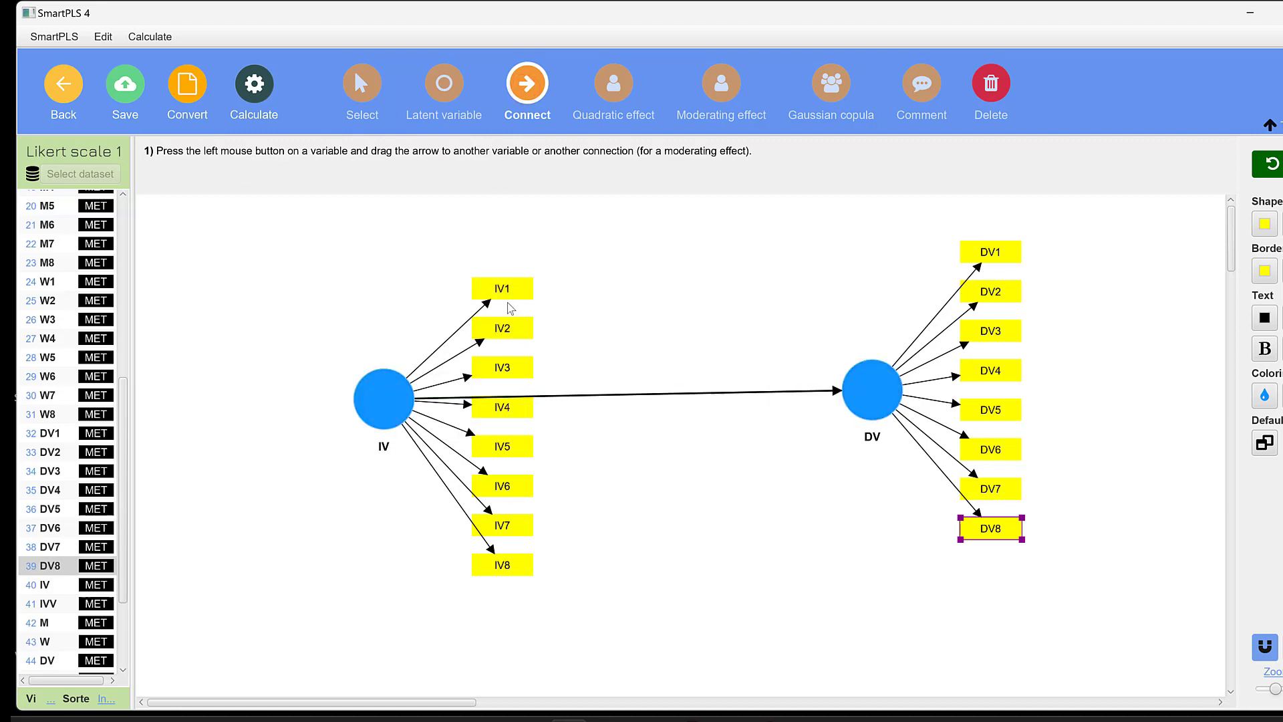
mouse_move(1013, 282)
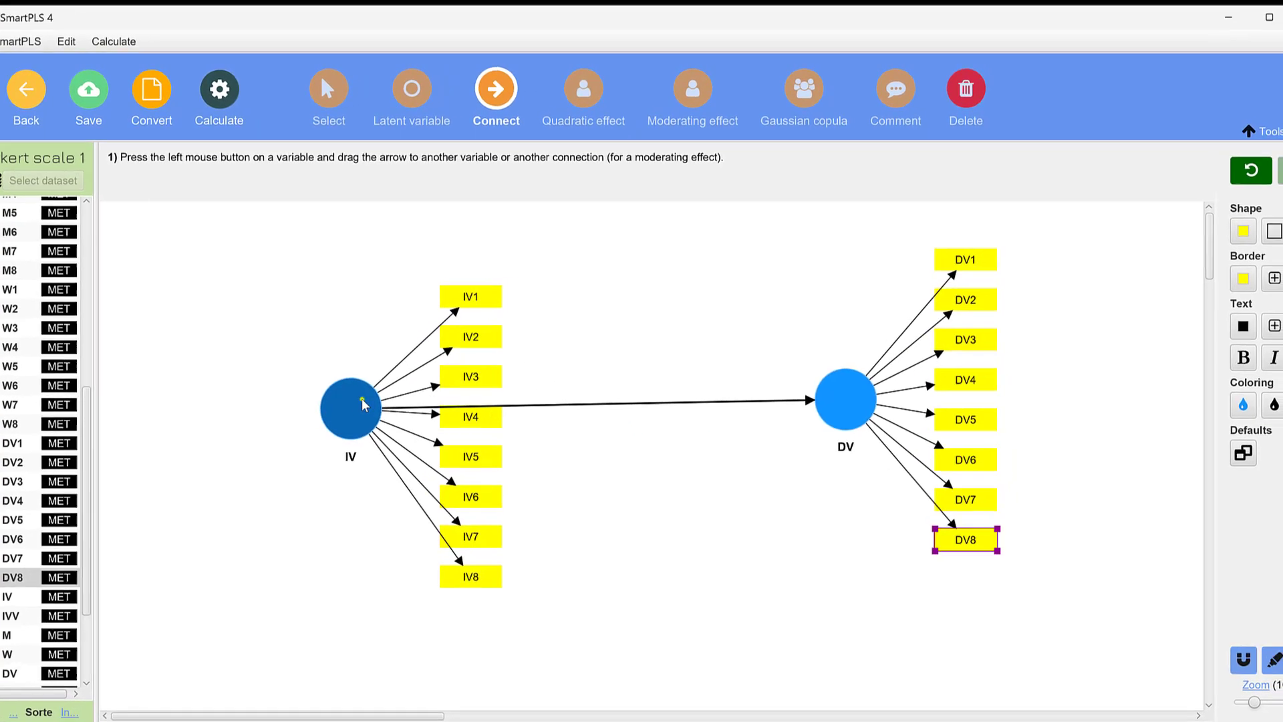
right_click(350, 405)
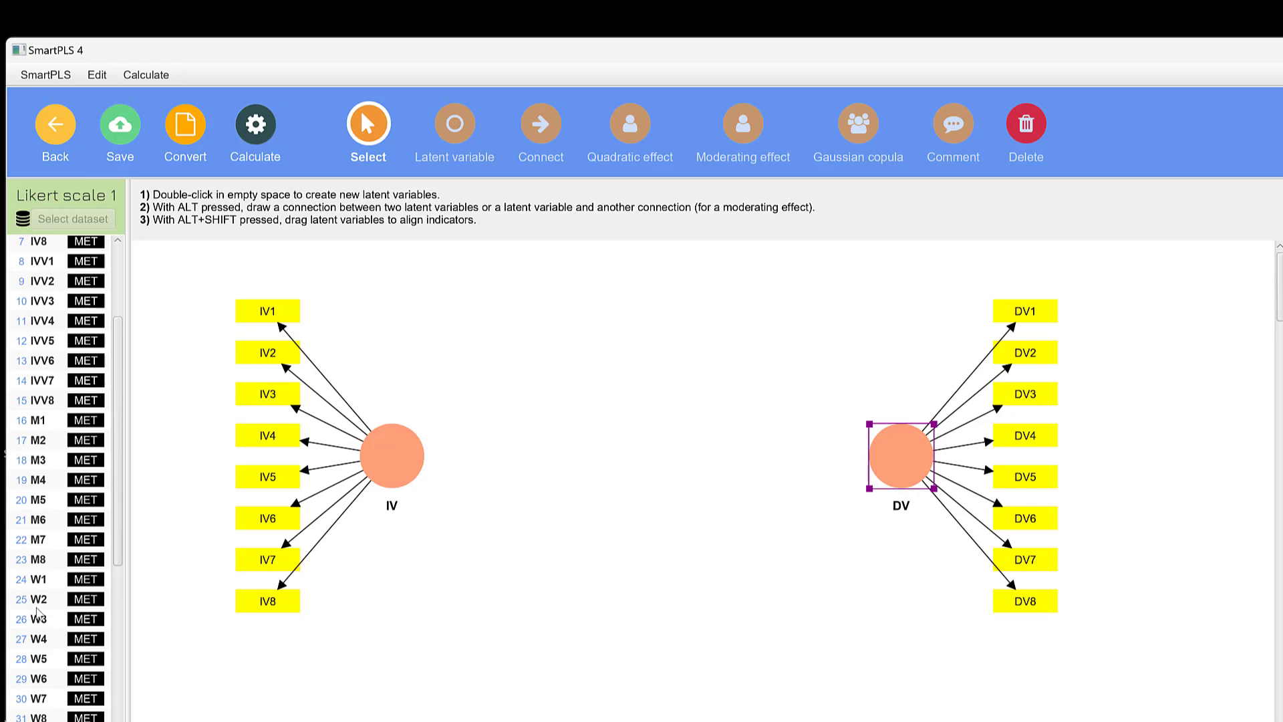
- Create construct W from indicators W1–W8 below the model
left_click(36, 579)
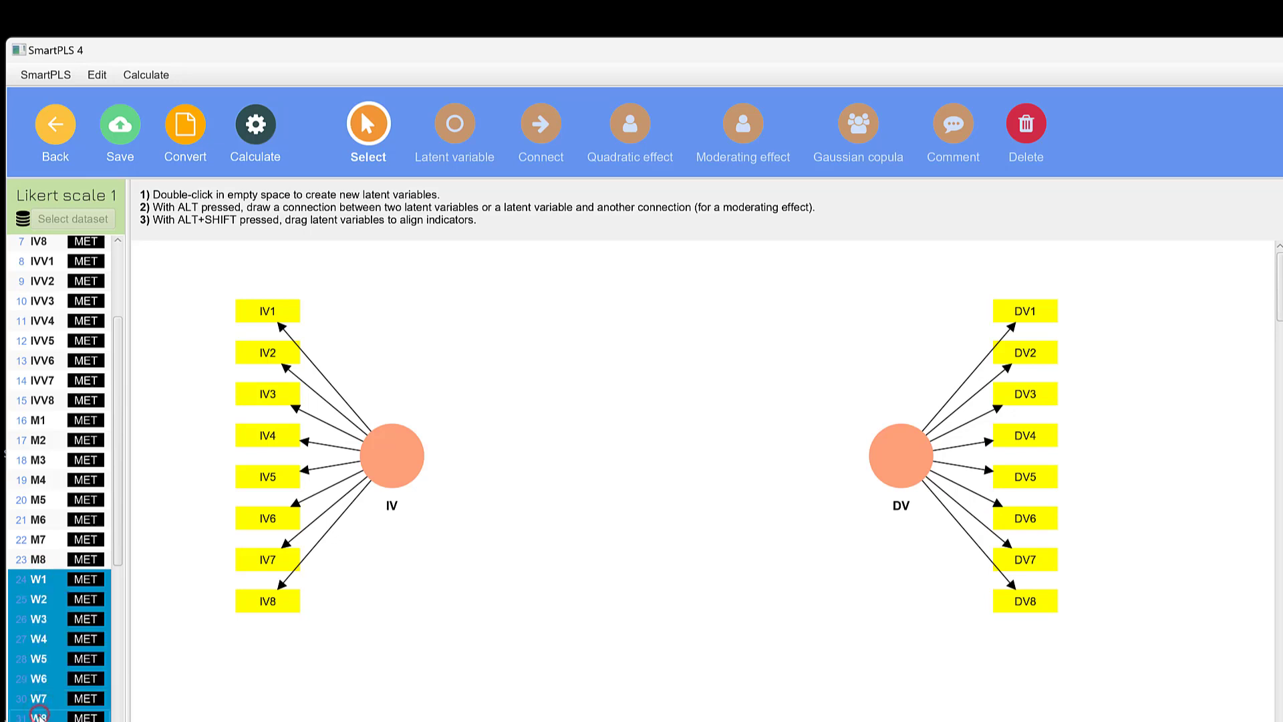
type("W")
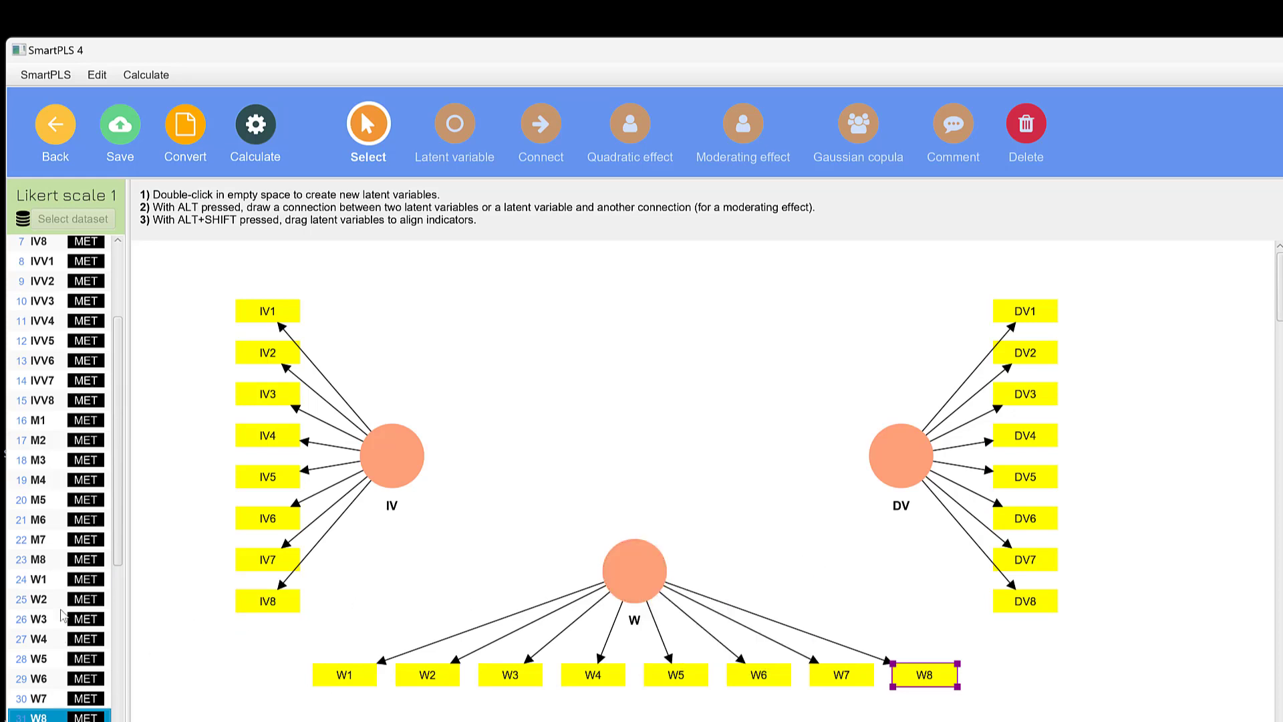
mouse_move(40, 422)
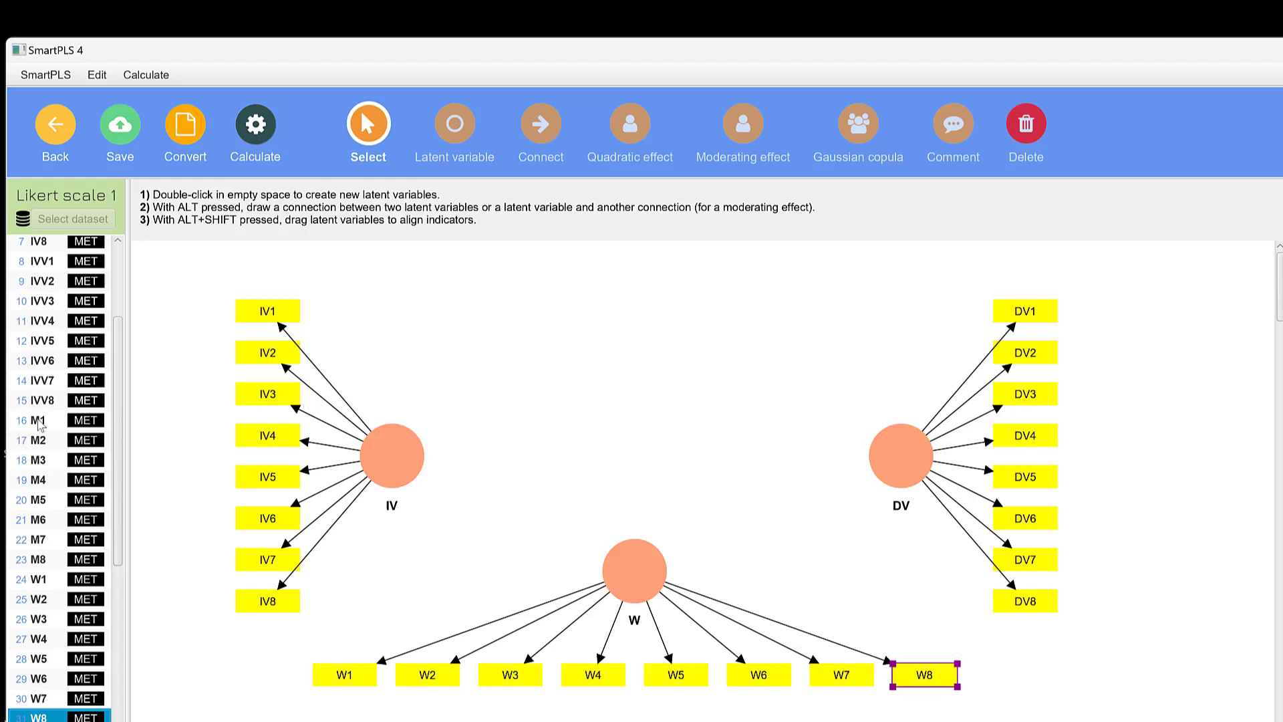
left_click(37, 420)
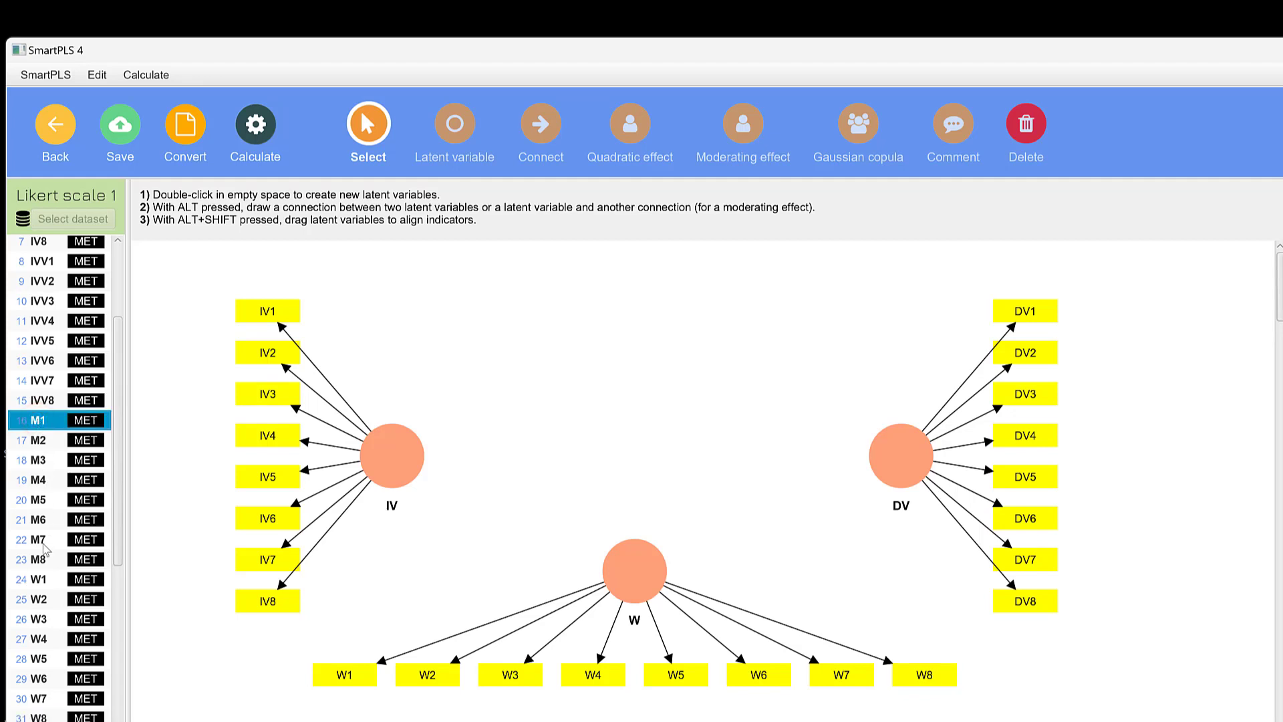
- Create construct M from indicators M1–M8 above the model, between IV and DV
left_click(37, 559)
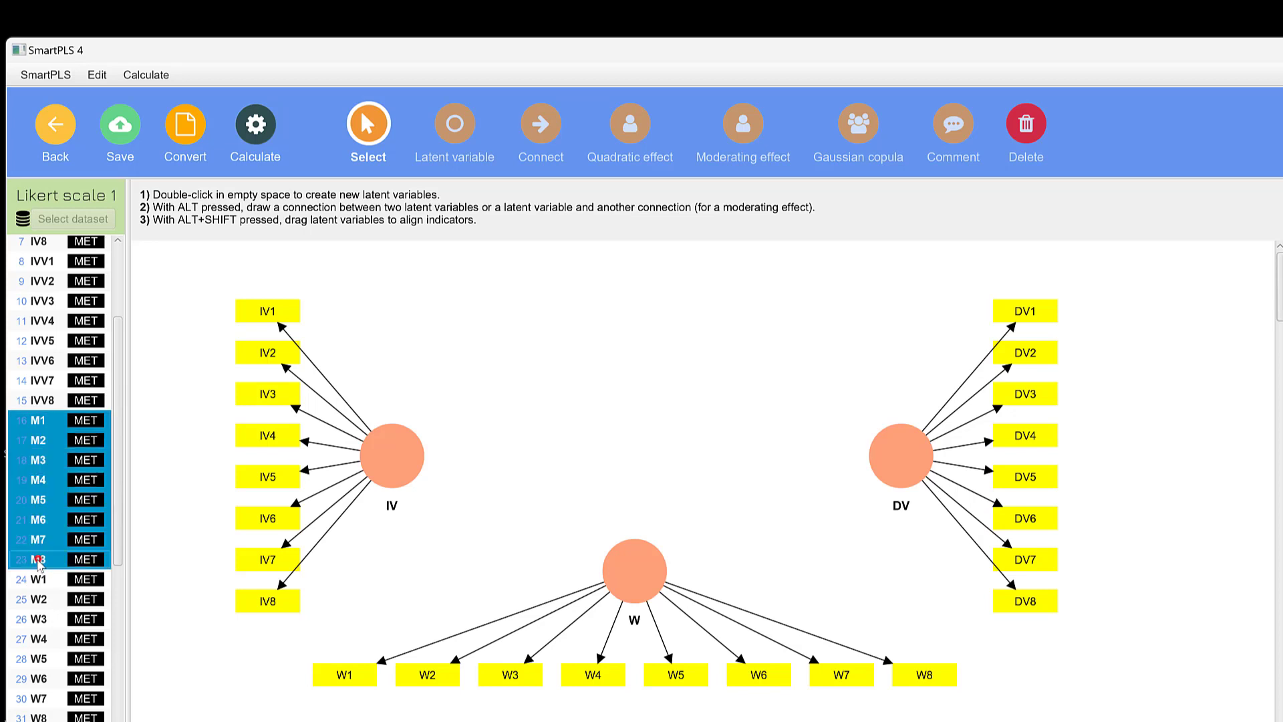
type("M")
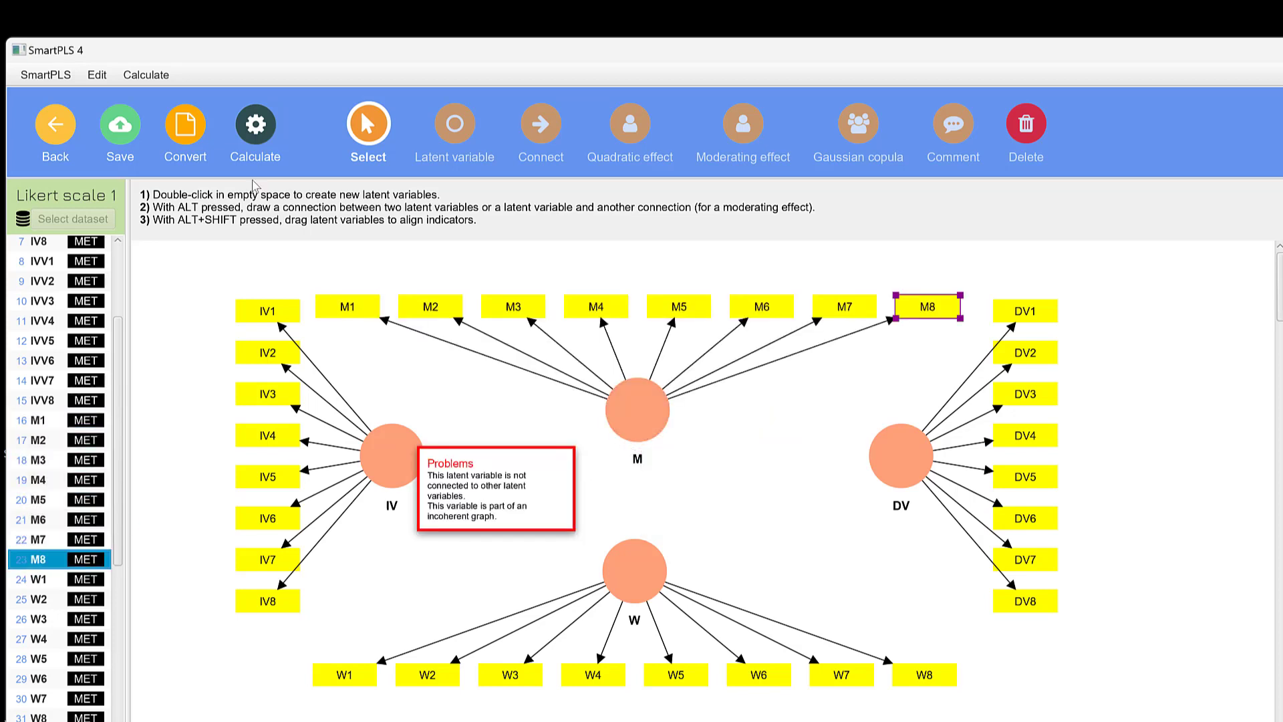
left_click(540, 124)
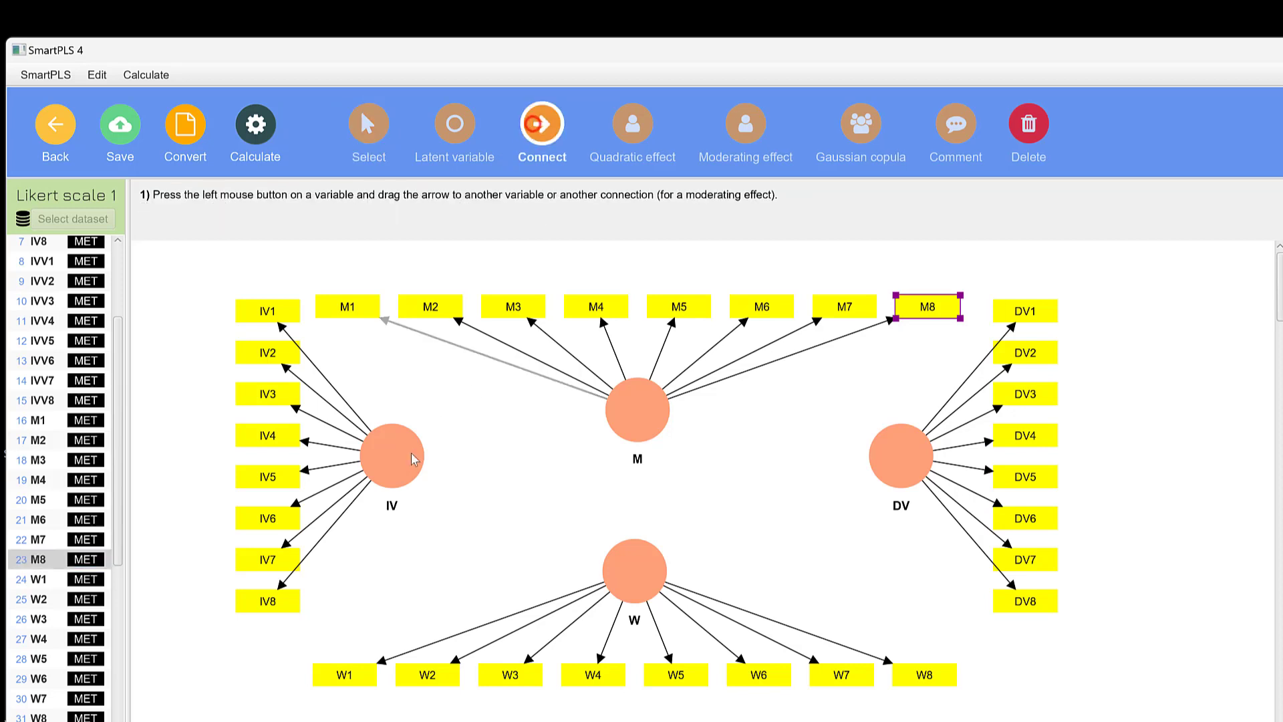
- Draw the IV→M path and begin W's moderating effect on IV→DV
left_click_drag(391, 456, 901, 456)
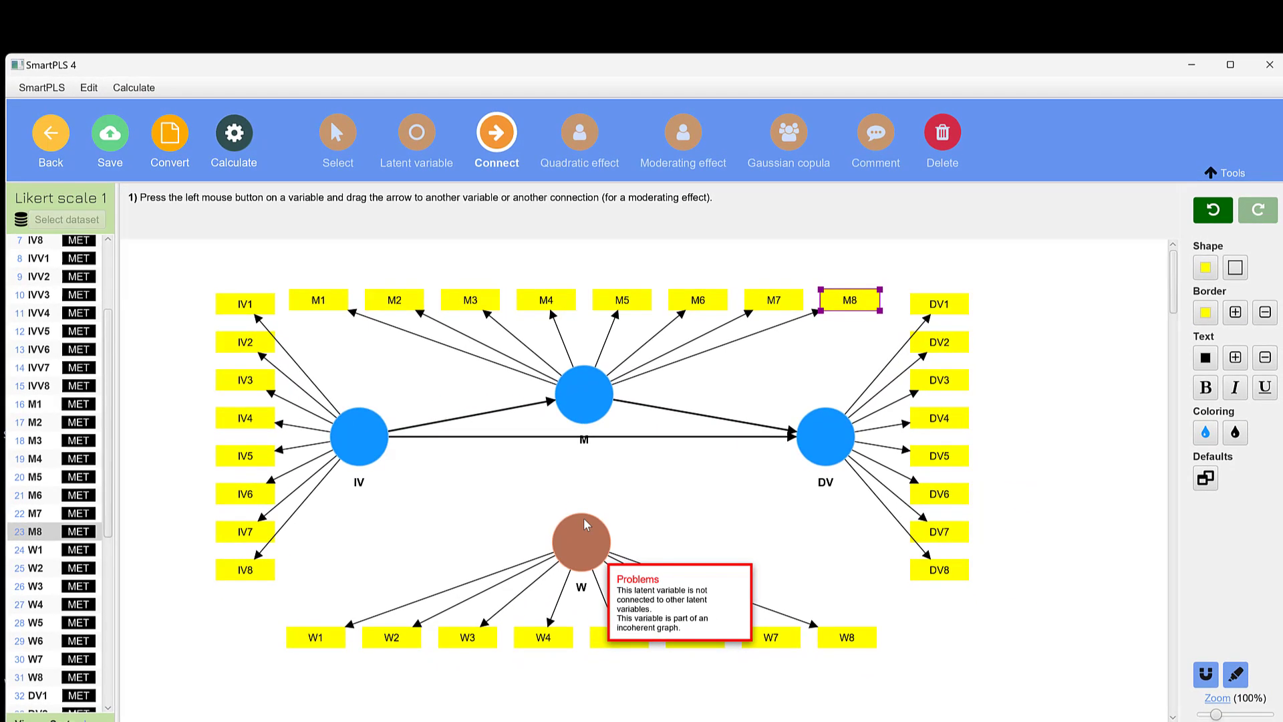
left_click(683, 131)
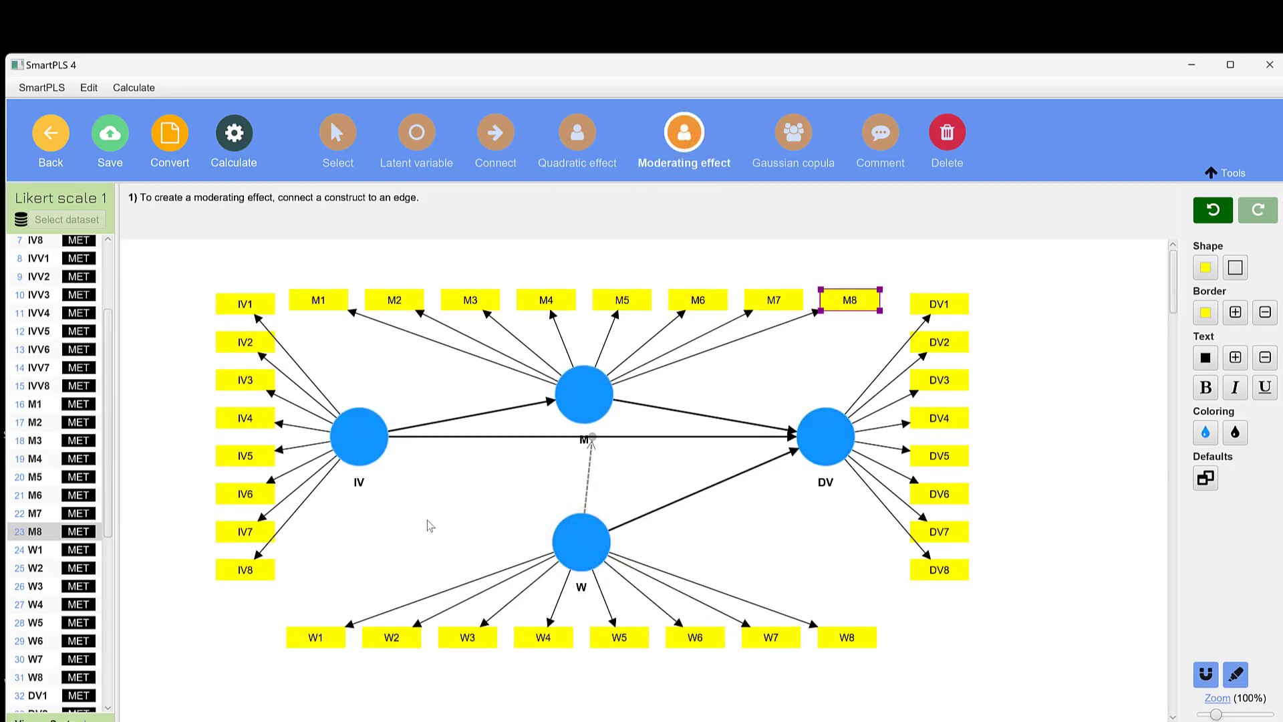
mouse_move(583, 395)
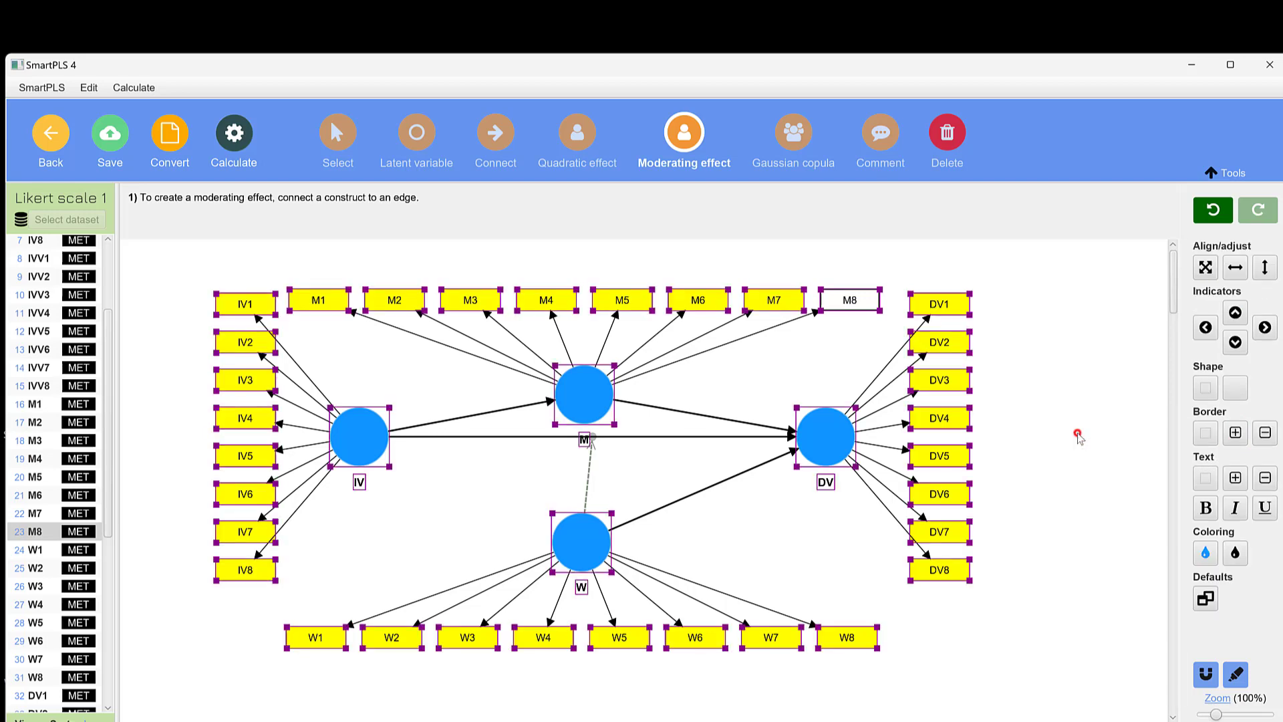
- Apply no fill to every construct and indicator for a black-and-white diagram
left_click(1236, 554)
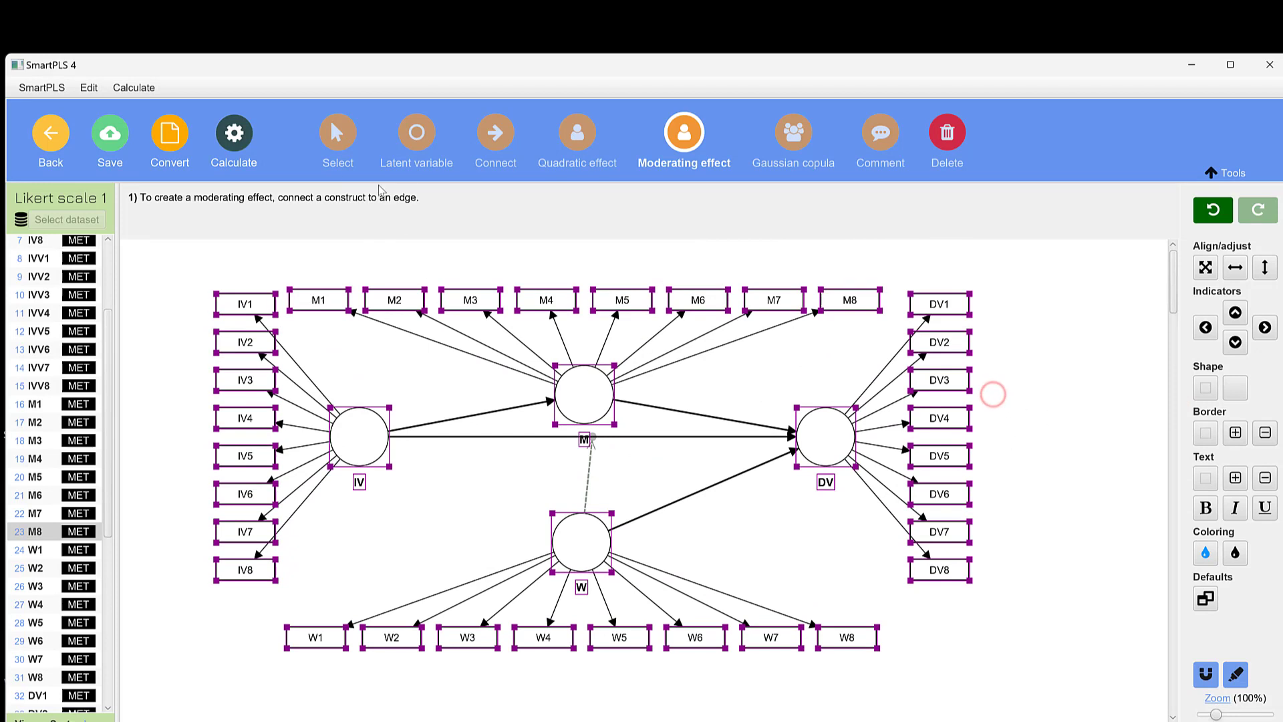
- Run the PLS-SEM algorithm on Likert scale 1 with Path weighting
left_click(233, 139)
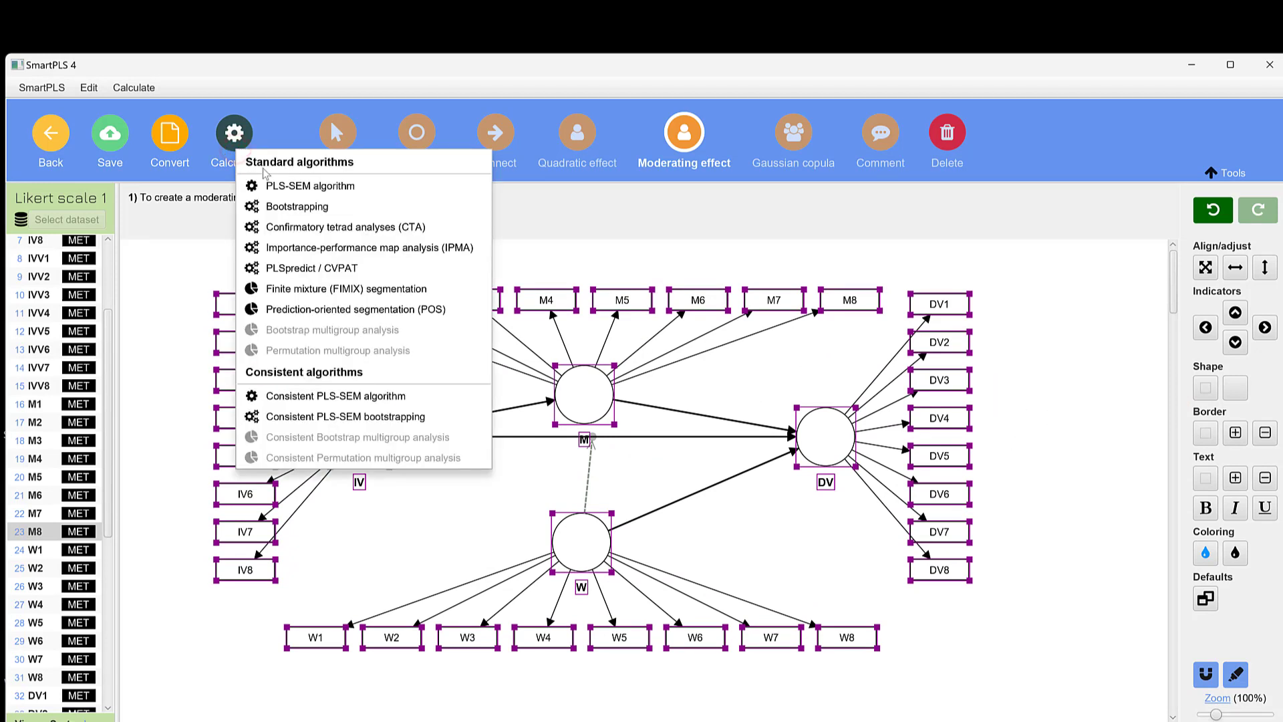
mouse_move(311, 186)
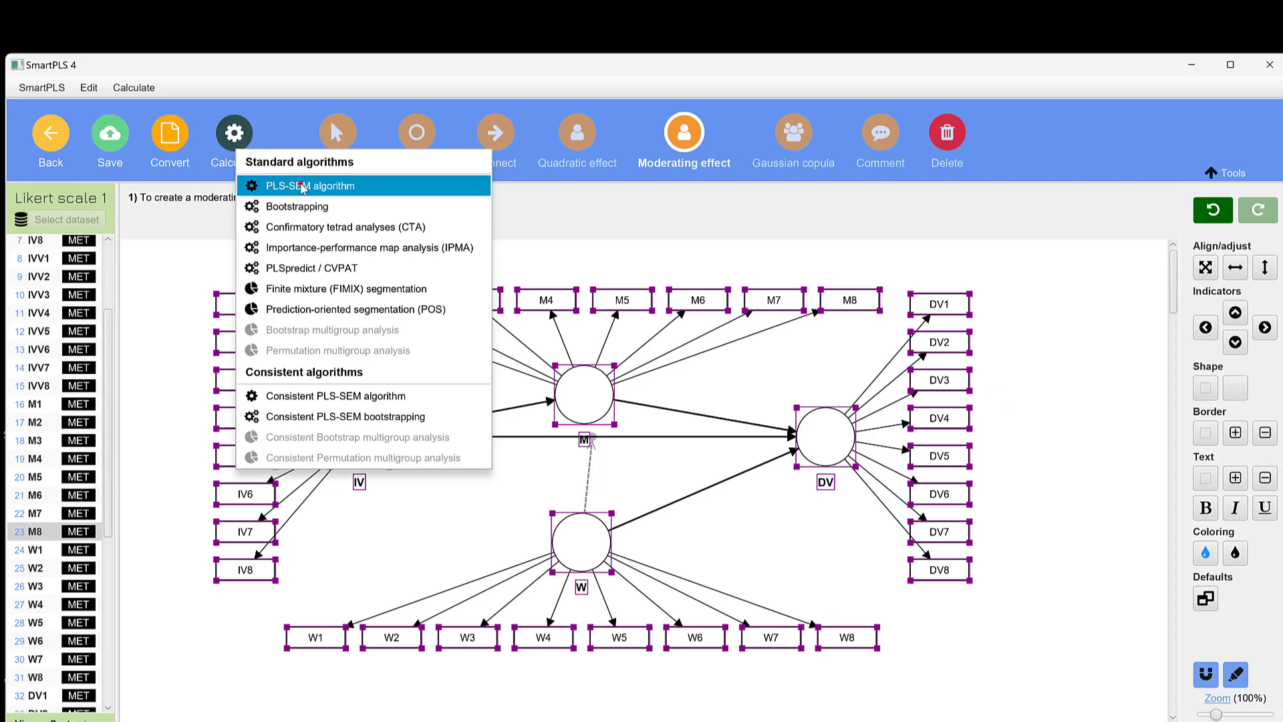
left_click(311, 186)
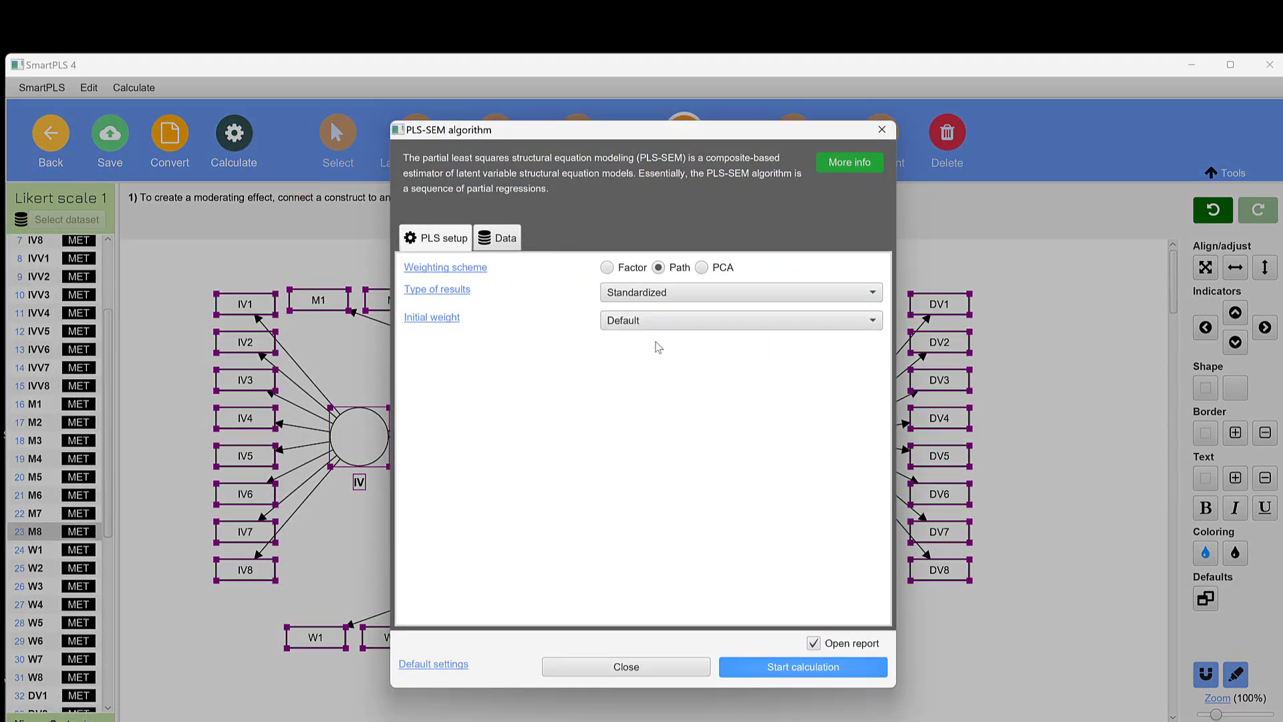
mouse_move(533, 491)
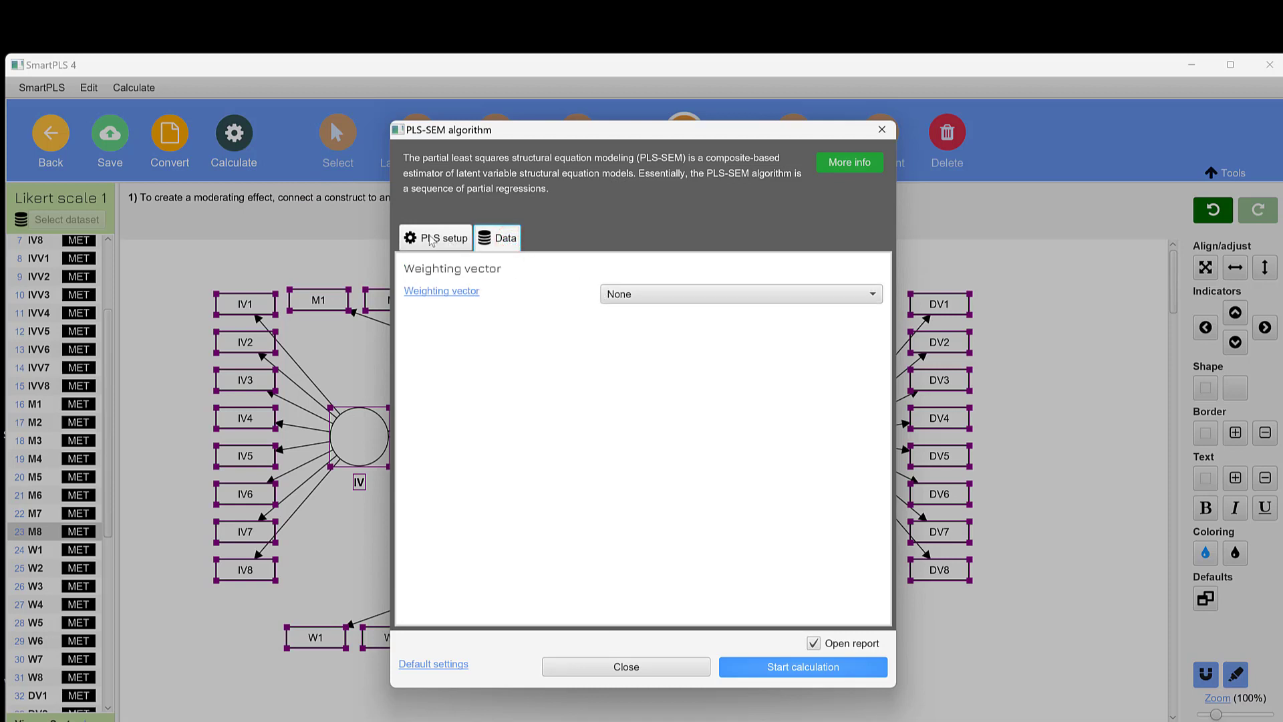
left_click(444, 237)
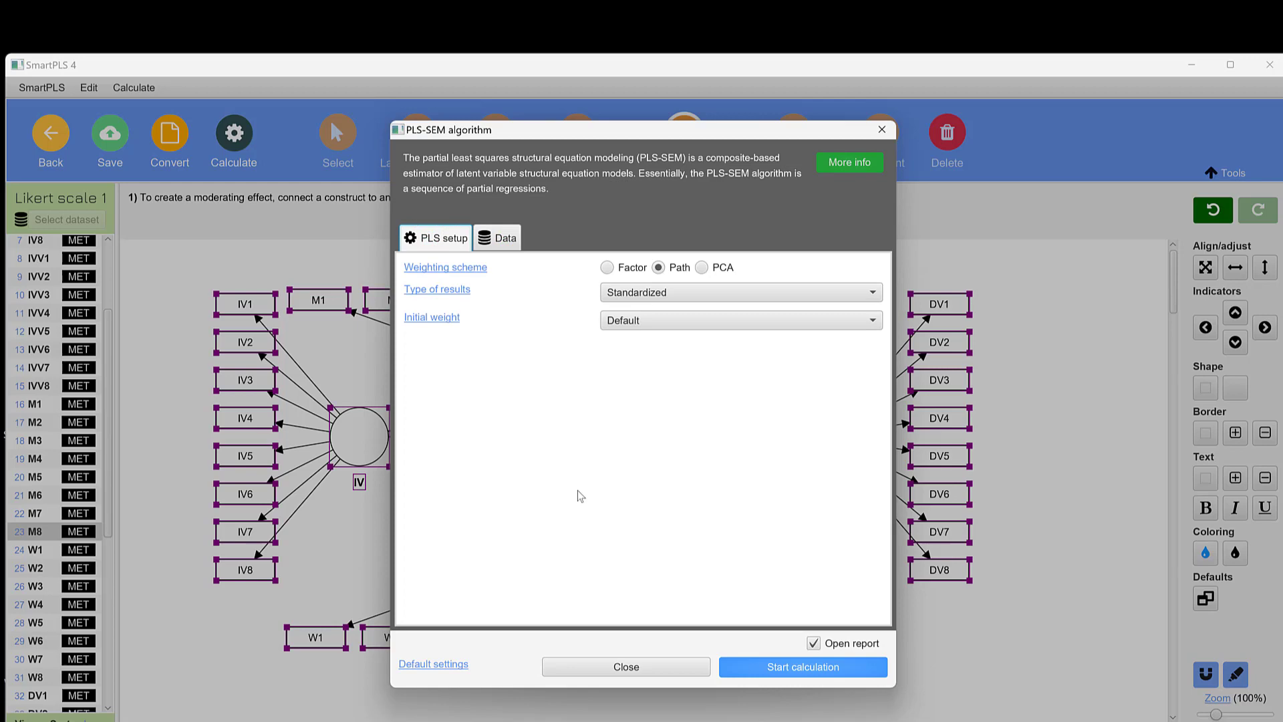
left_click(803, 667)
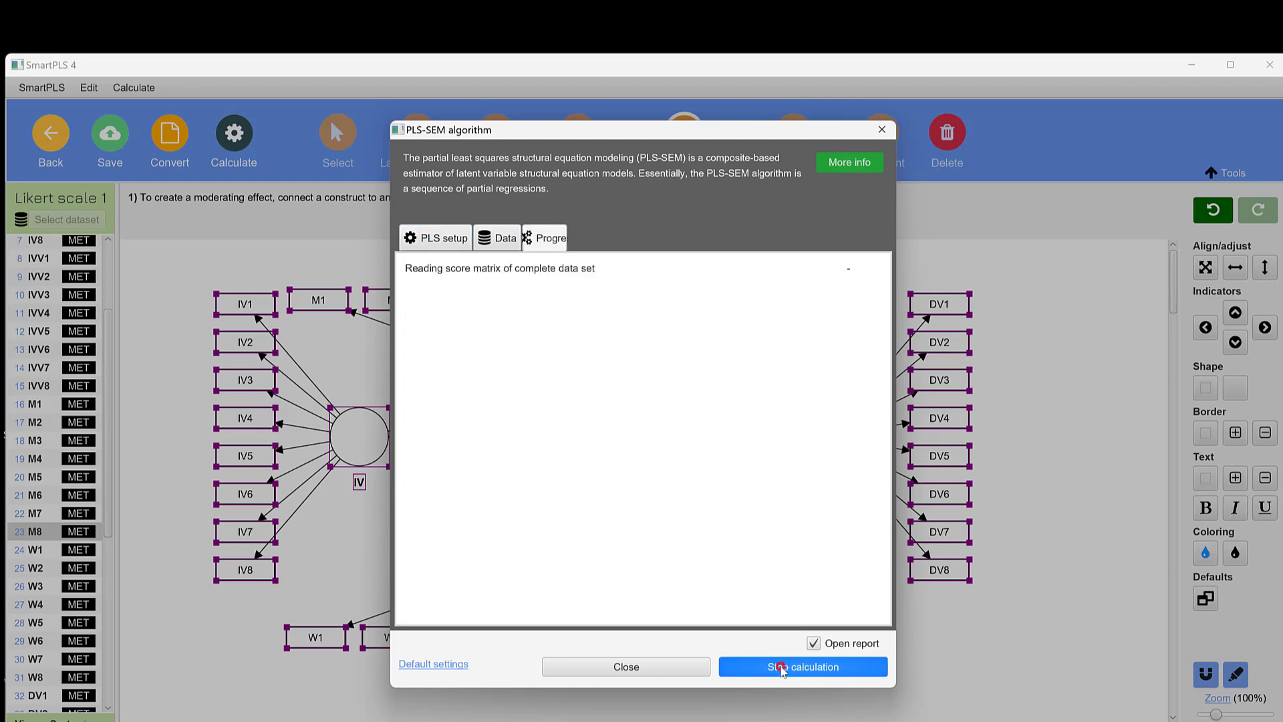
left_click(802, 666)
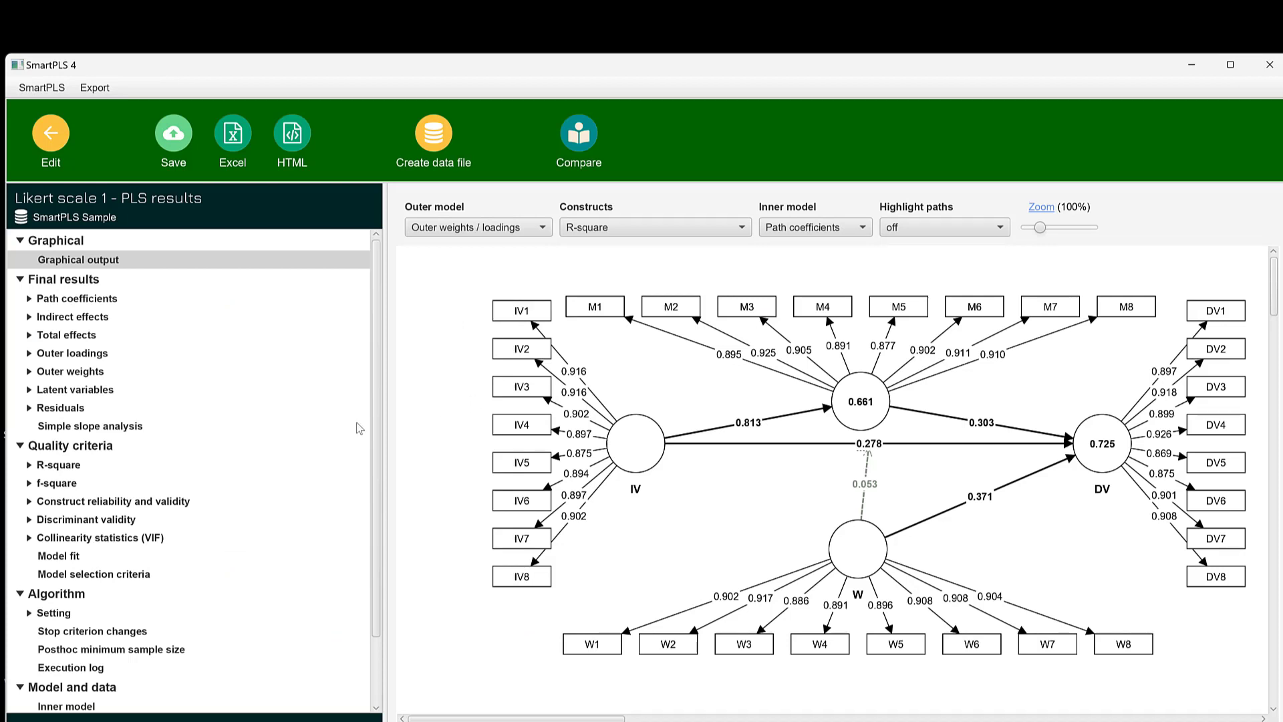
- Expand Discriminant validity, view HTMT and Fornell-Larcker, then show the cross loadings table
left_click(86, 519)
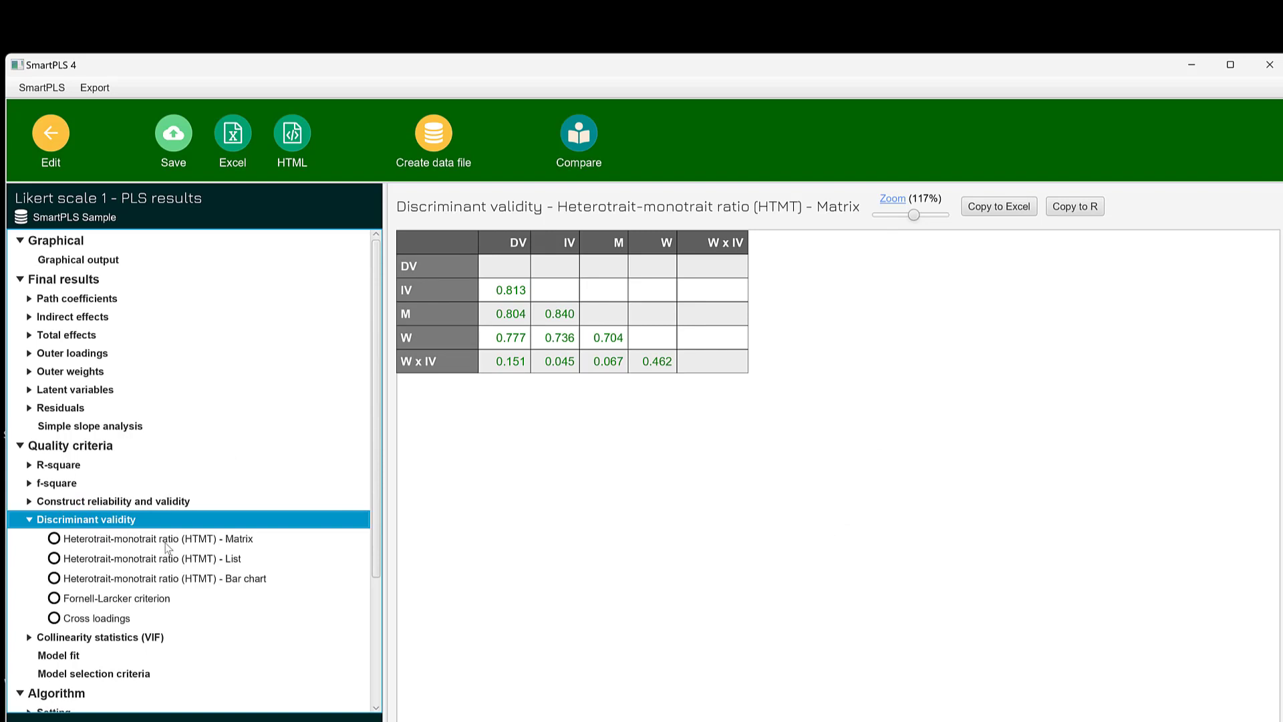
left_click(153, 539)
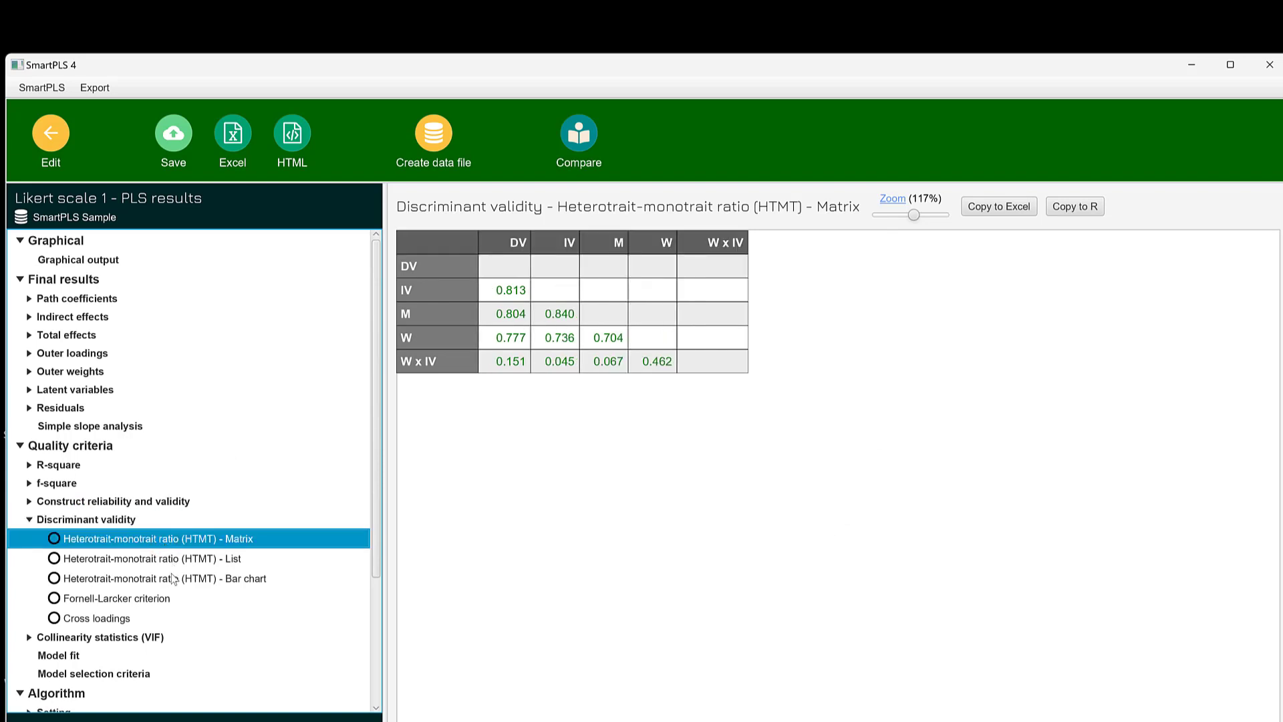
left_click(148, 558)
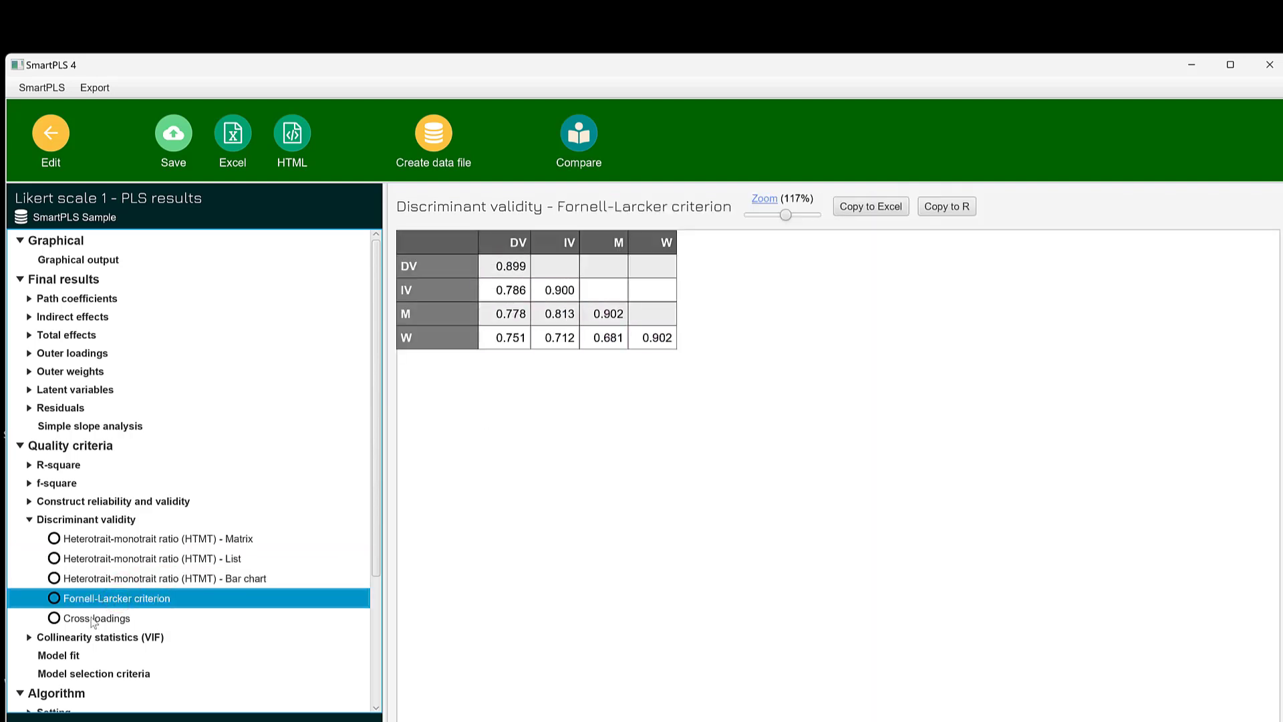
left_click(102, 618)
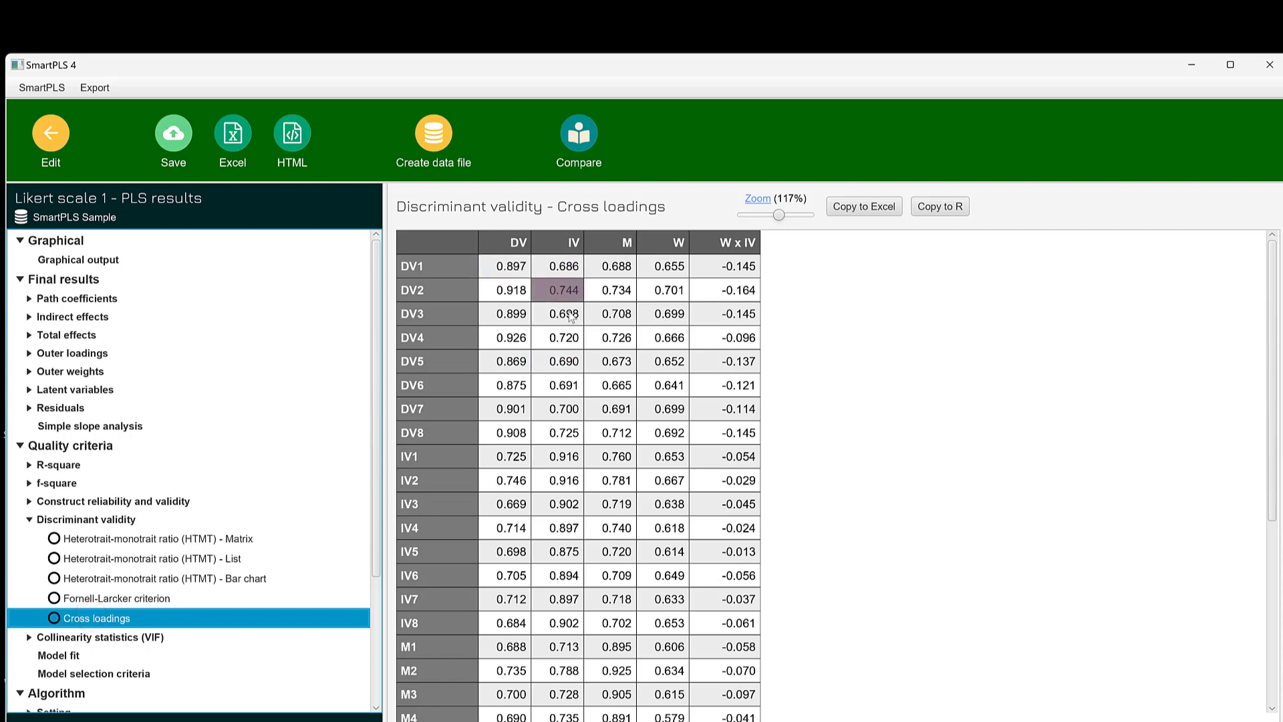
scroll("down", 3)
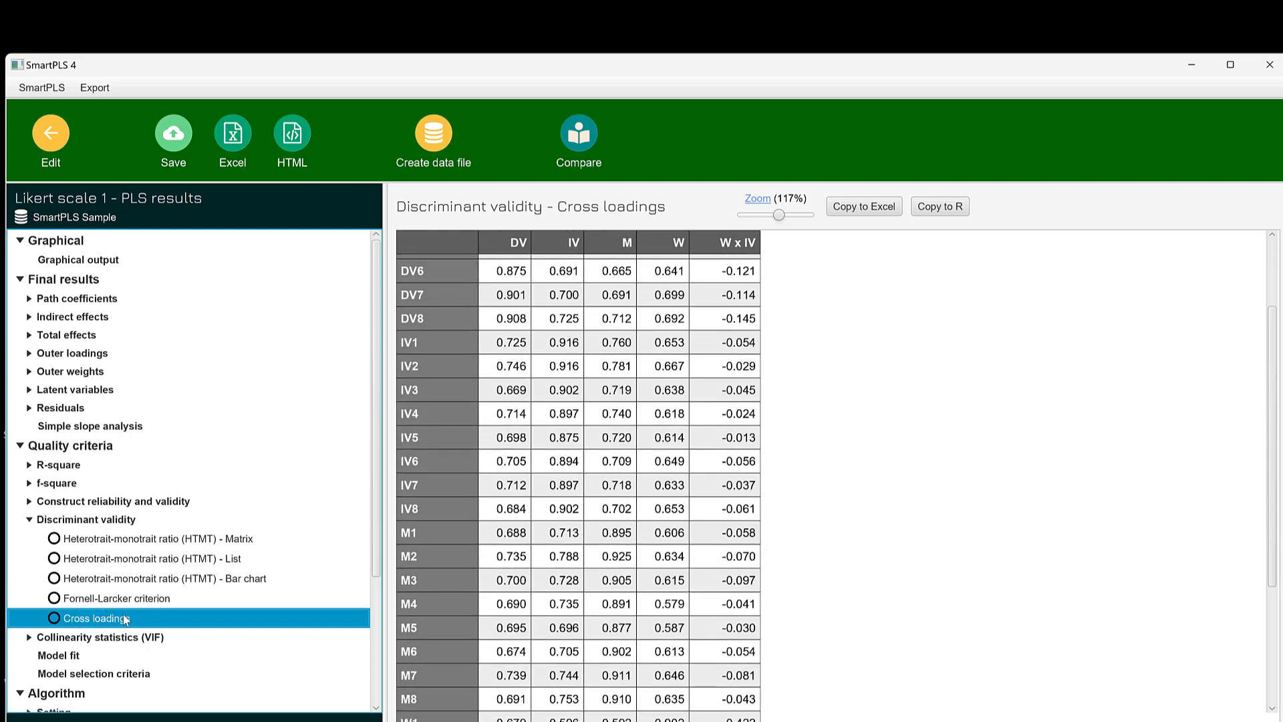
- Open the Outer model VIF list and scroll through the indicator values
left_click(102, 637)
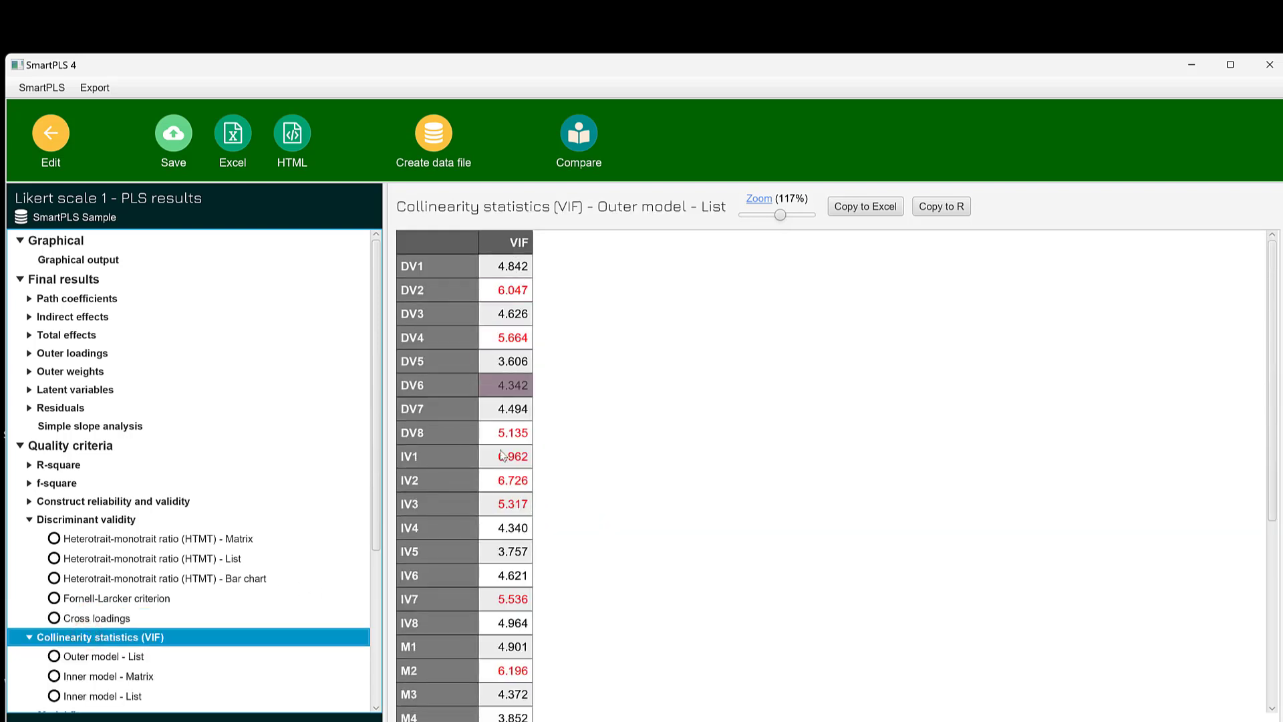
scroll("down", 3)
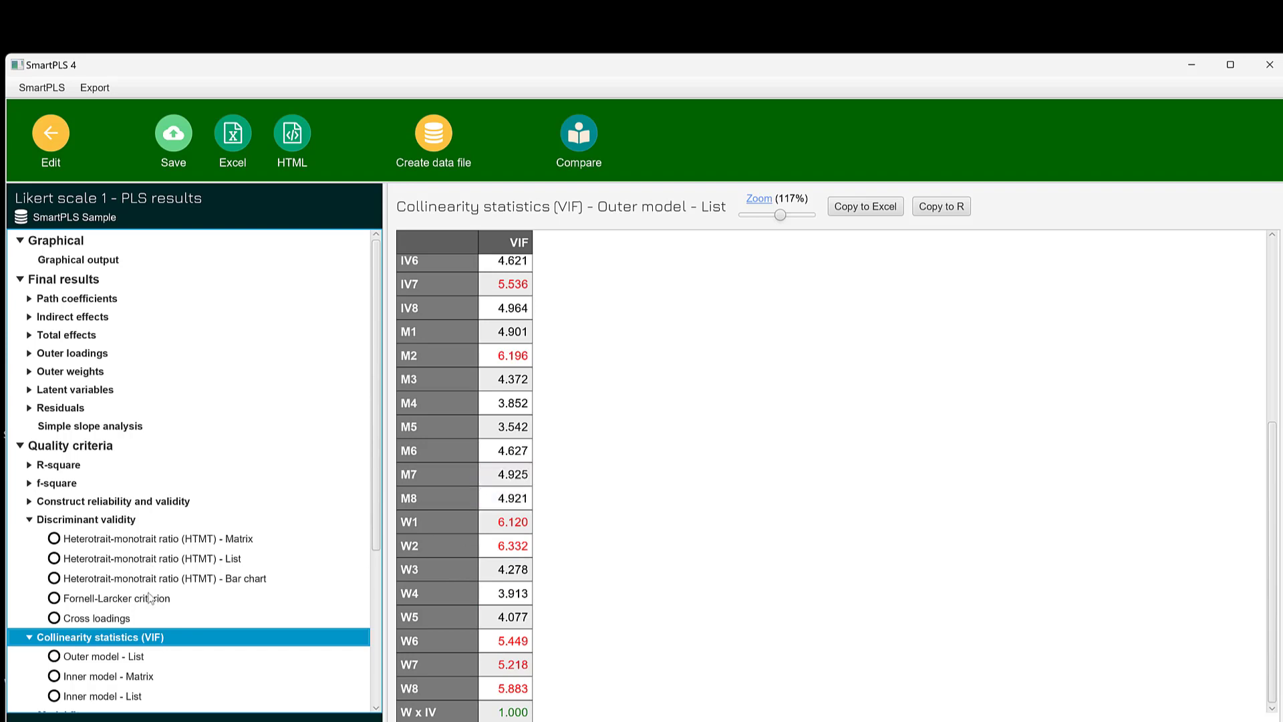
scroll("down", 3)
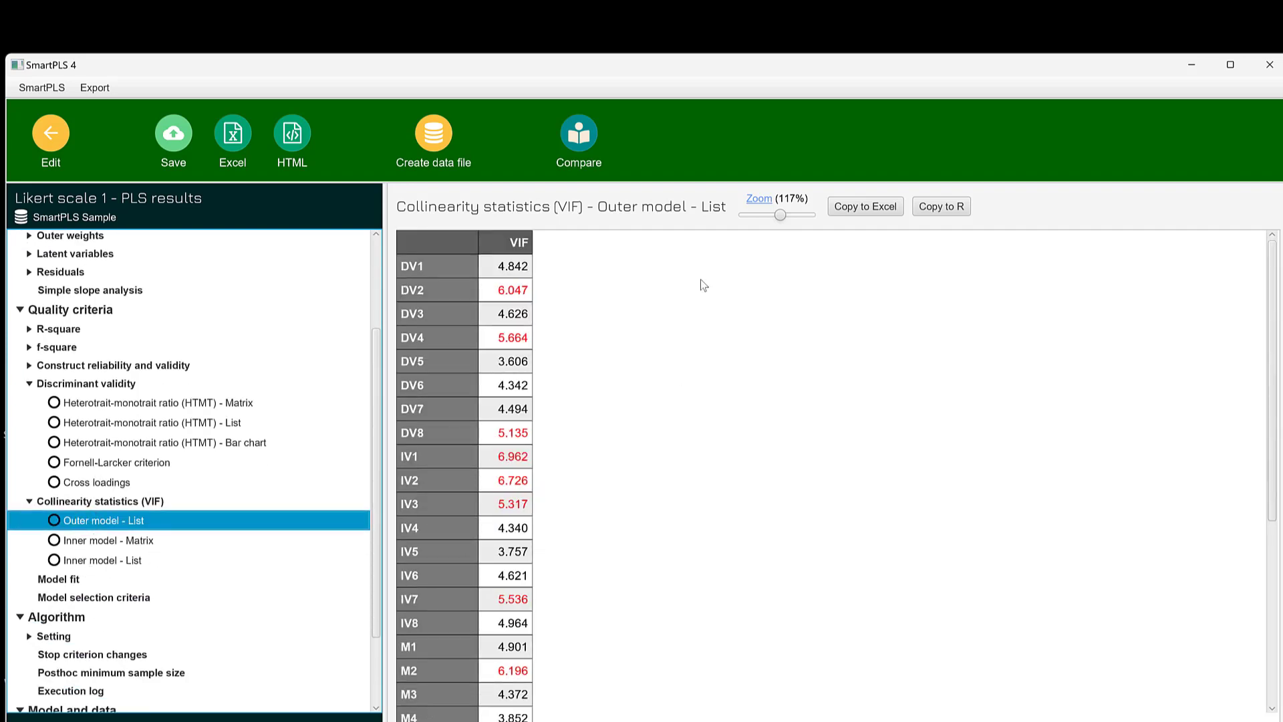
scroll("down", 3)
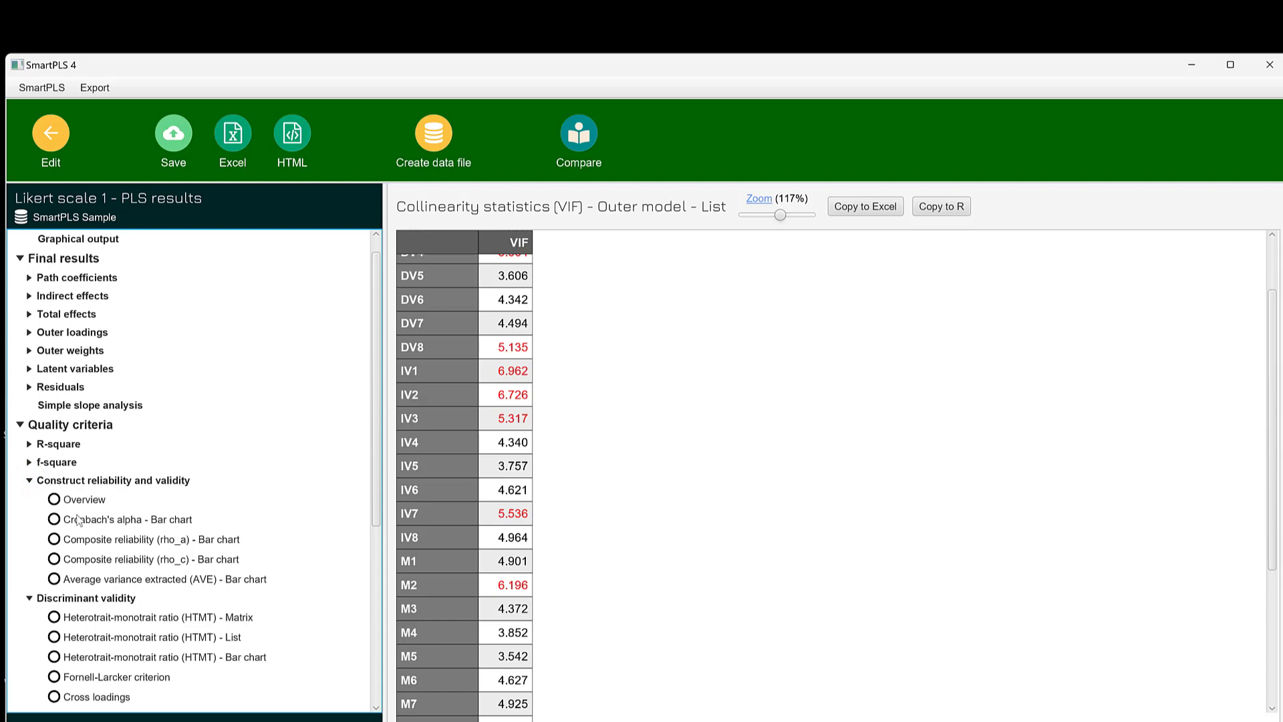
- Open Construct reliability and validity Overview showing alpha, composite reliability and AVE
left_click(84, 500)
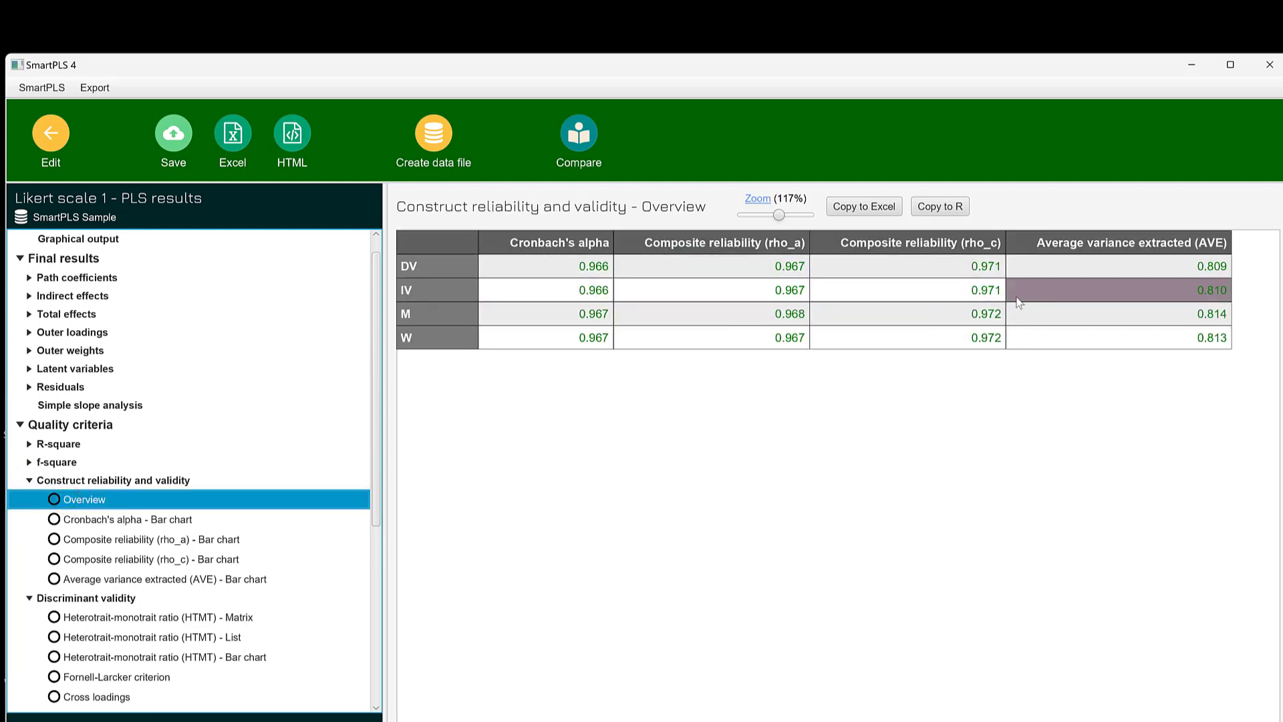
mouse_move(1159, 317)
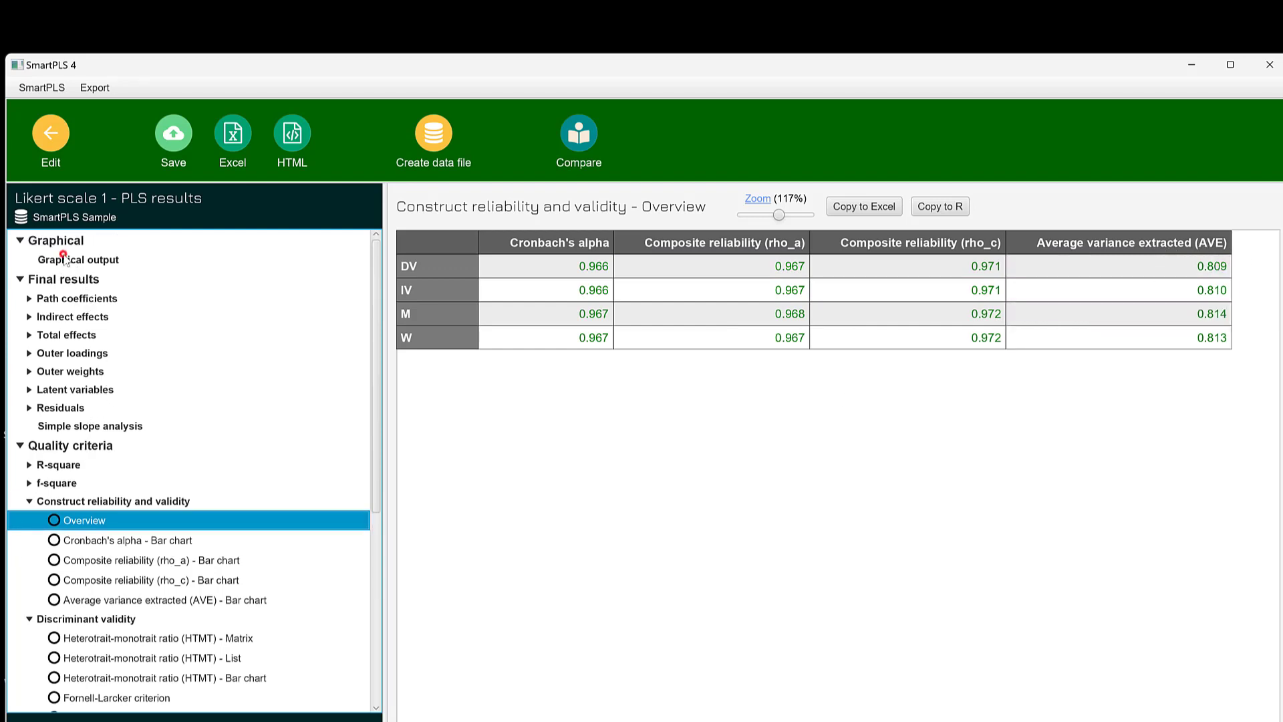
- Show the Graphical output estimates diagram and view the IV construct's reliability popup
left_click(78, 259)
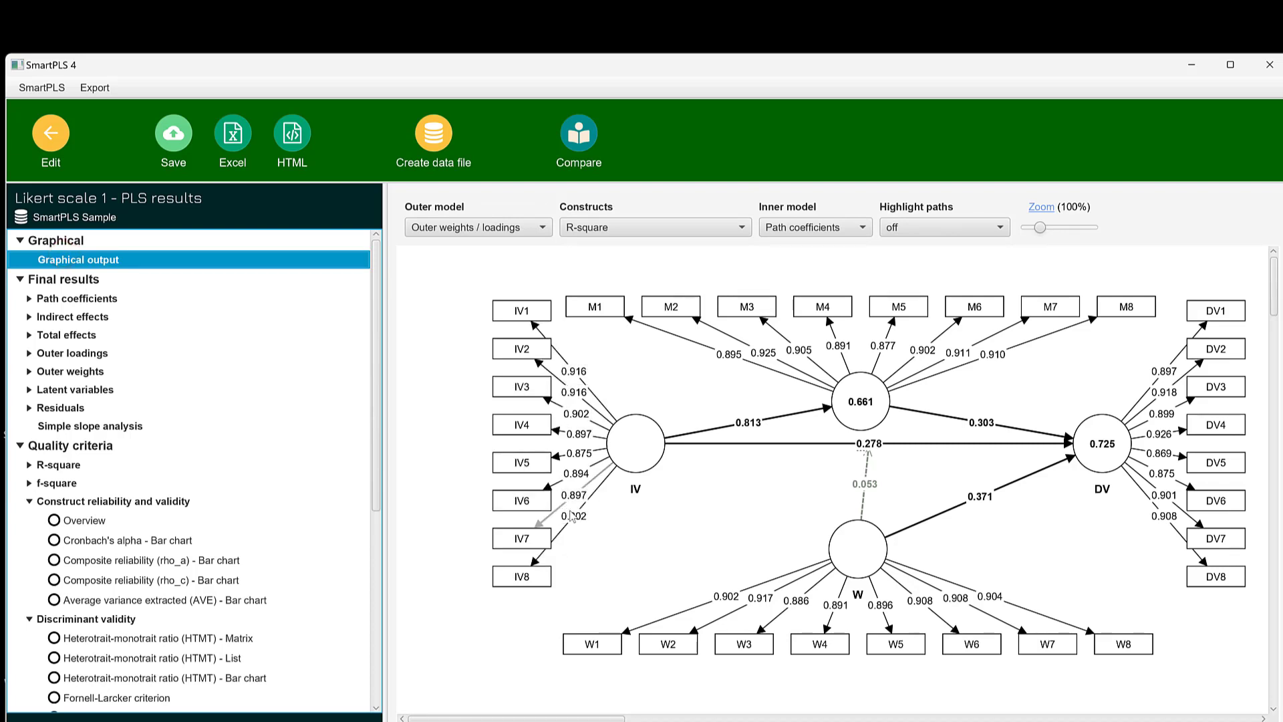
mouse_move(634, 441)
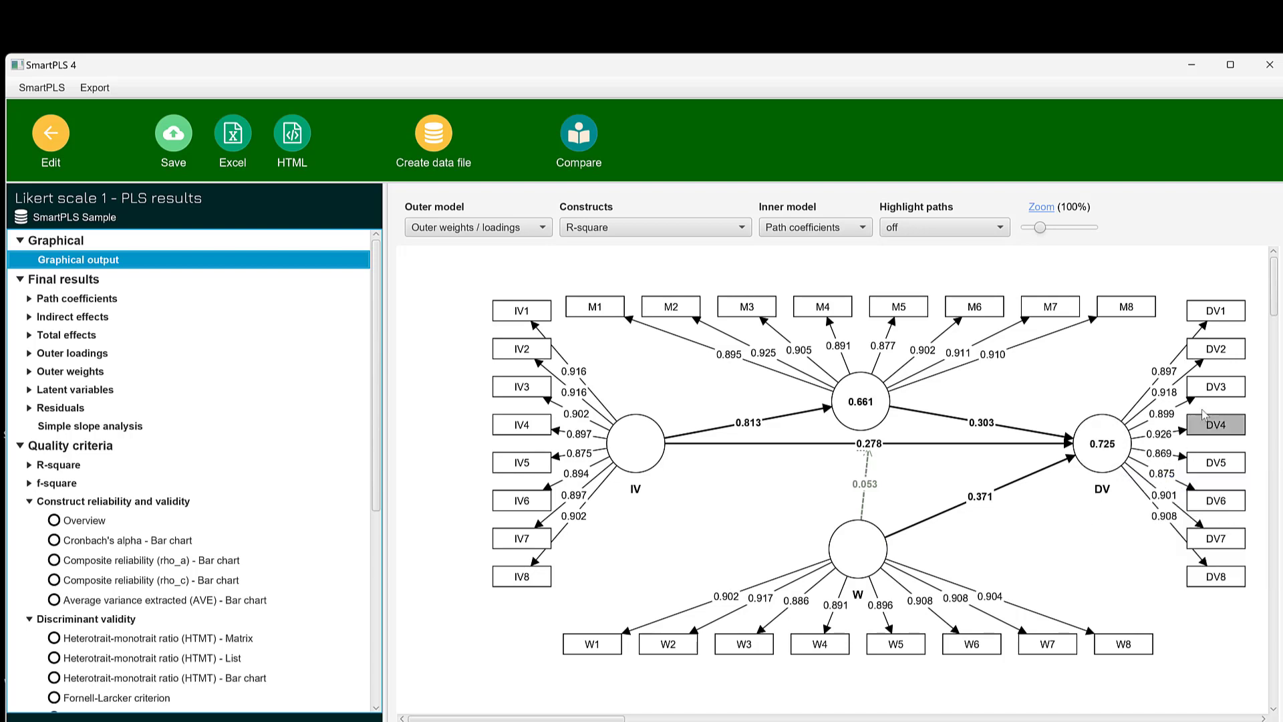
mouse_move(1166, 524)
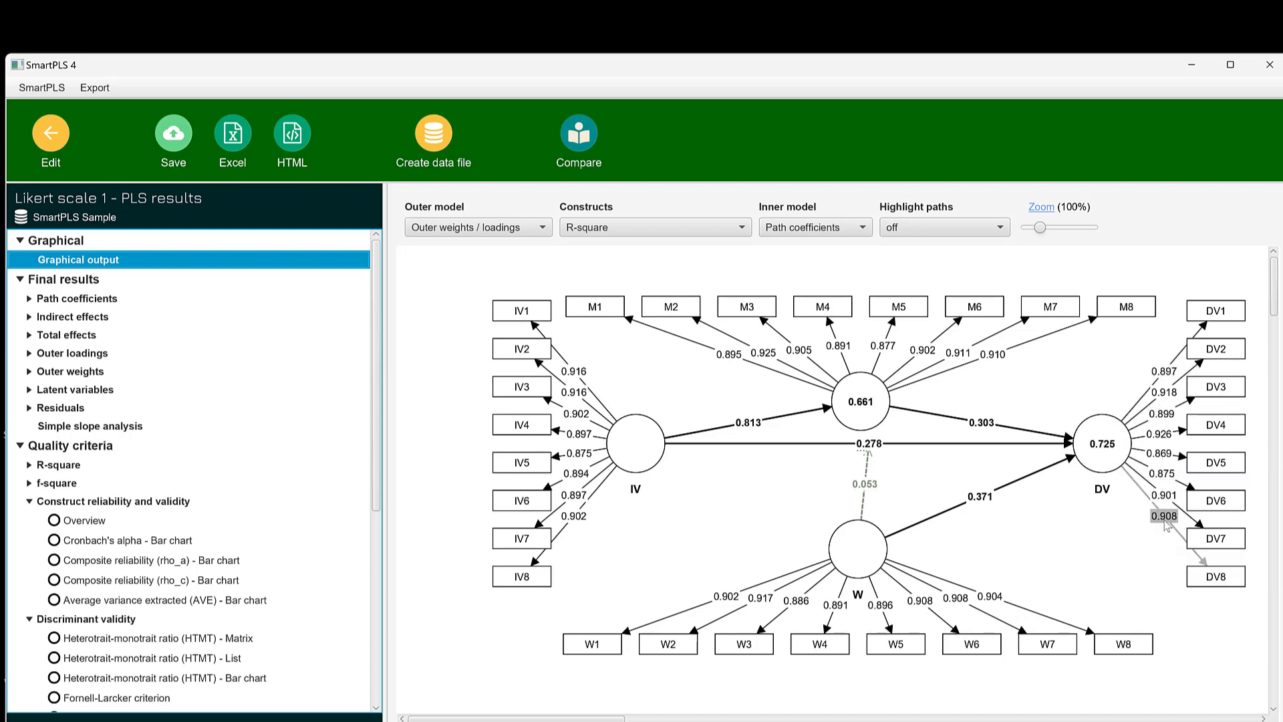
mouse_move(689, 360)
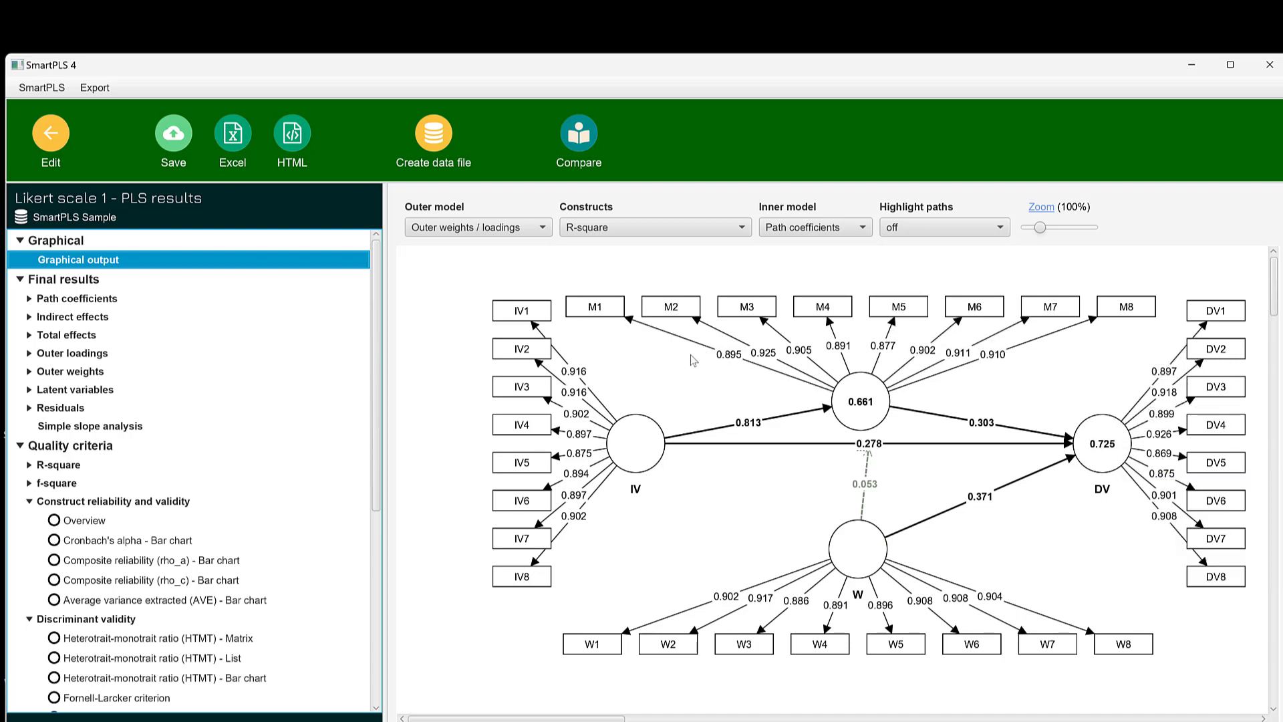
left_click(668, 644)
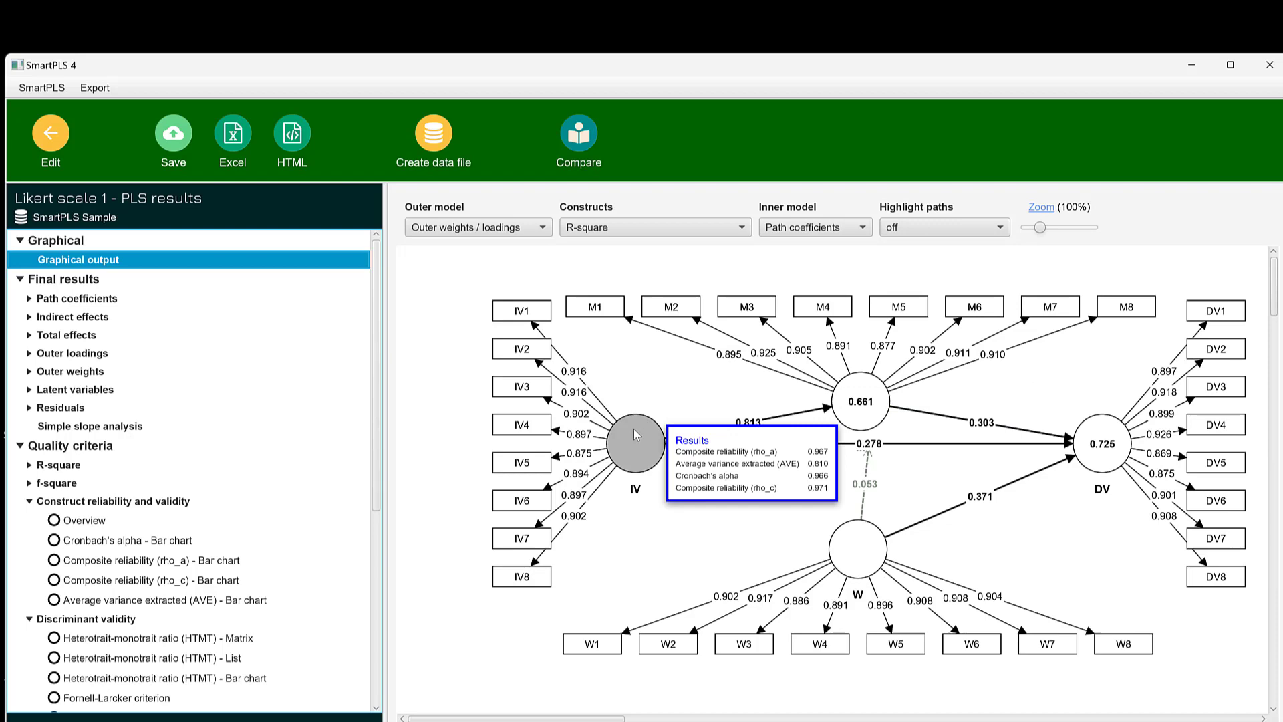
mouse_move(899, 550)
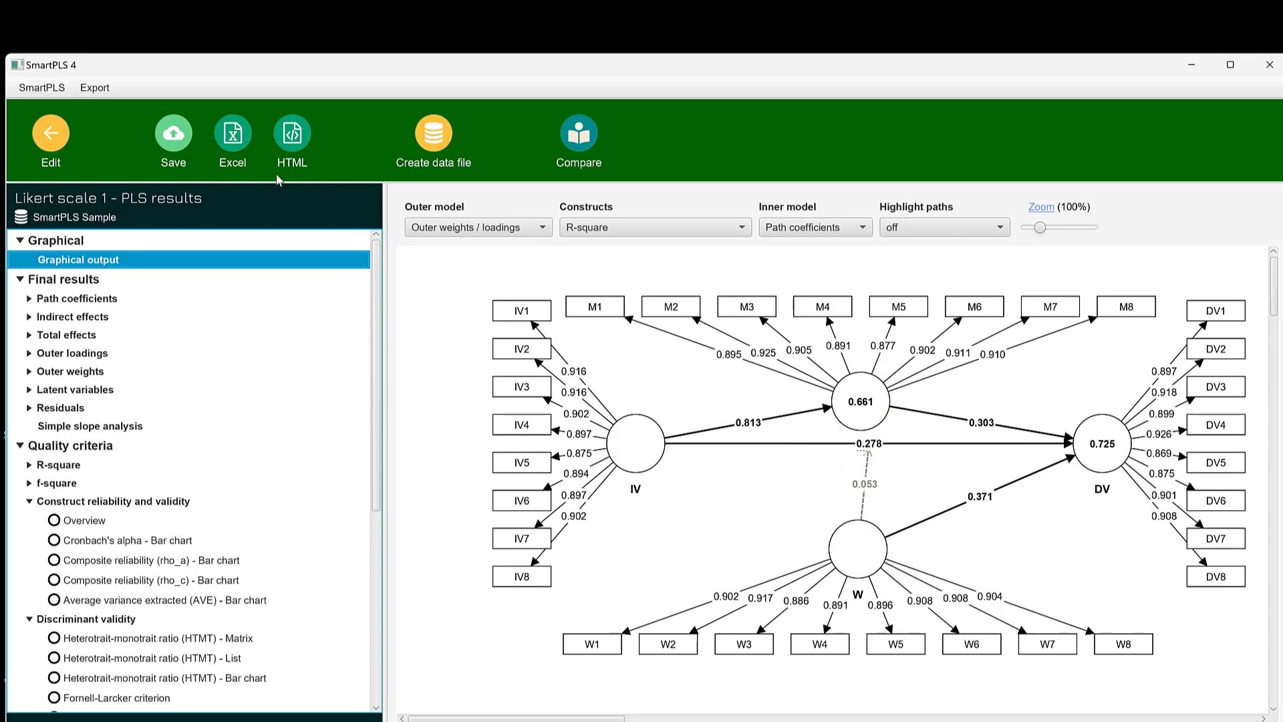
- Export the results report to 'Likert scale 1.xlsx' on the desktop
left_click(233, 131)
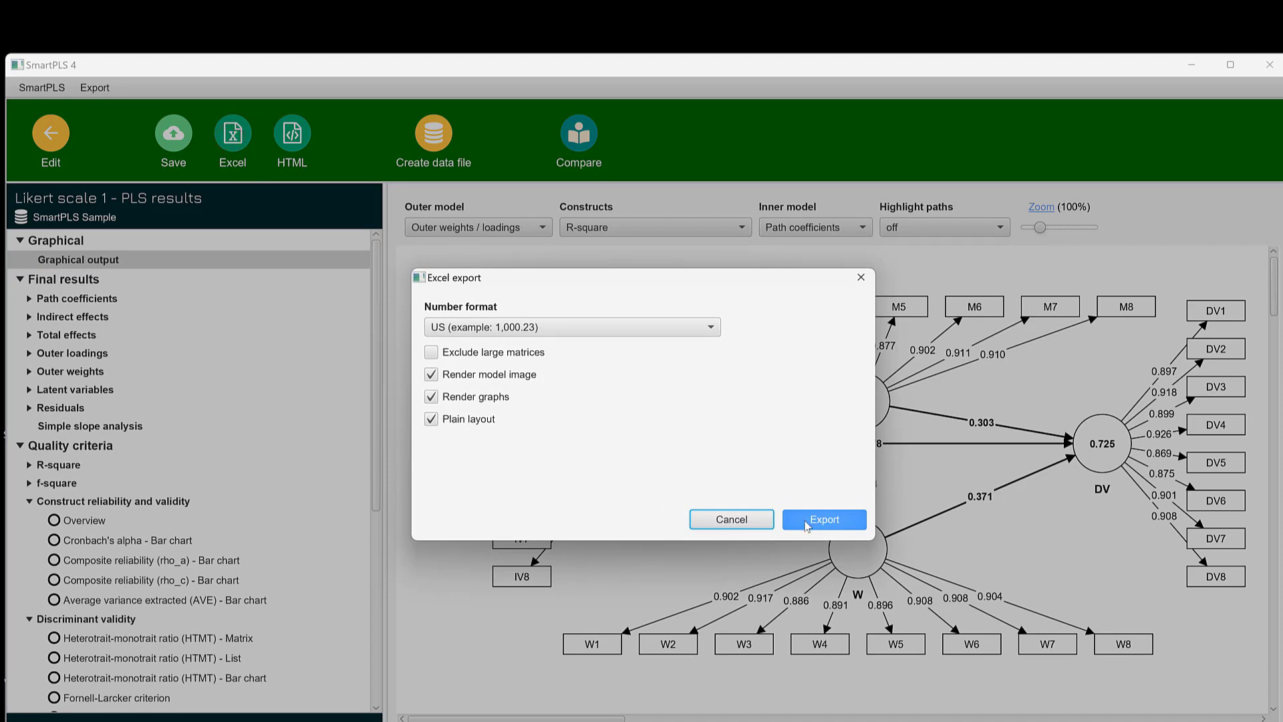
left_click(823, 519)
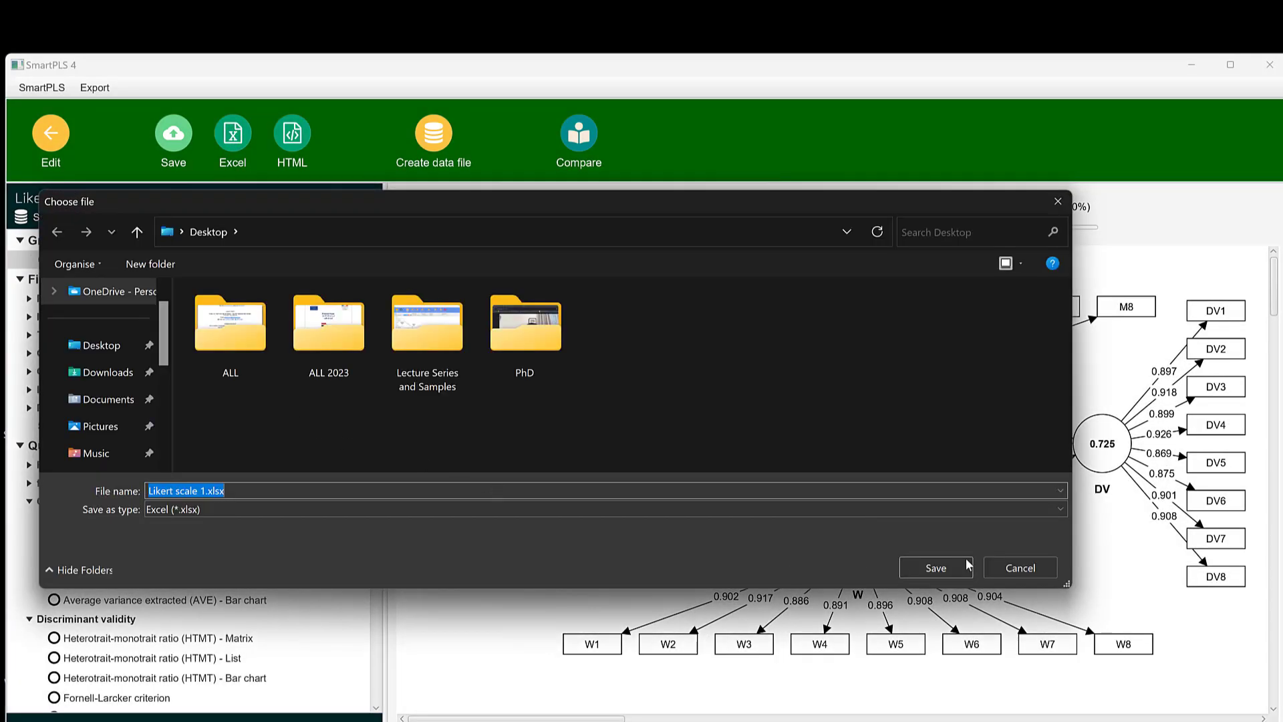
left_click(935, 568)
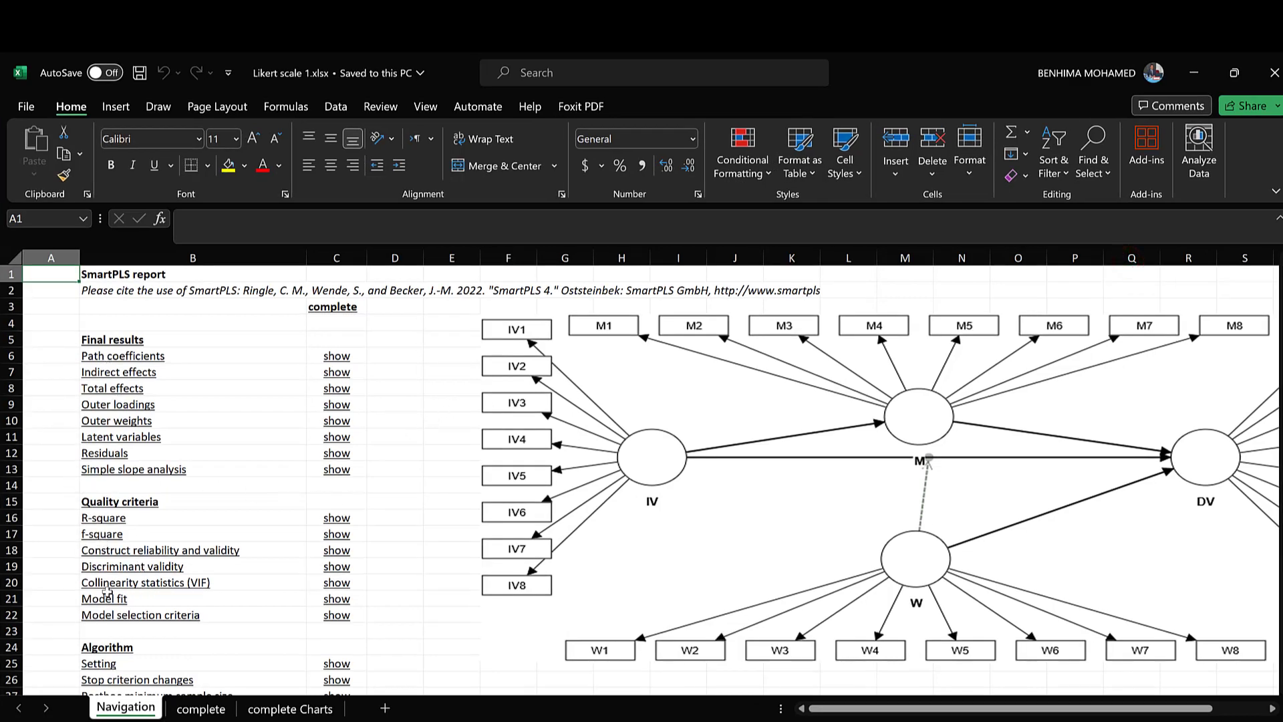
- Jump from the Navigation sheet to Collinearity statistics and select the Inner model VIF values
left_click(145, 582)
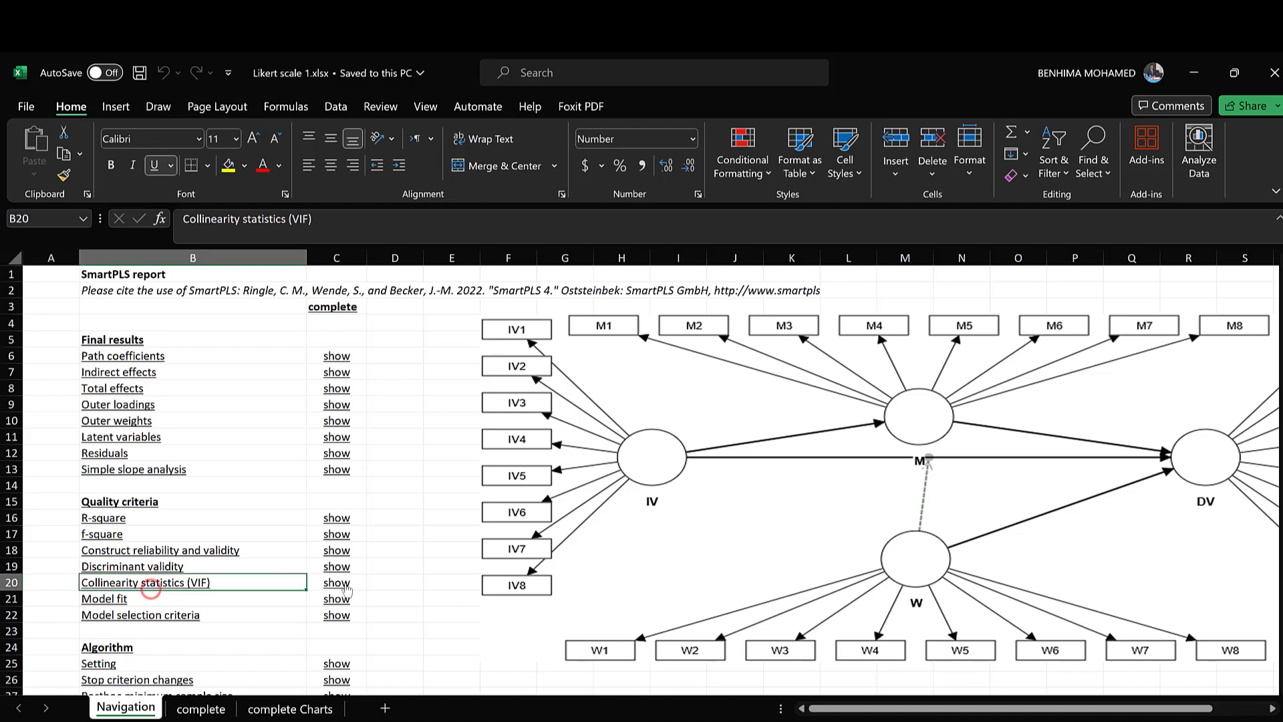
left_click(336, 582)
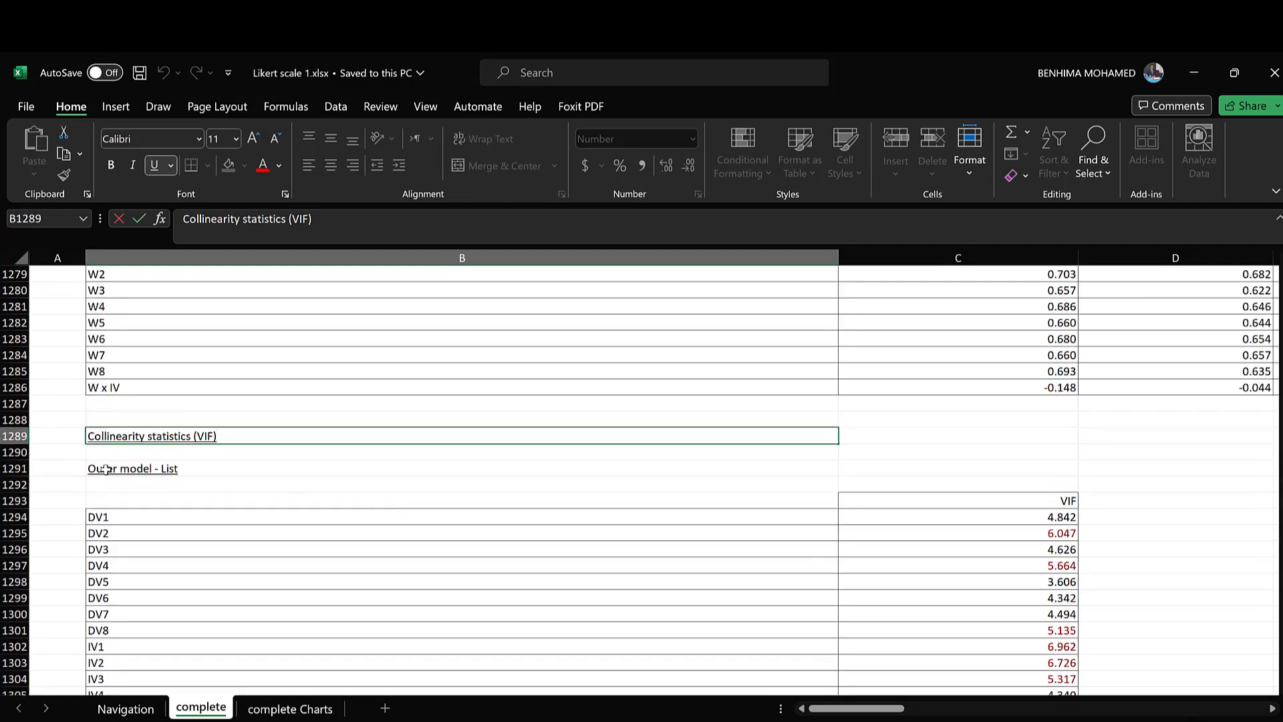
scroll("down", 3)
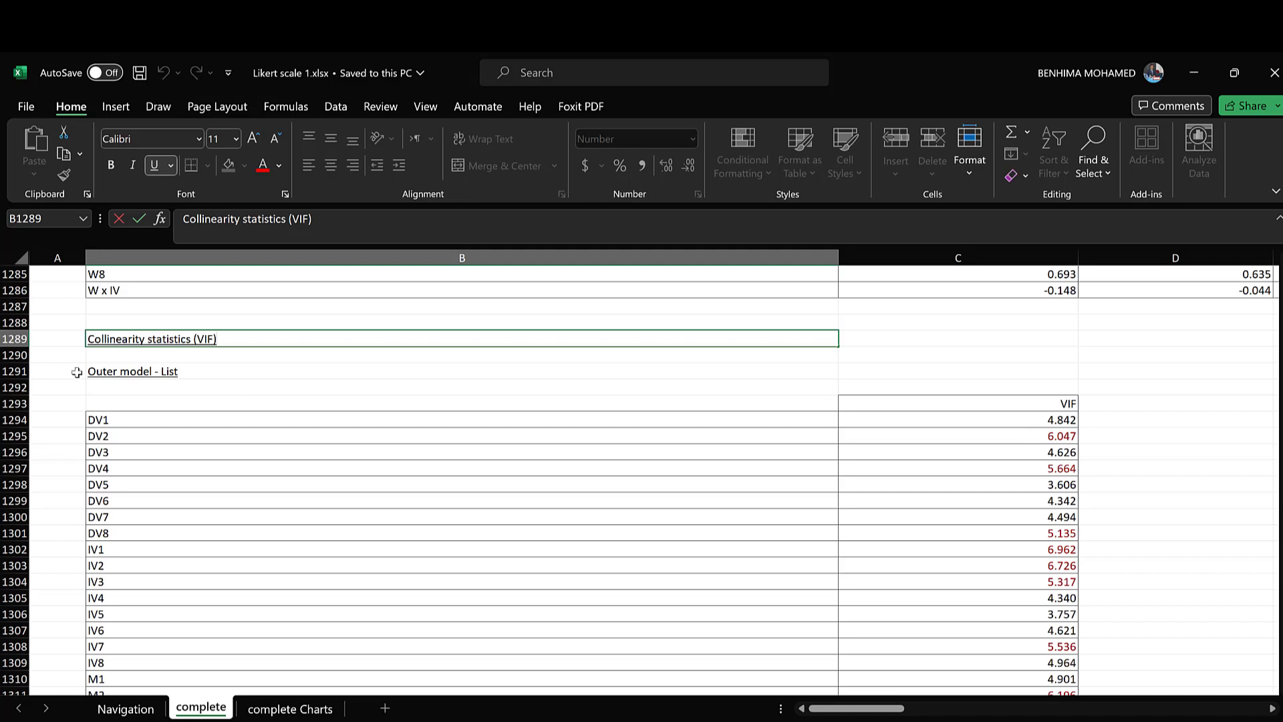
scroll("down", 3)
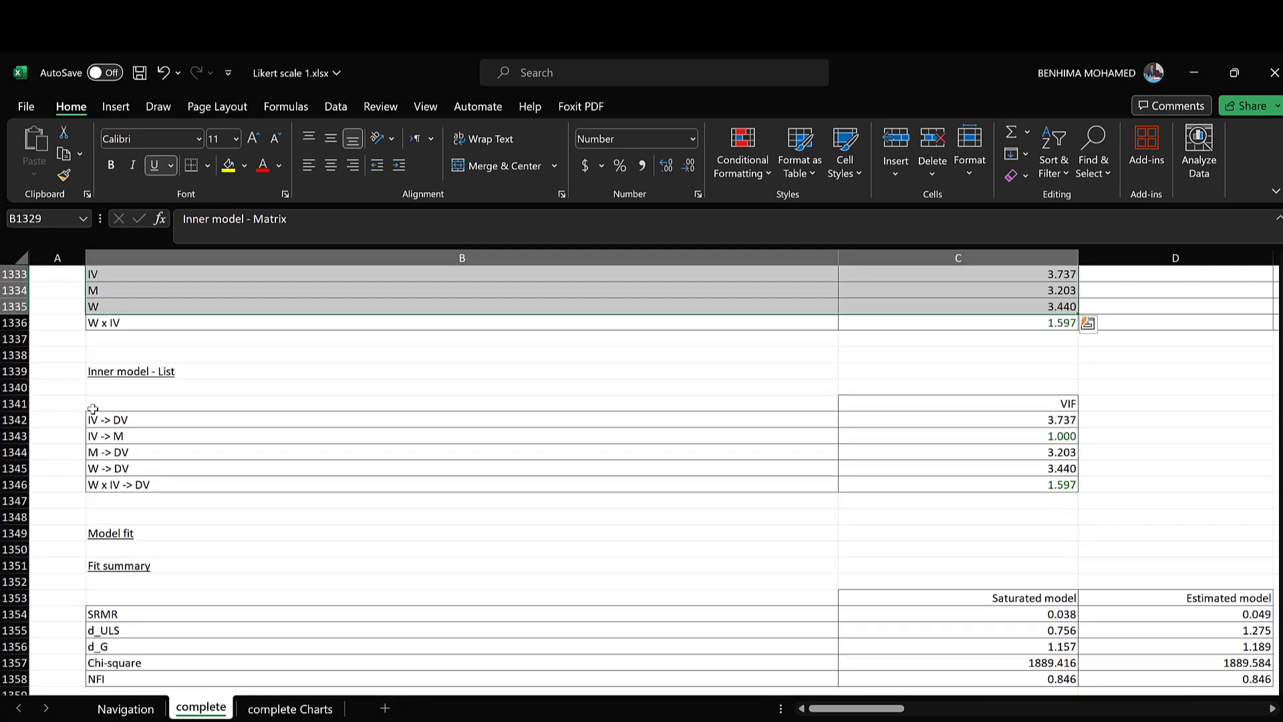
left_click(131, 371)
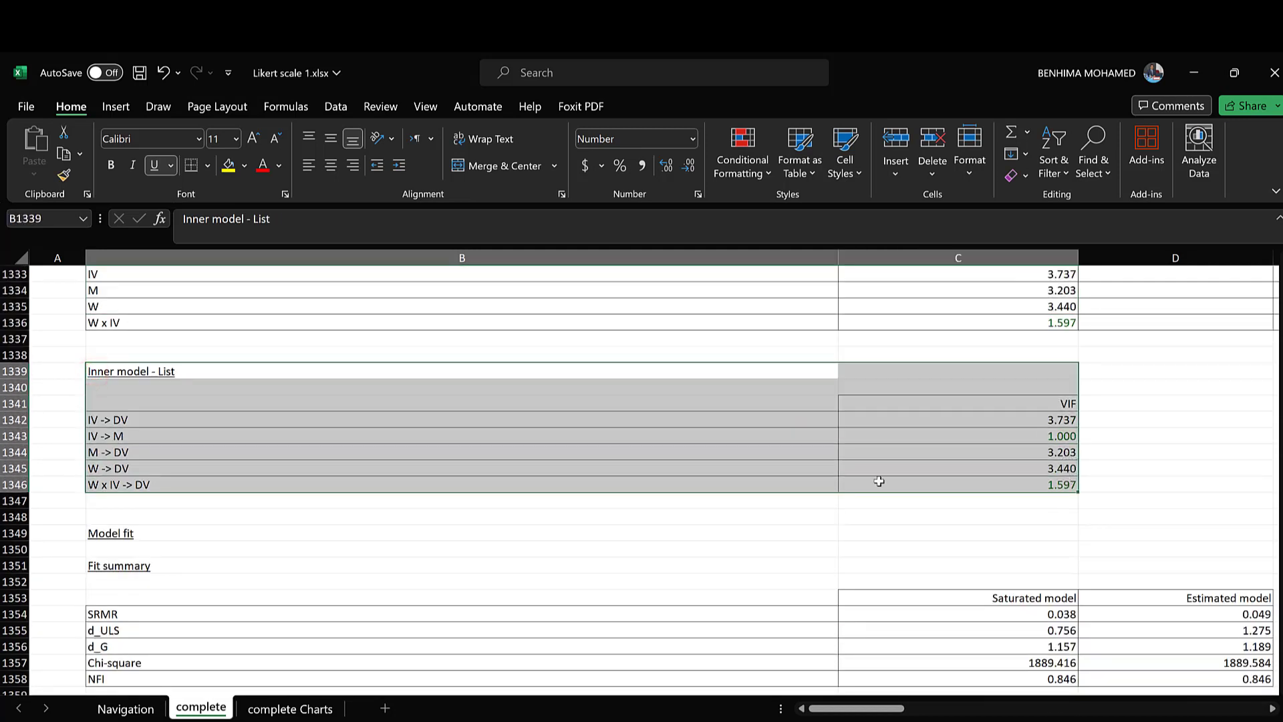
left_click(106, 420)
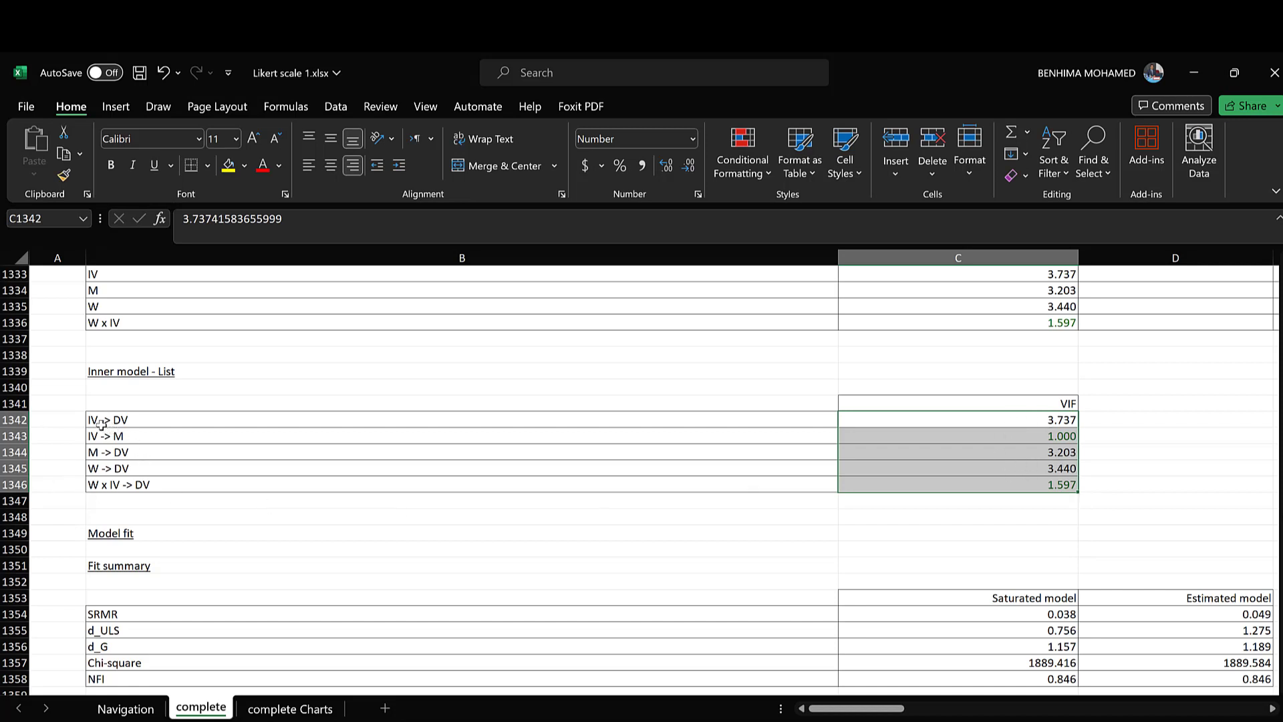
mouse_move(158, 492)
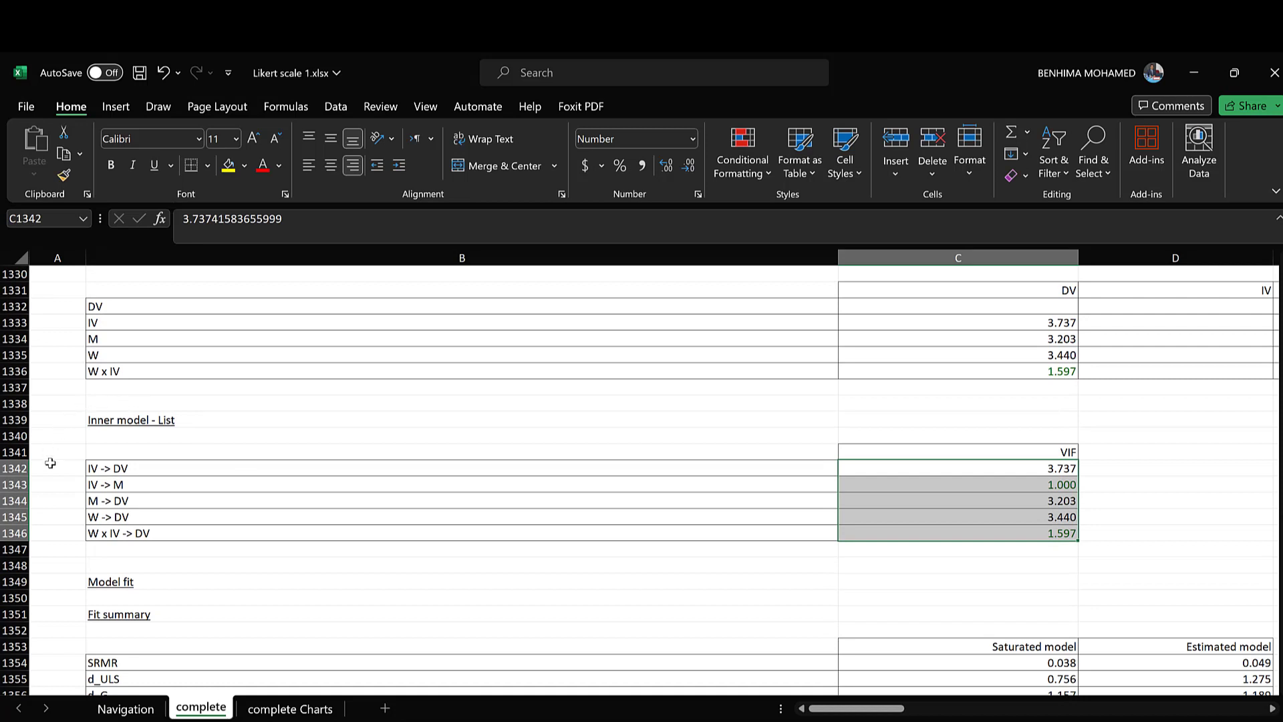
mouse_move(235, 428)
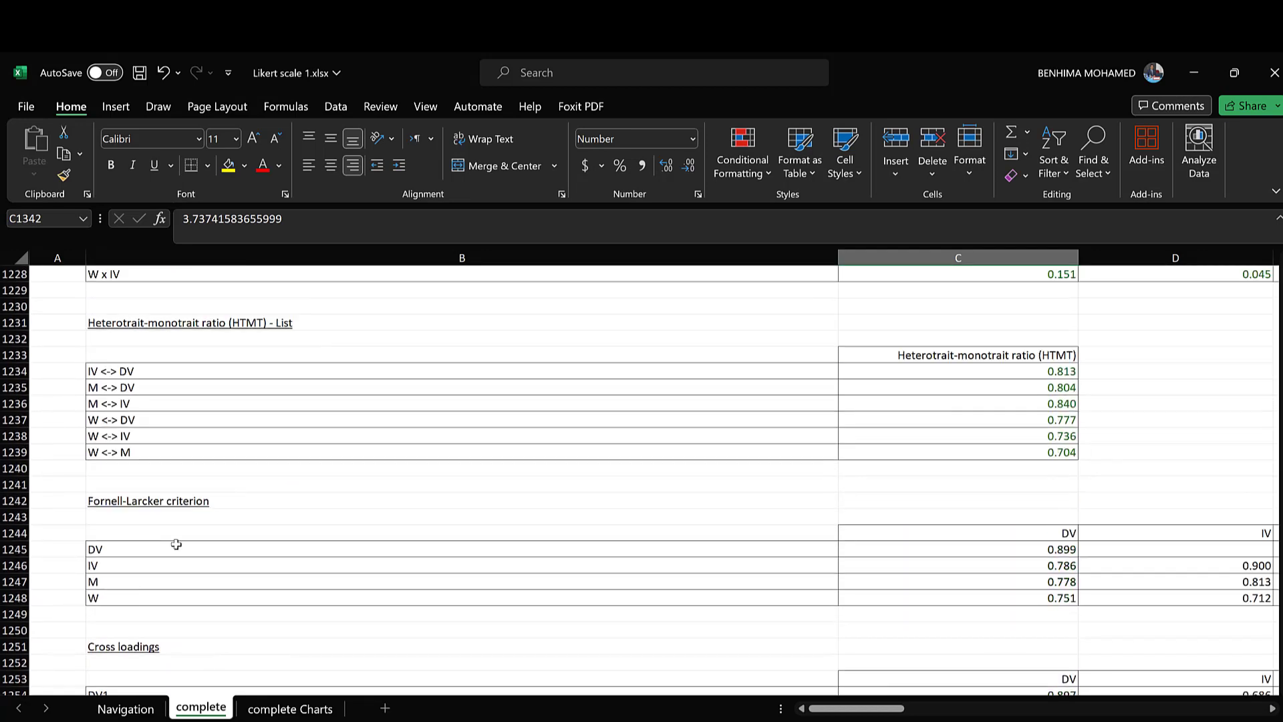
- Scroll the complete sheet through algorithm settings, stop-criterion iterations and minimum sample sizes
scroll("down", 3)
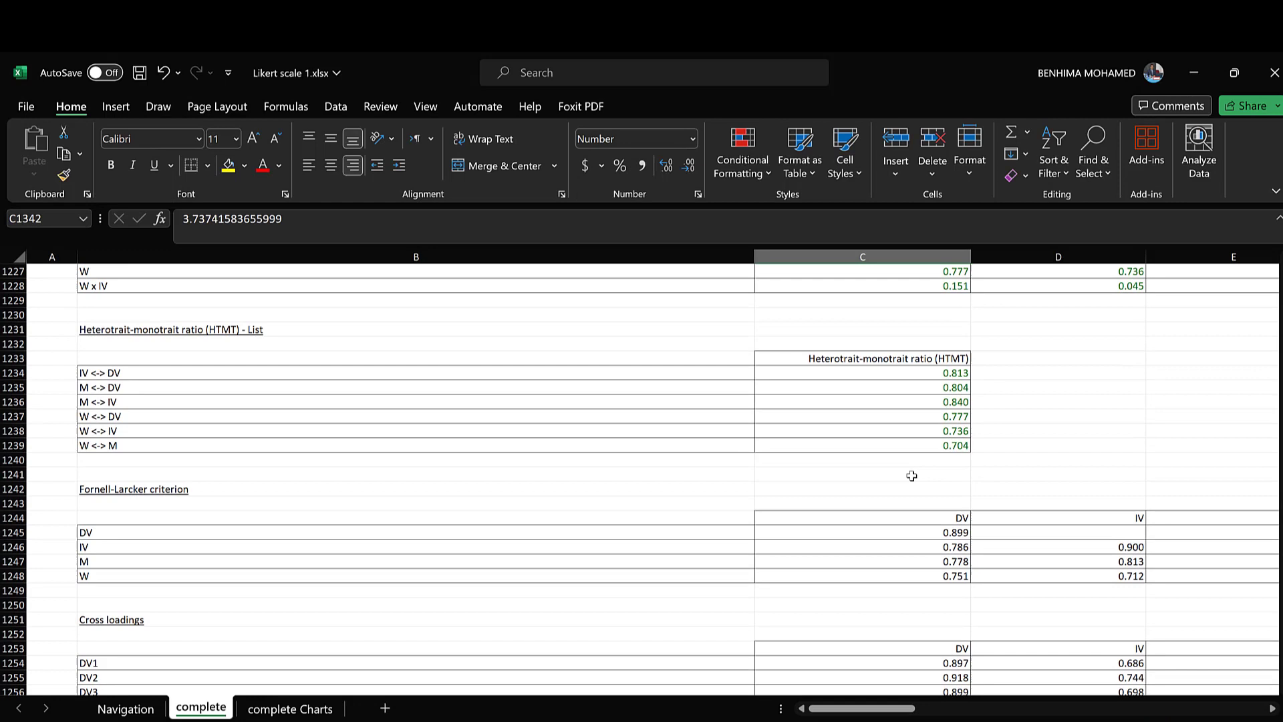
scroll("up", 3)
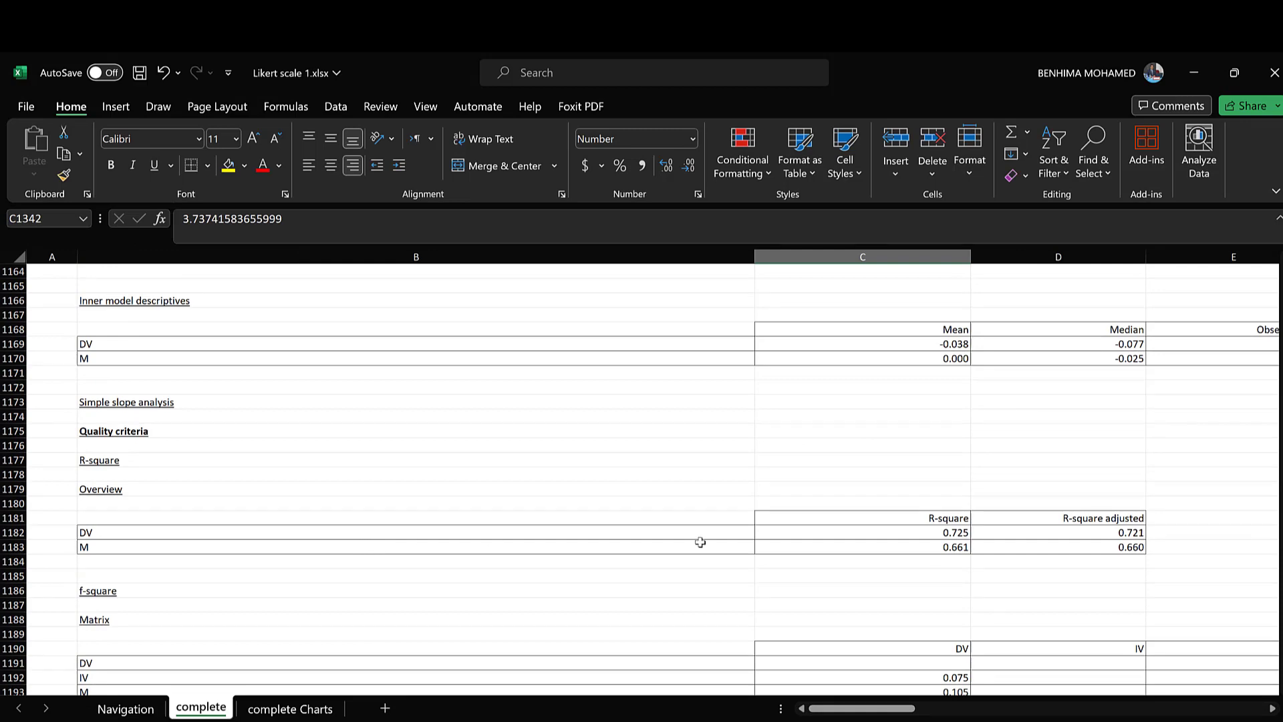
scroll("down", 3)
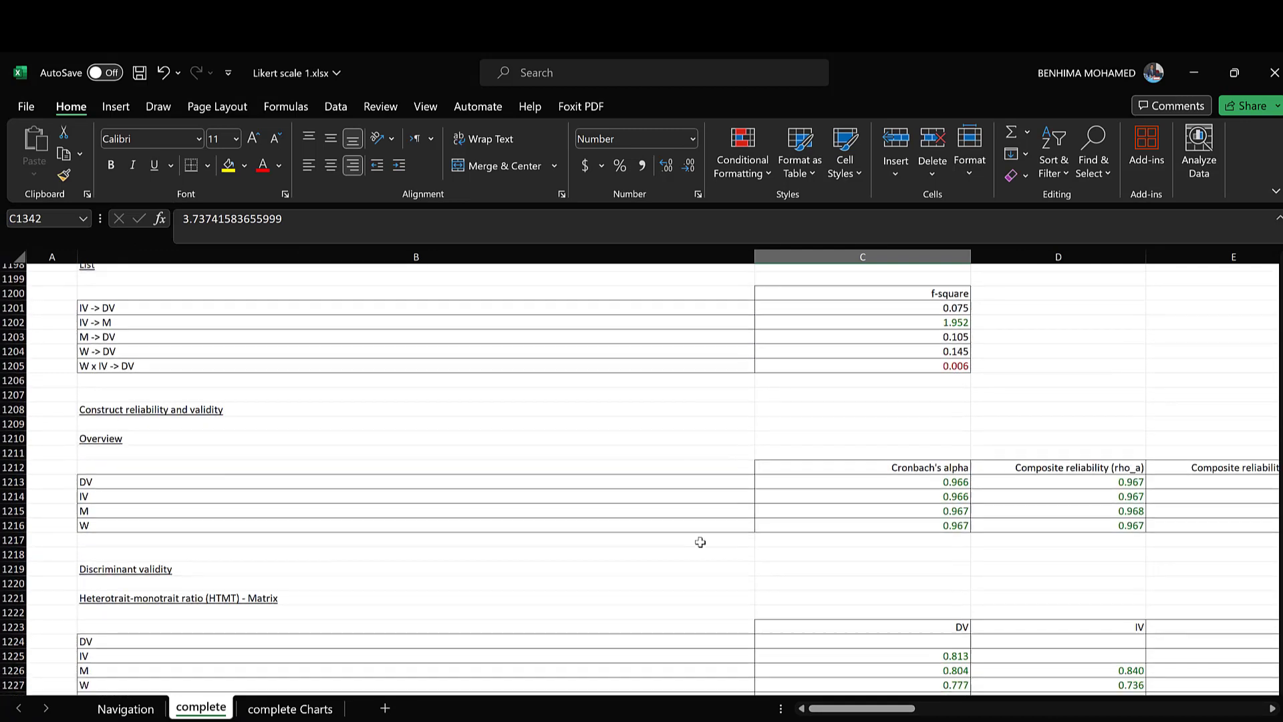
scroll("down", 3)
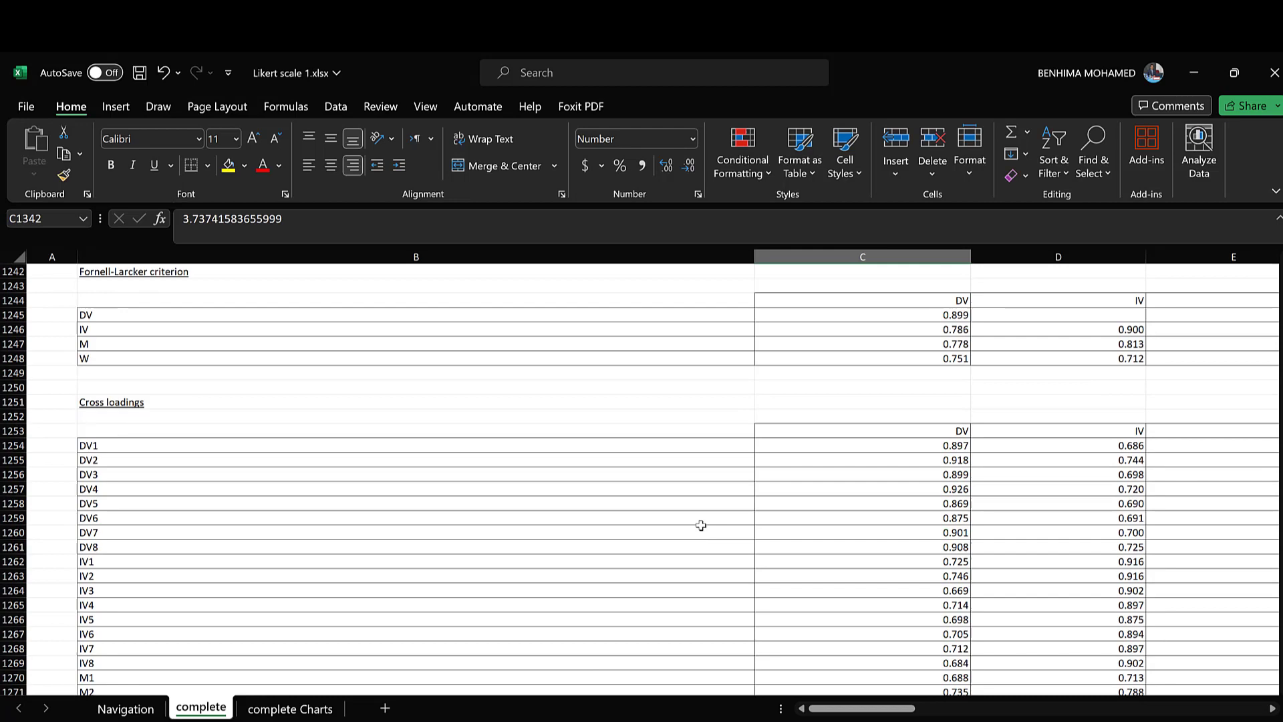
scroll("down", 3)
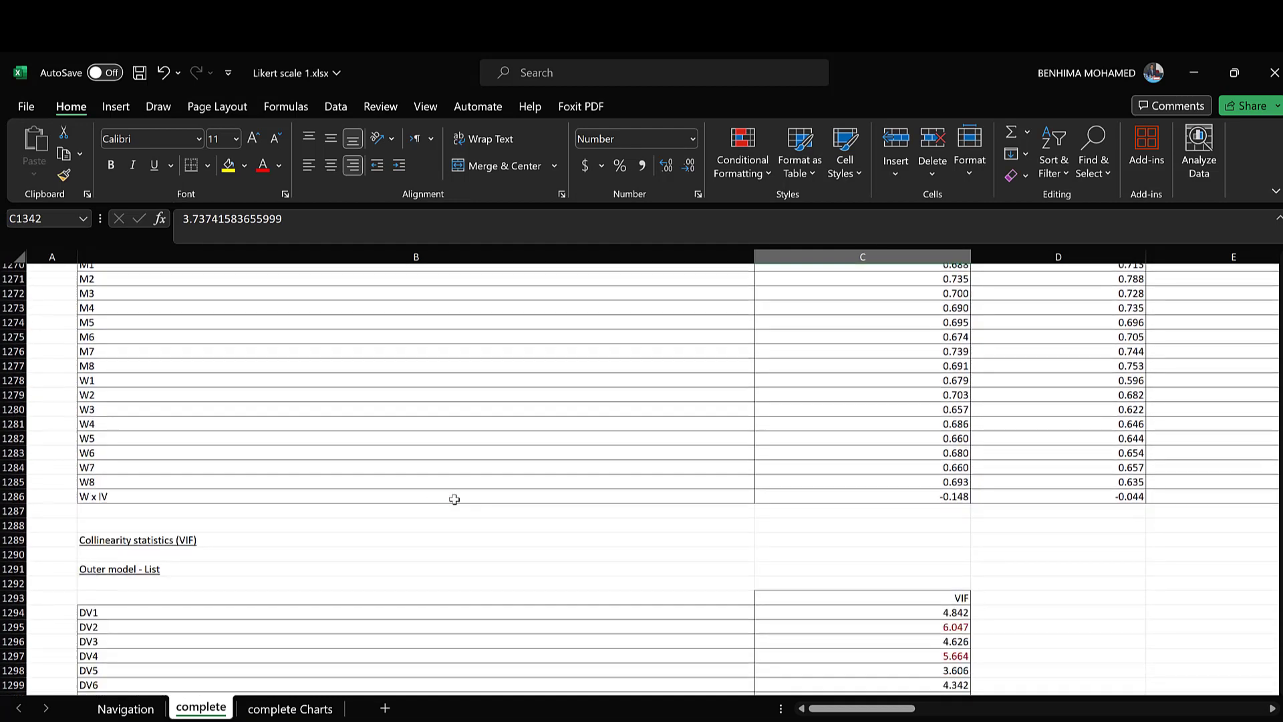
scroll("down", 3)
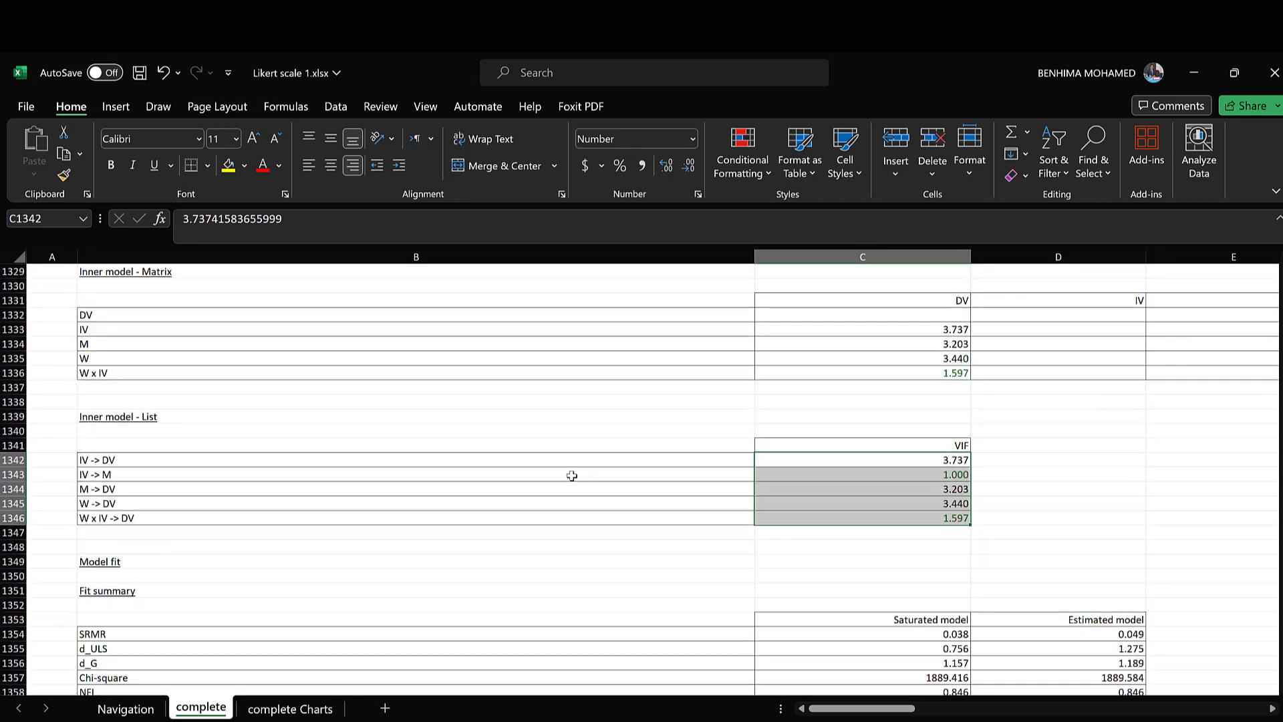
scroll("down", 3)
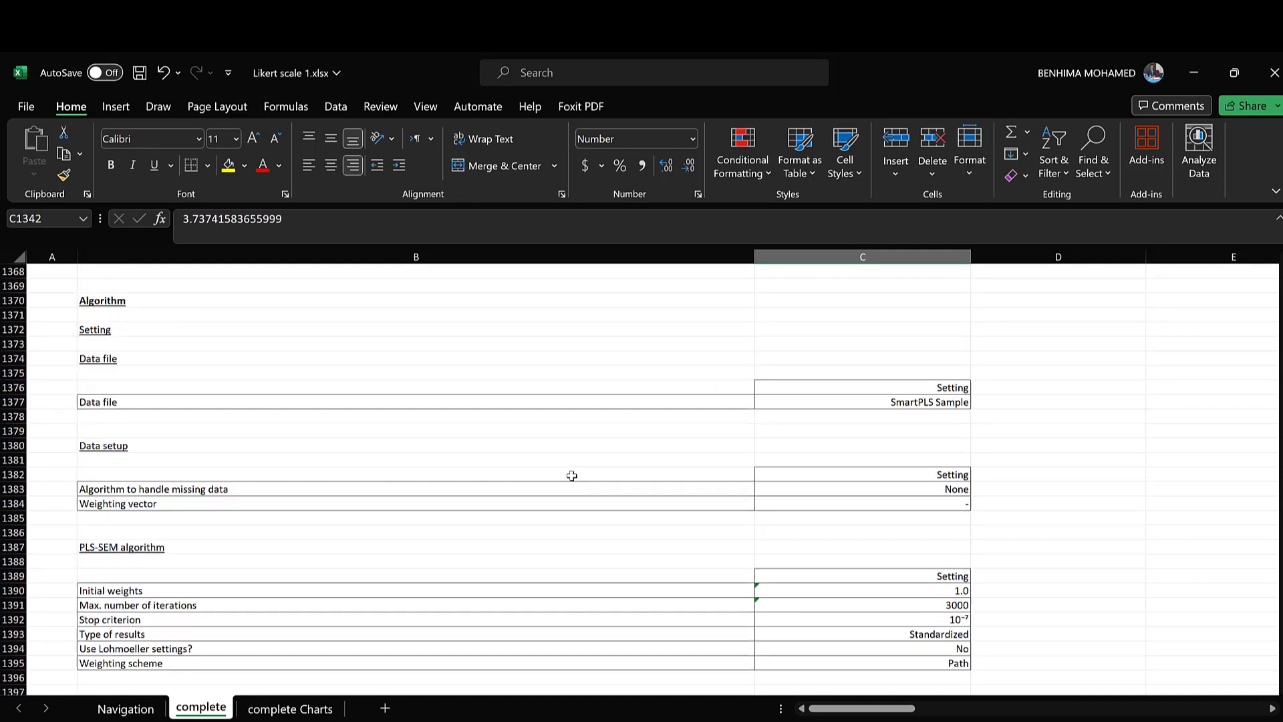
scroll("down", 3)
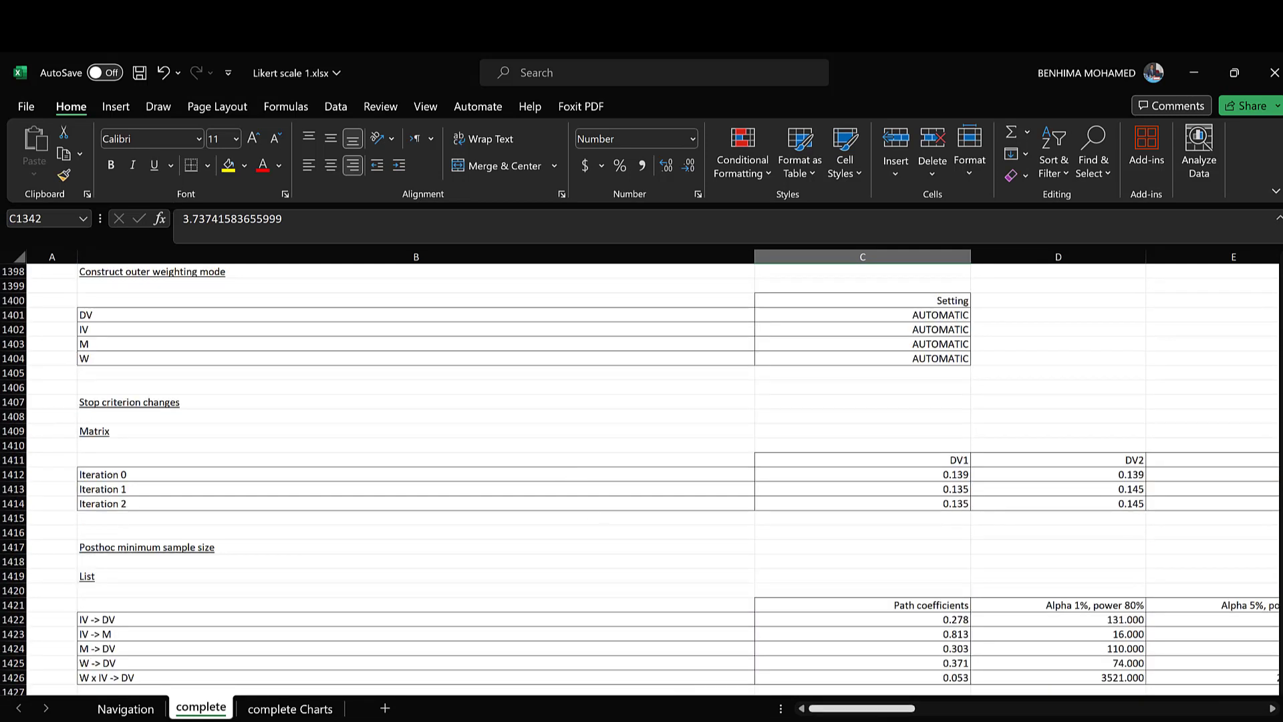
mouse_move(836, 620)
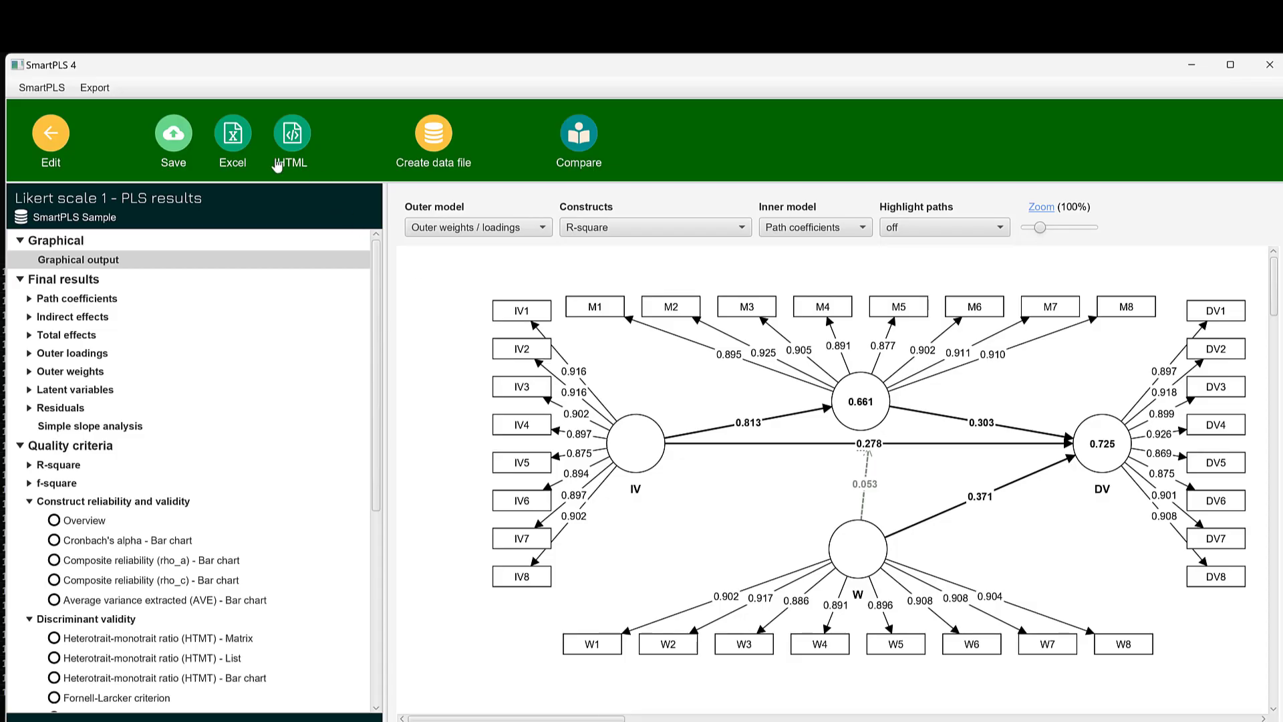
- Save a report of the PLS results to TAM234
left_click(173, 132)
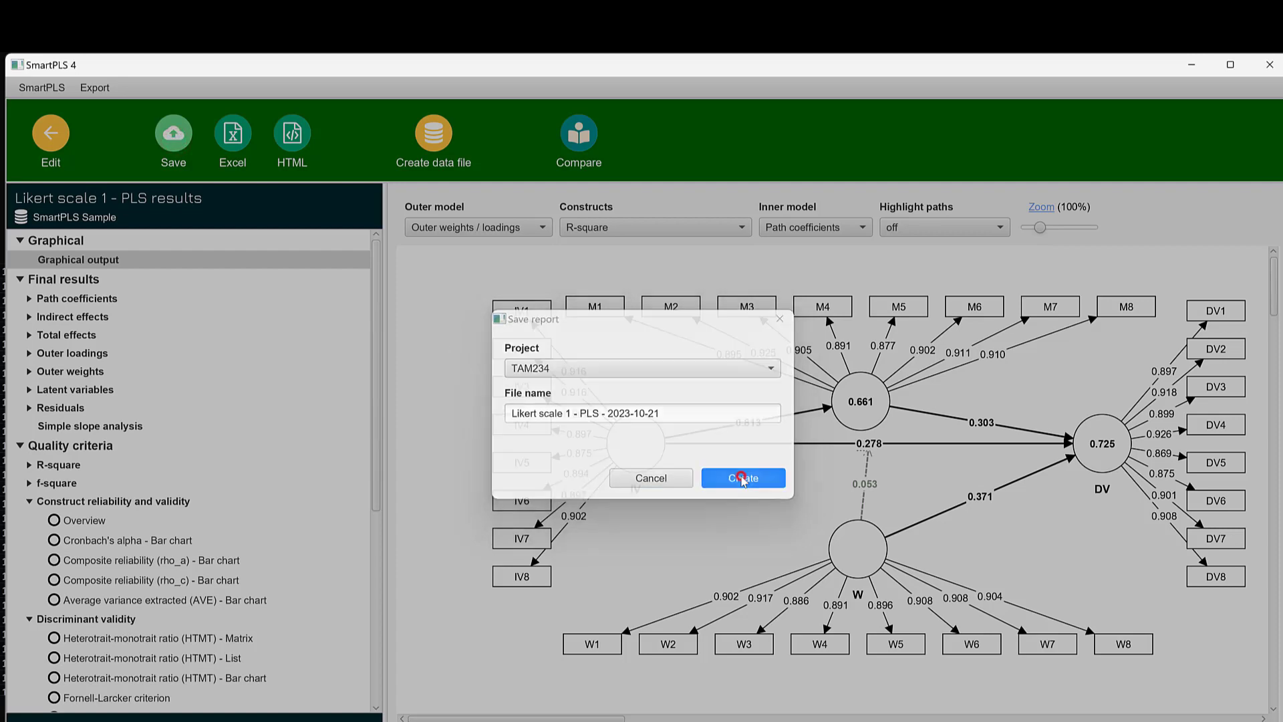
left_click(741, 477)
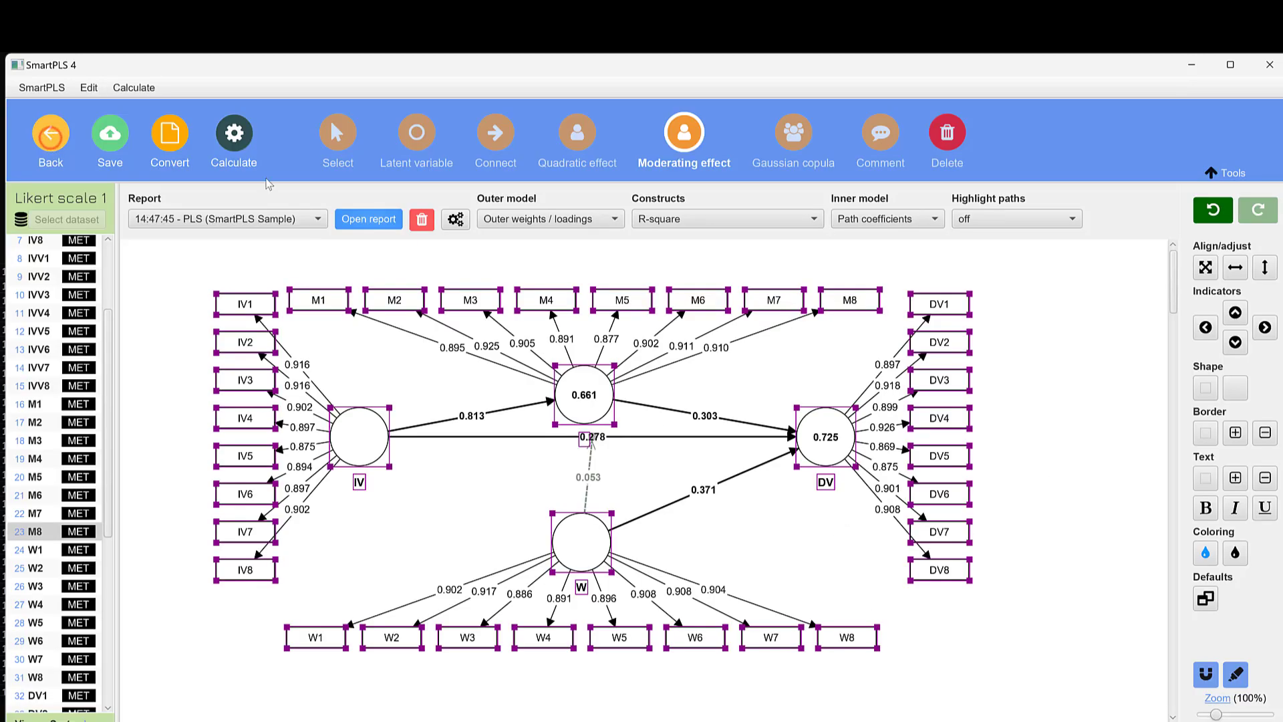
- Choose Bootstrapping and keep a two-tailed test at 0.05 significance
left_click(233, 131)
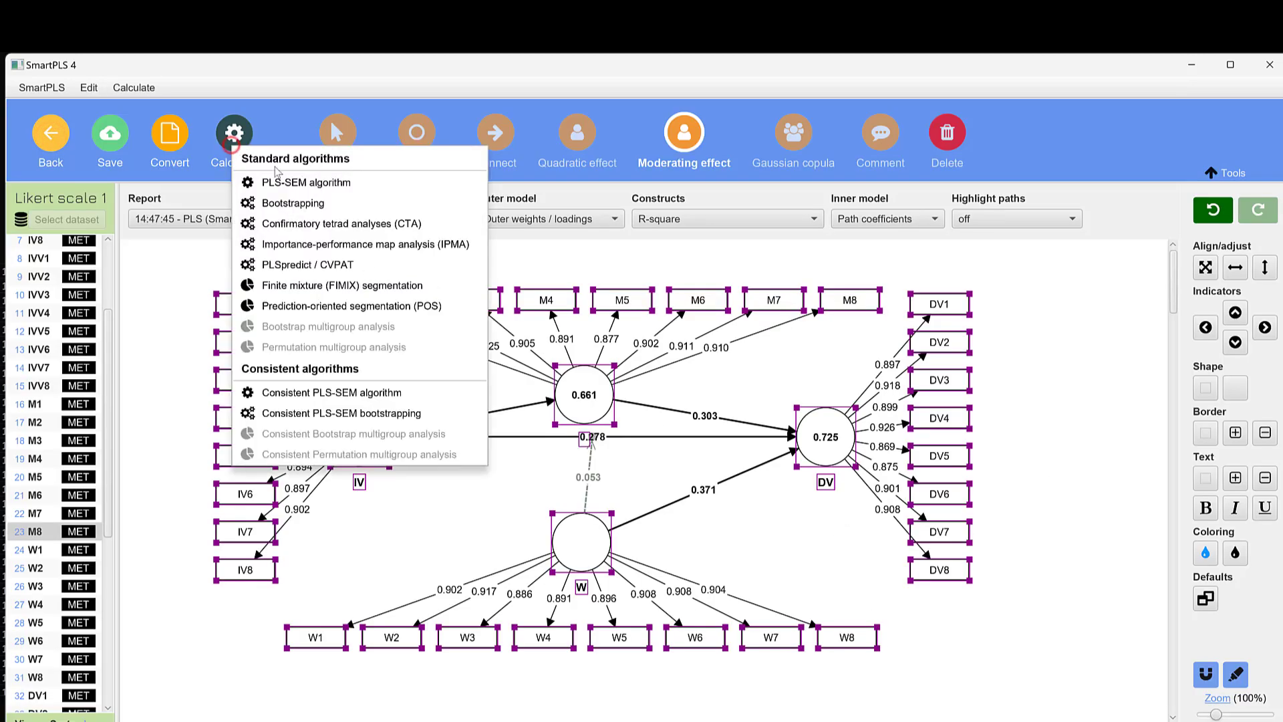
mouse_move(292, 202)
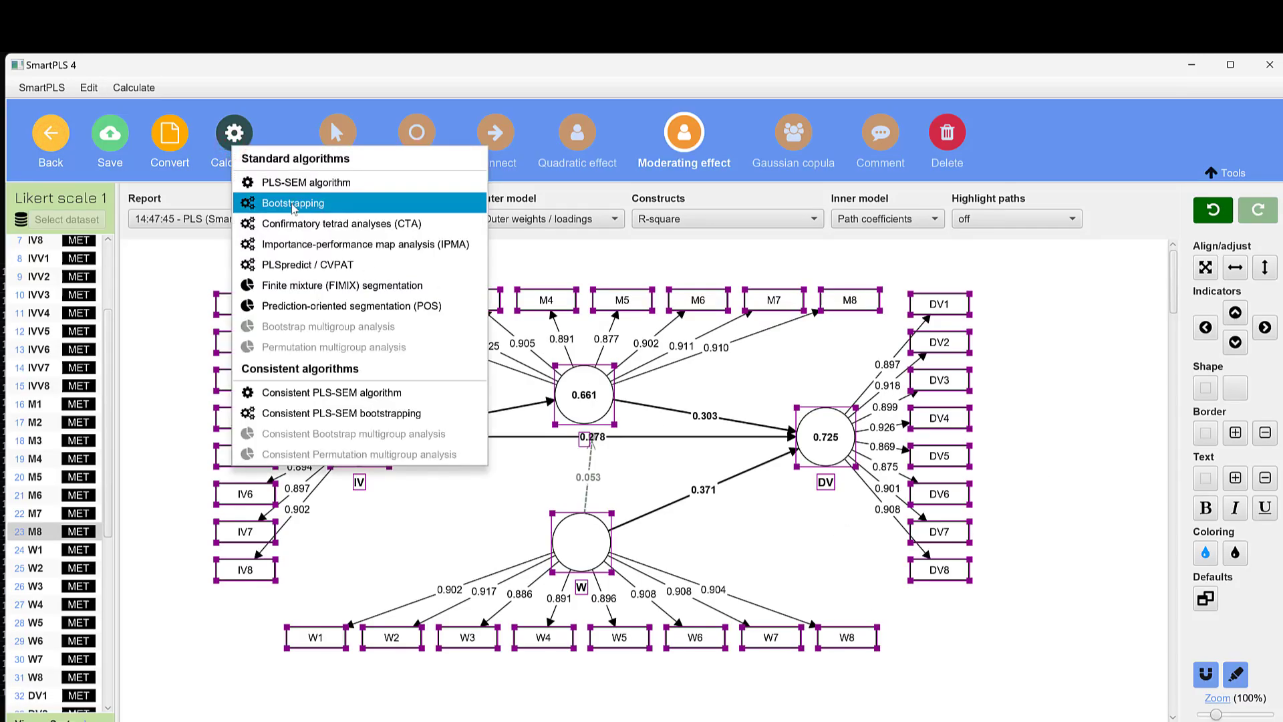
left_click(292, 203)
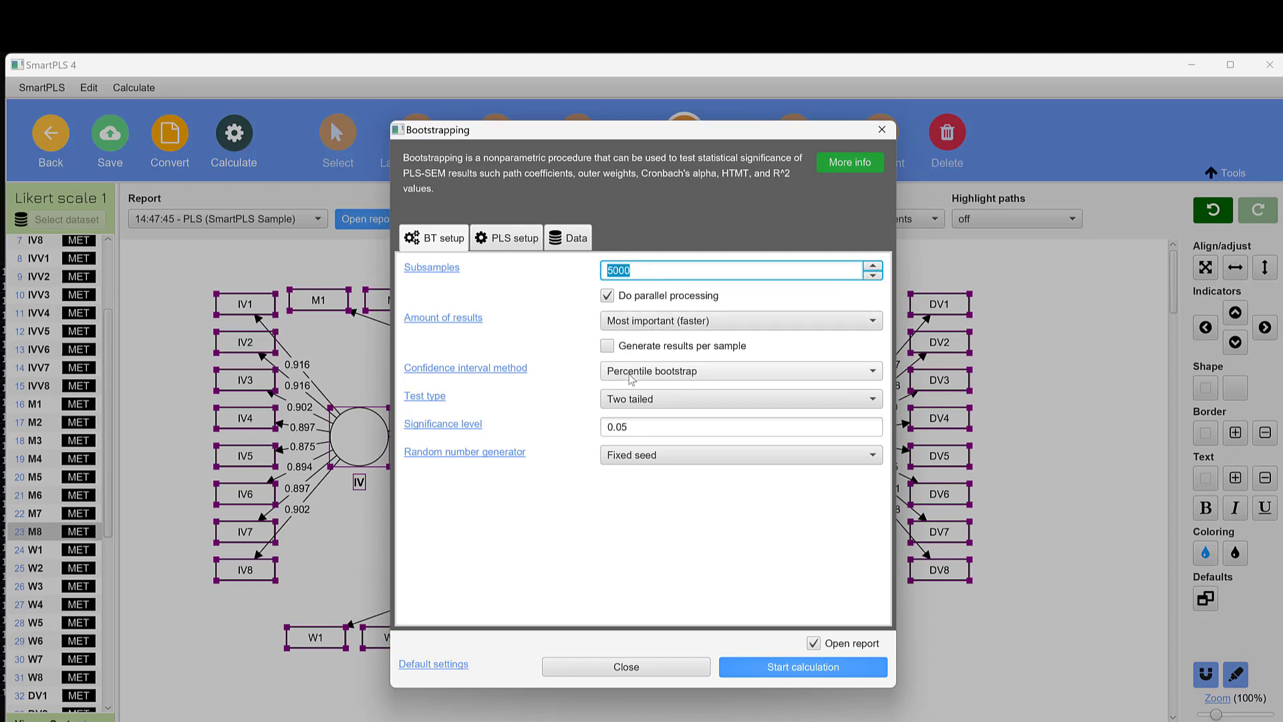
mouse_move(817, 397)
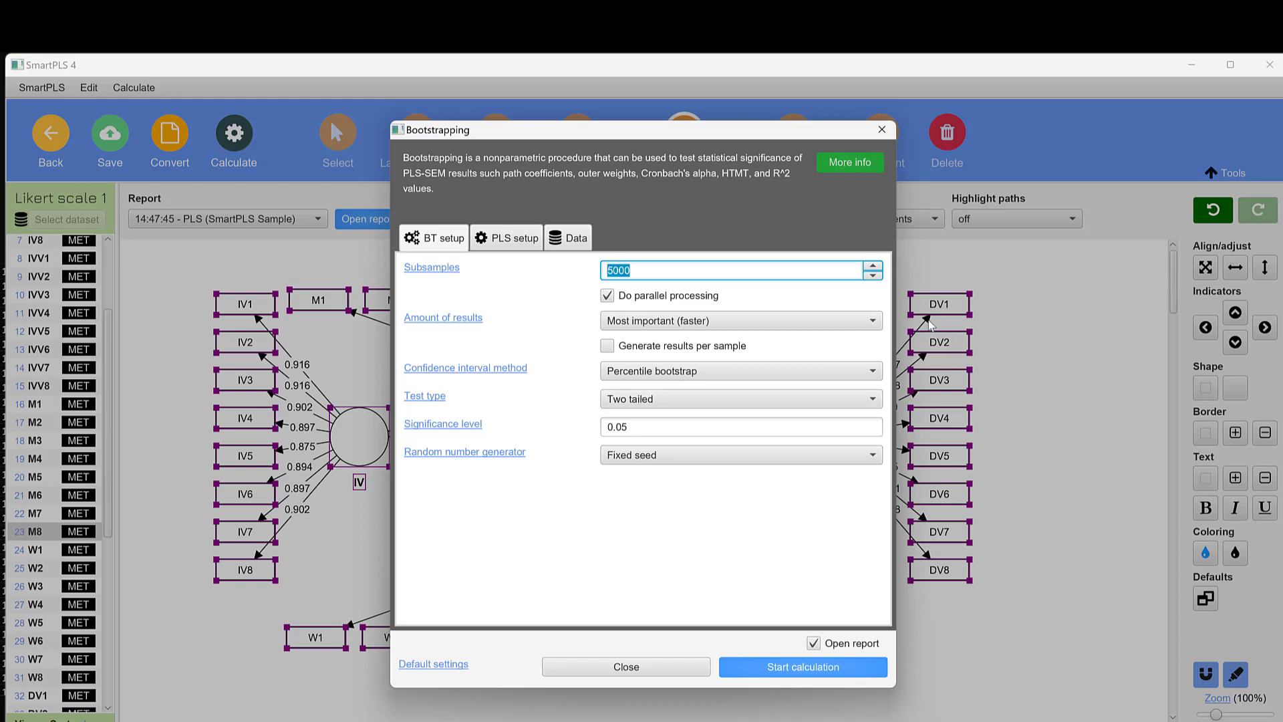
mouse_move(1001, 496)
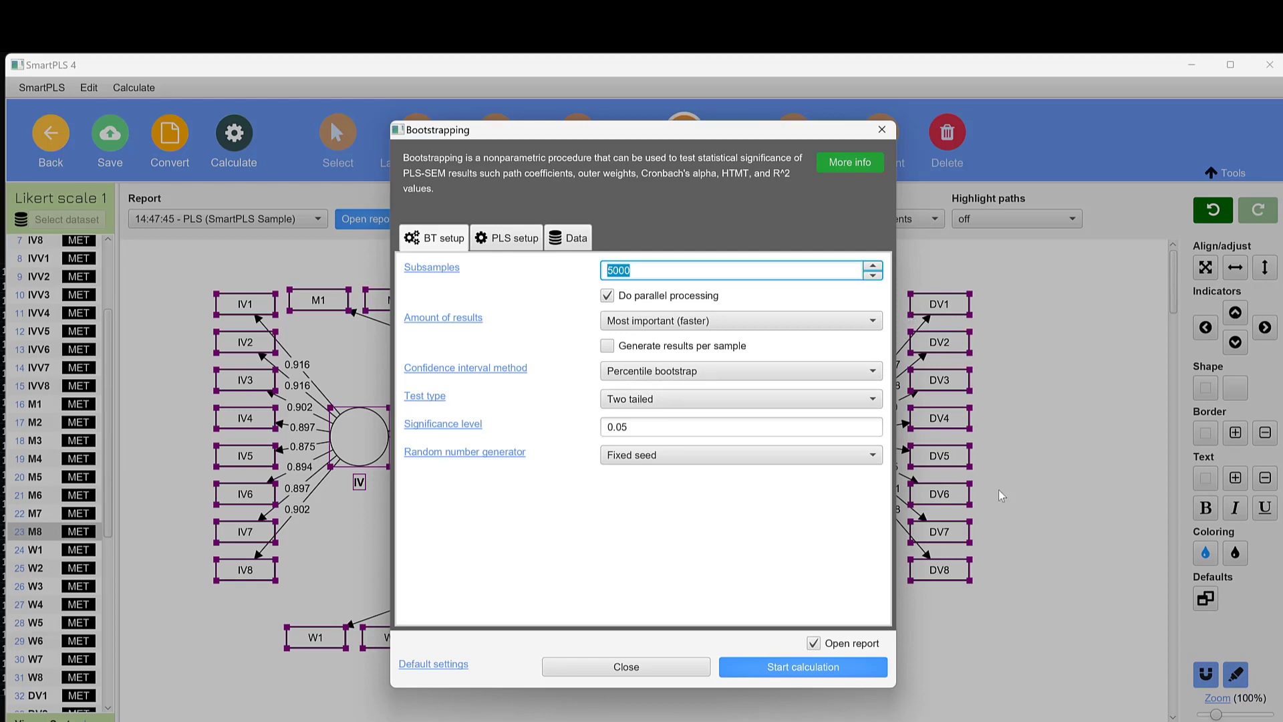
mouse_move(1137, 518)
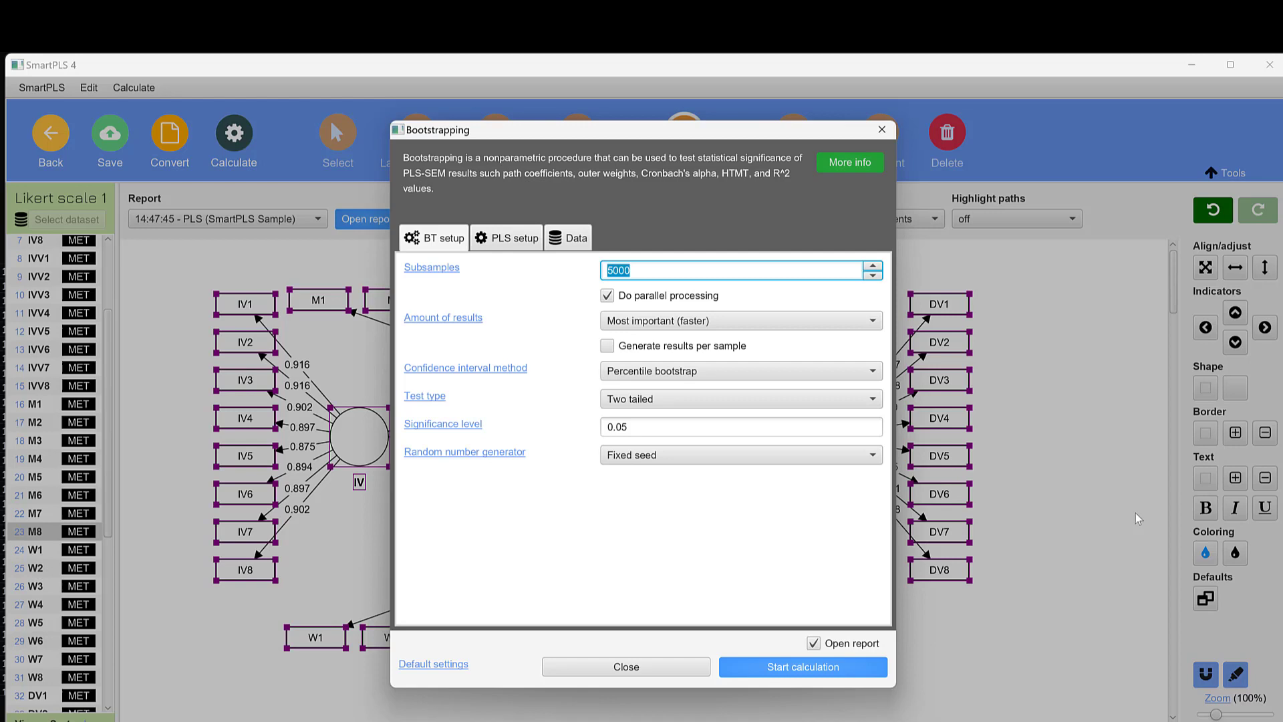
mouse_move(956, 422)
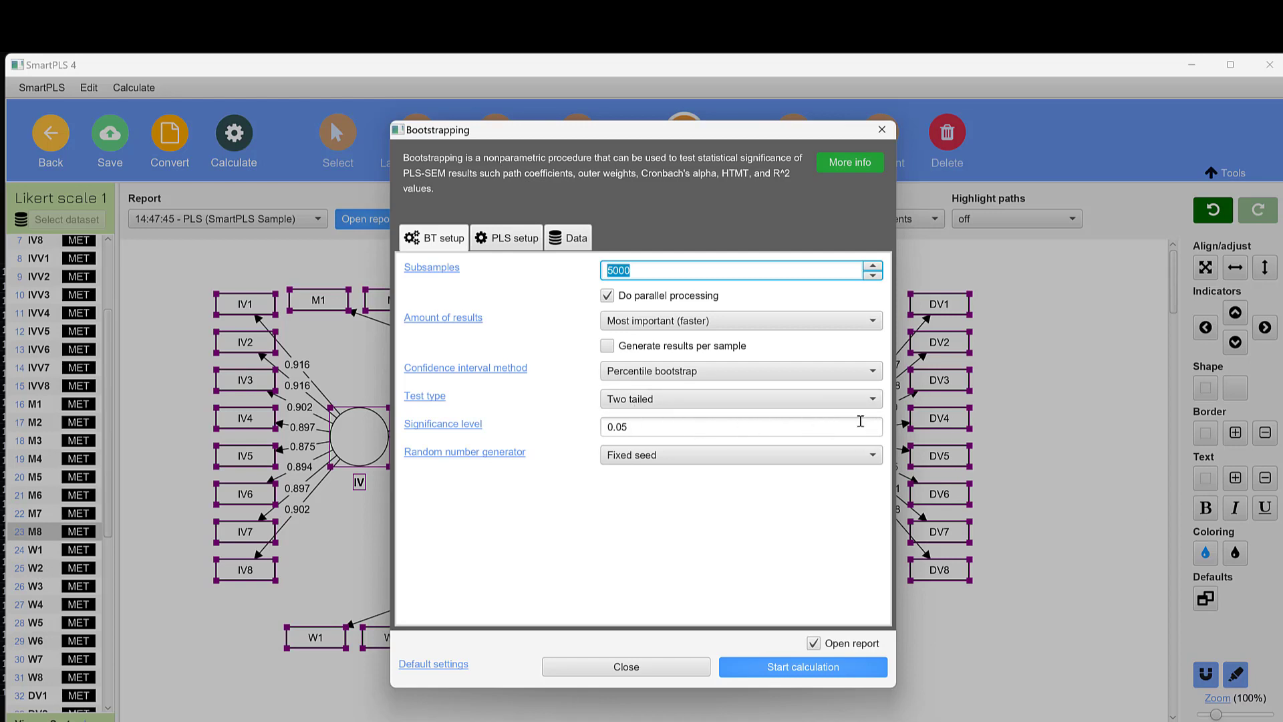
mouse_move(963, 535)
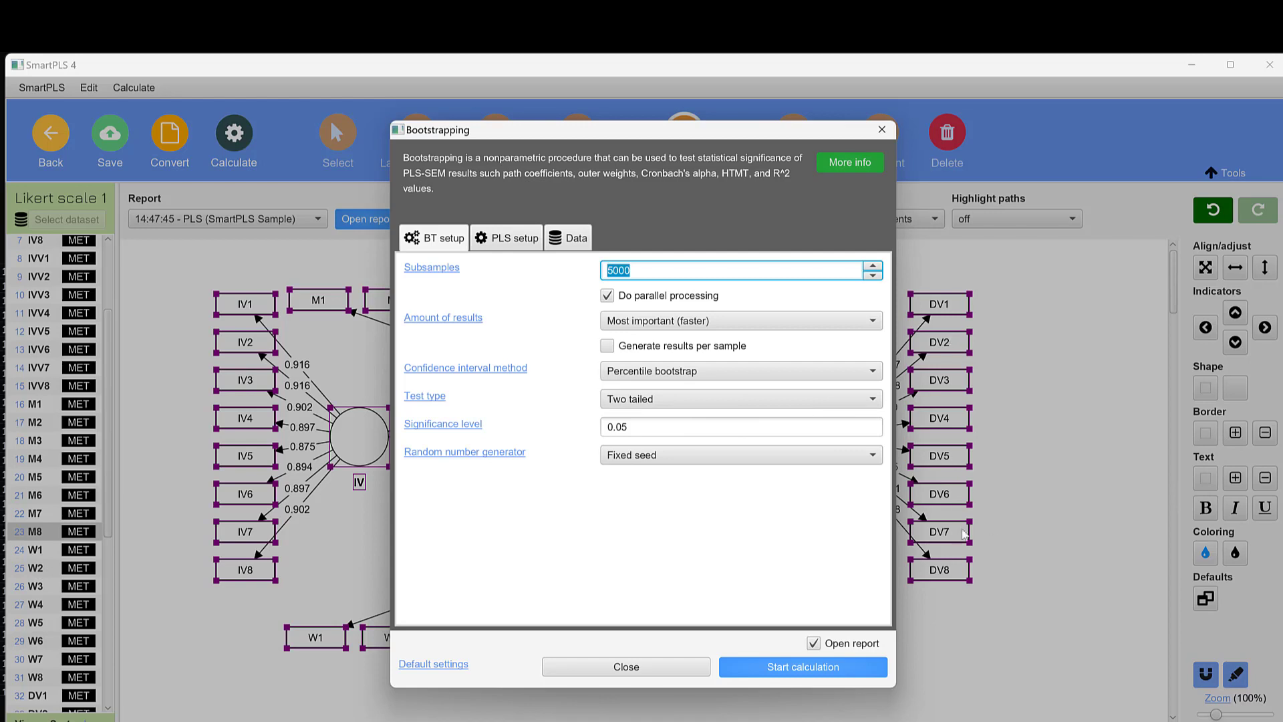
mouse_move(1013, 362)
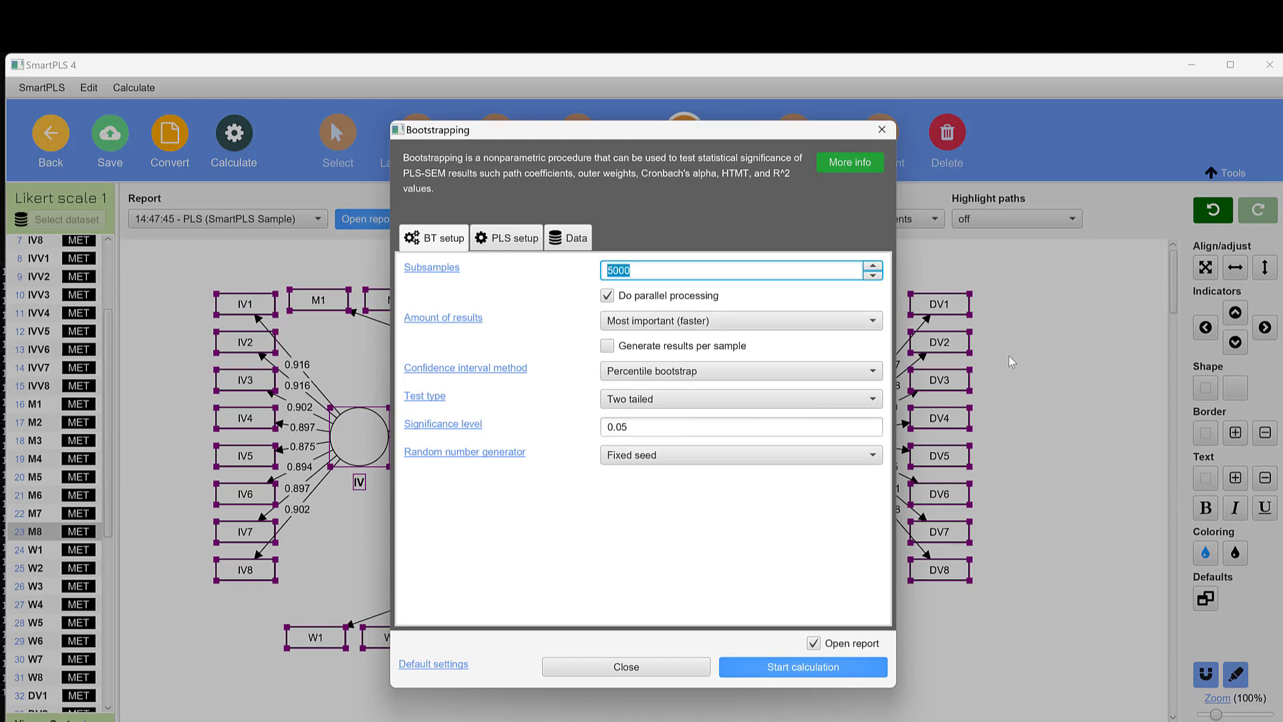
left_click(740, 399)
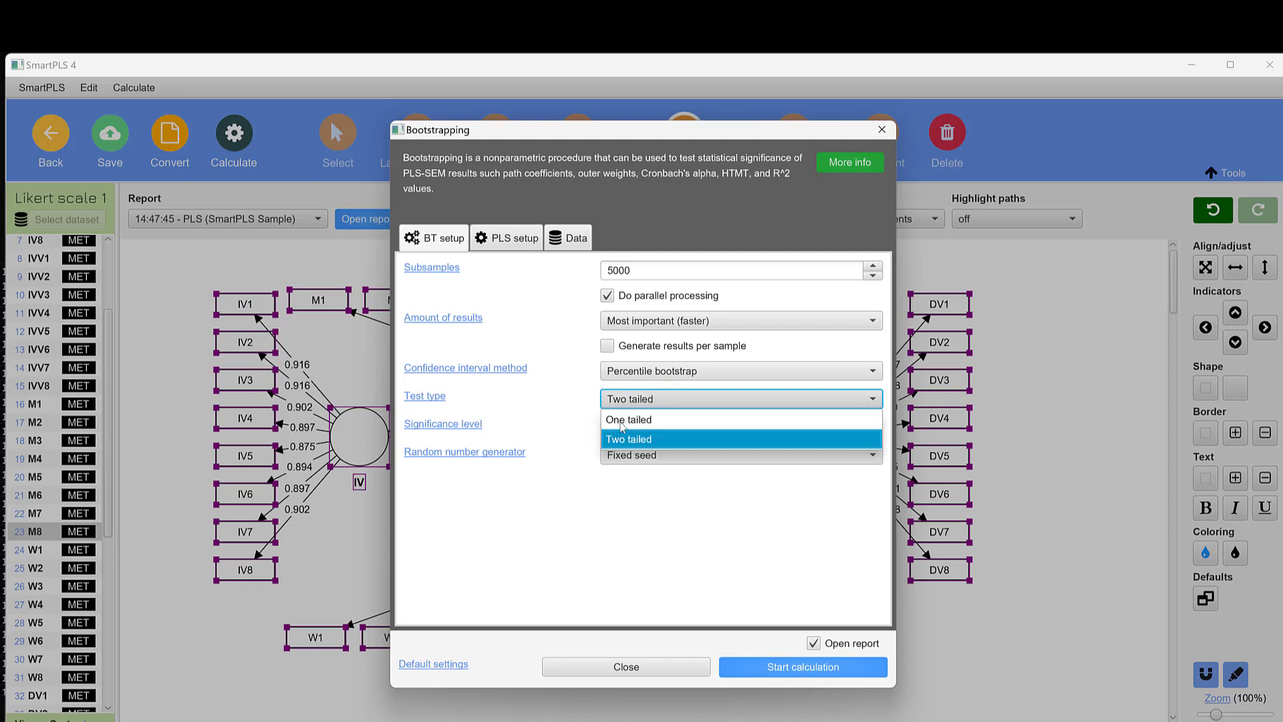
mouse_move(629, 419)
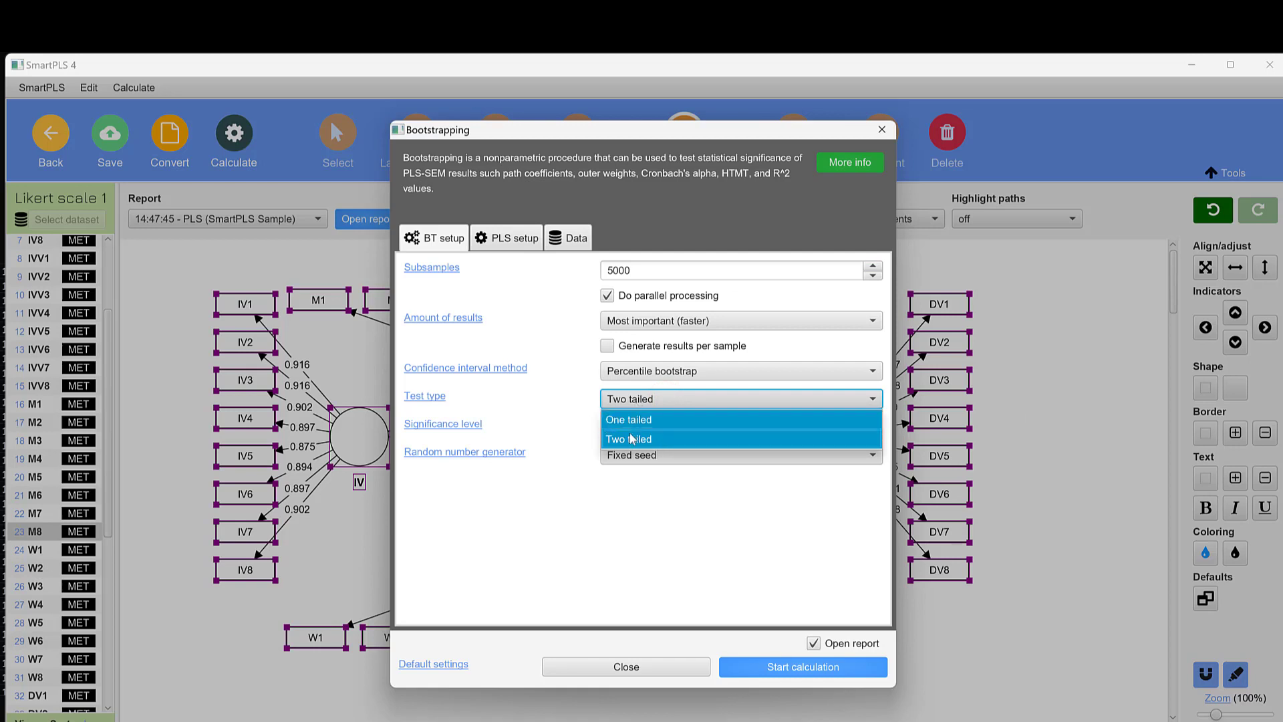
left_click(629, 438)
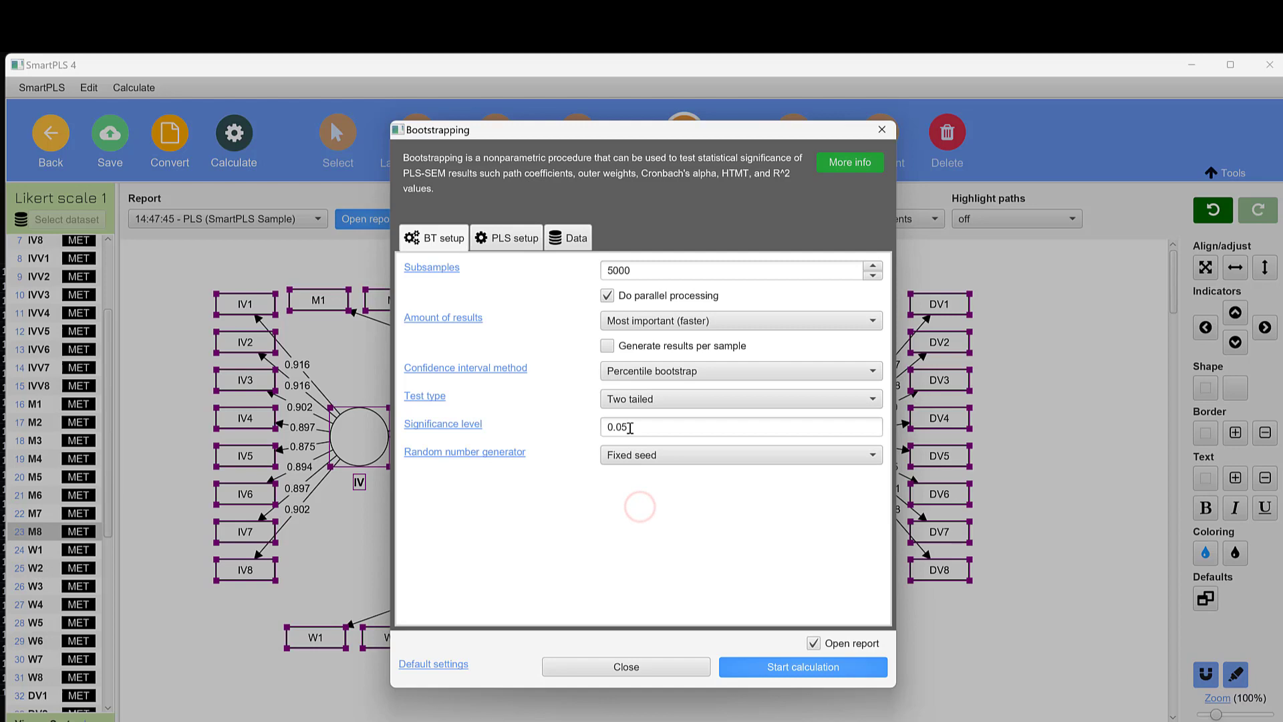
left_click(739, 426)
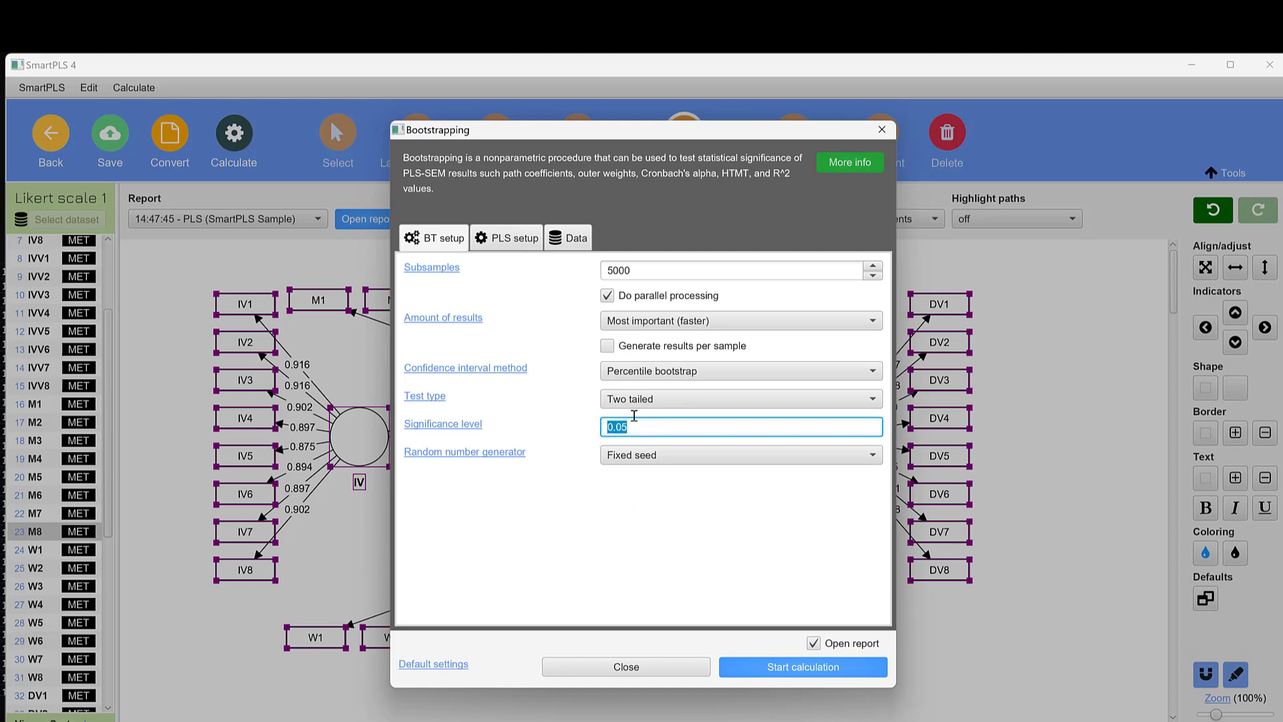
mouse_move(706, 427)
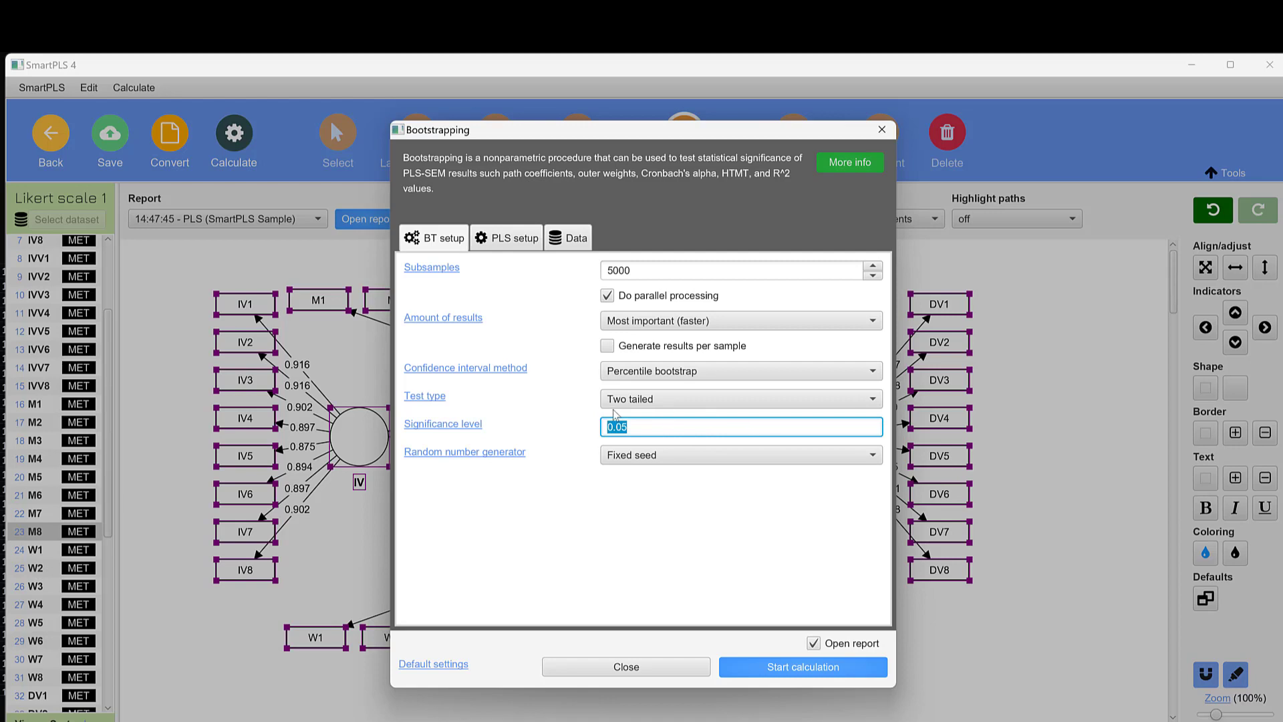
mouse_move(746, 416)
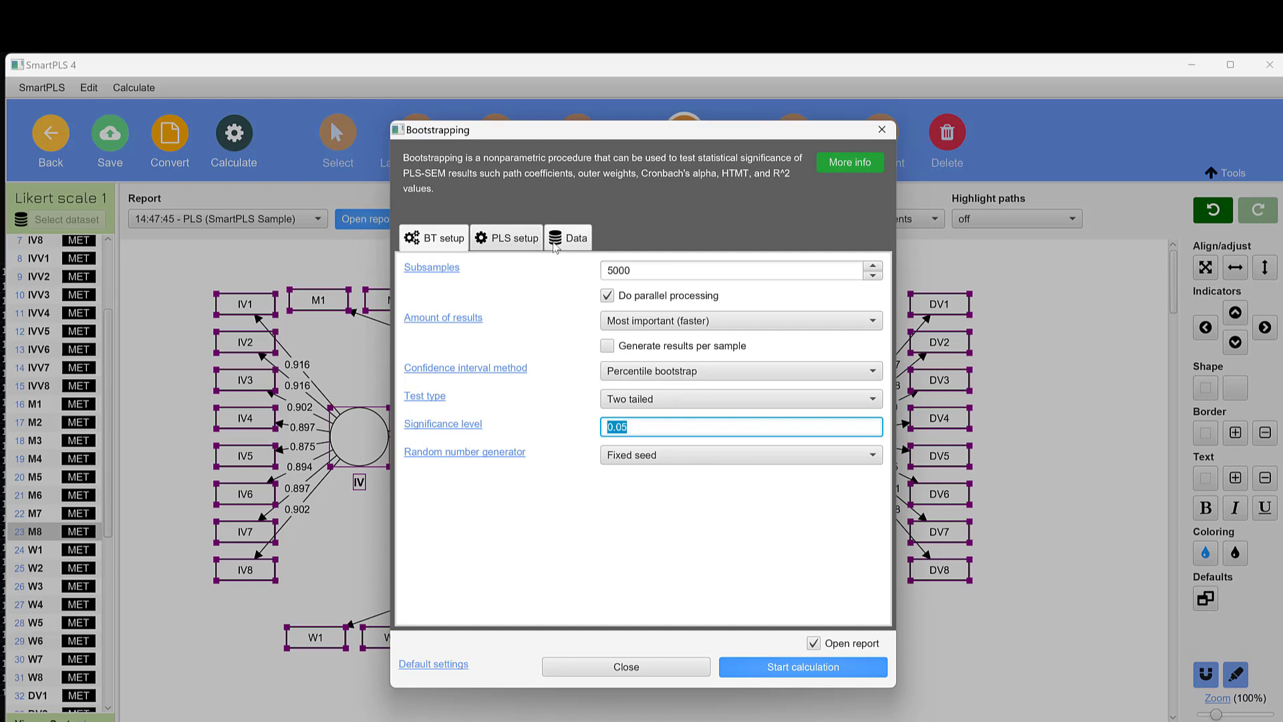
- Check the data weighting settings and start the 5000-subsample bootstrap
left_click(574, 237)
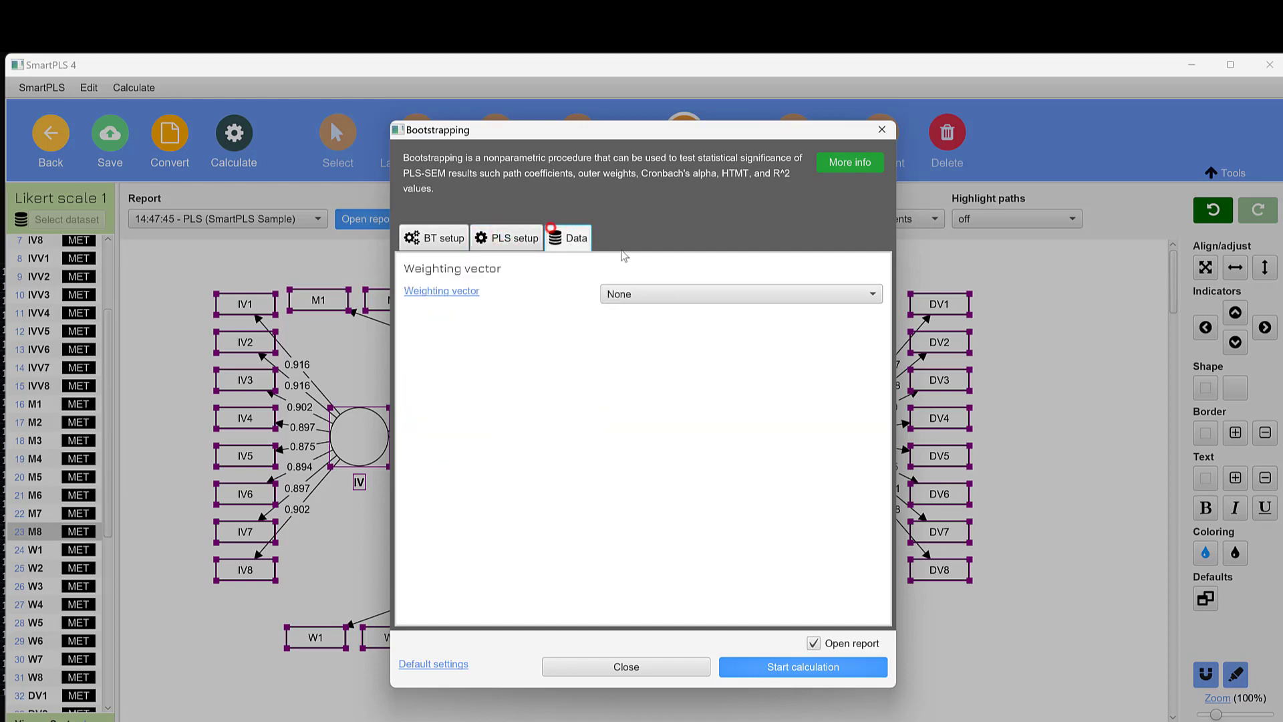
left_click(442, 237)
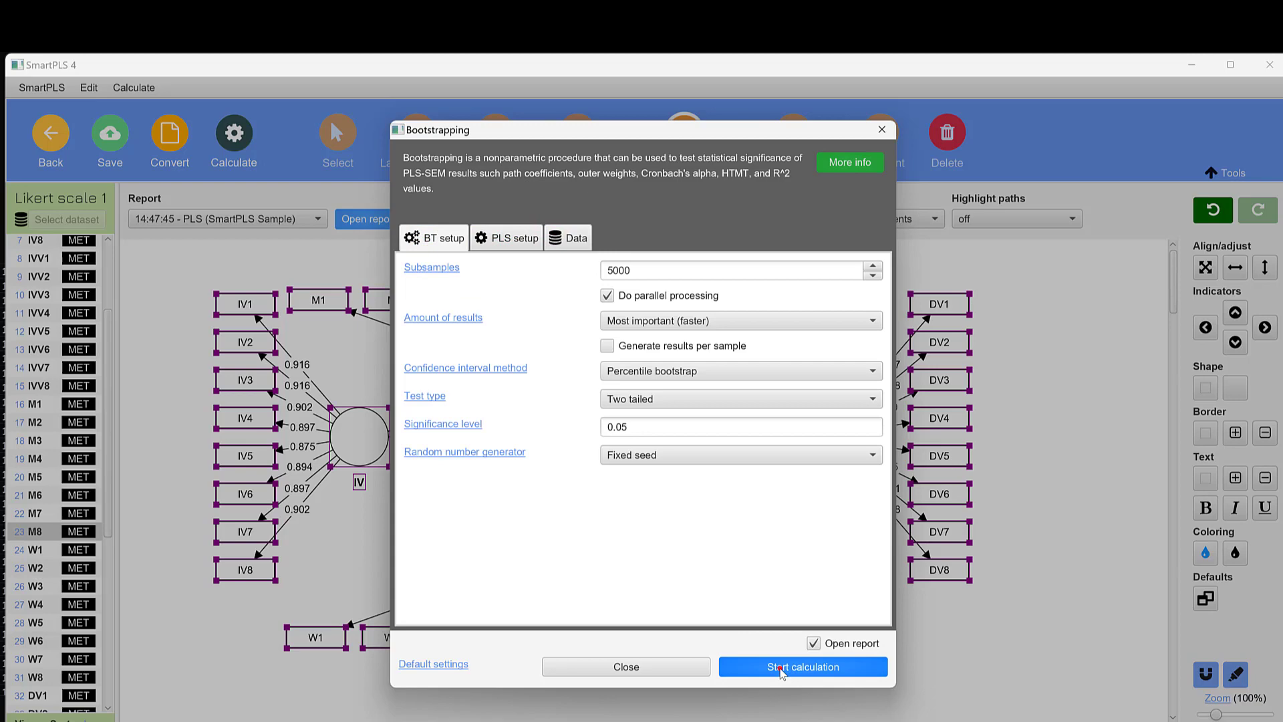
left_click(802, 666)
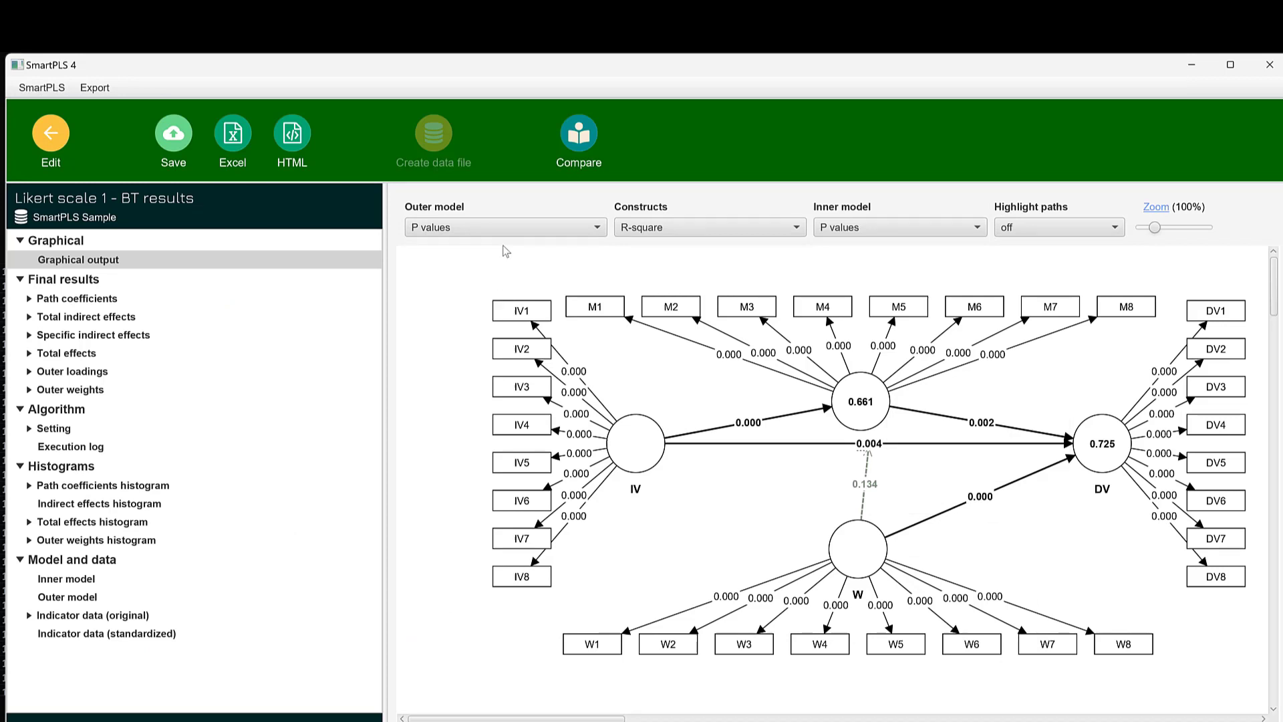
- Set the outer model display to 'Outer weights/loadings and p values'
left_click(503, 227)
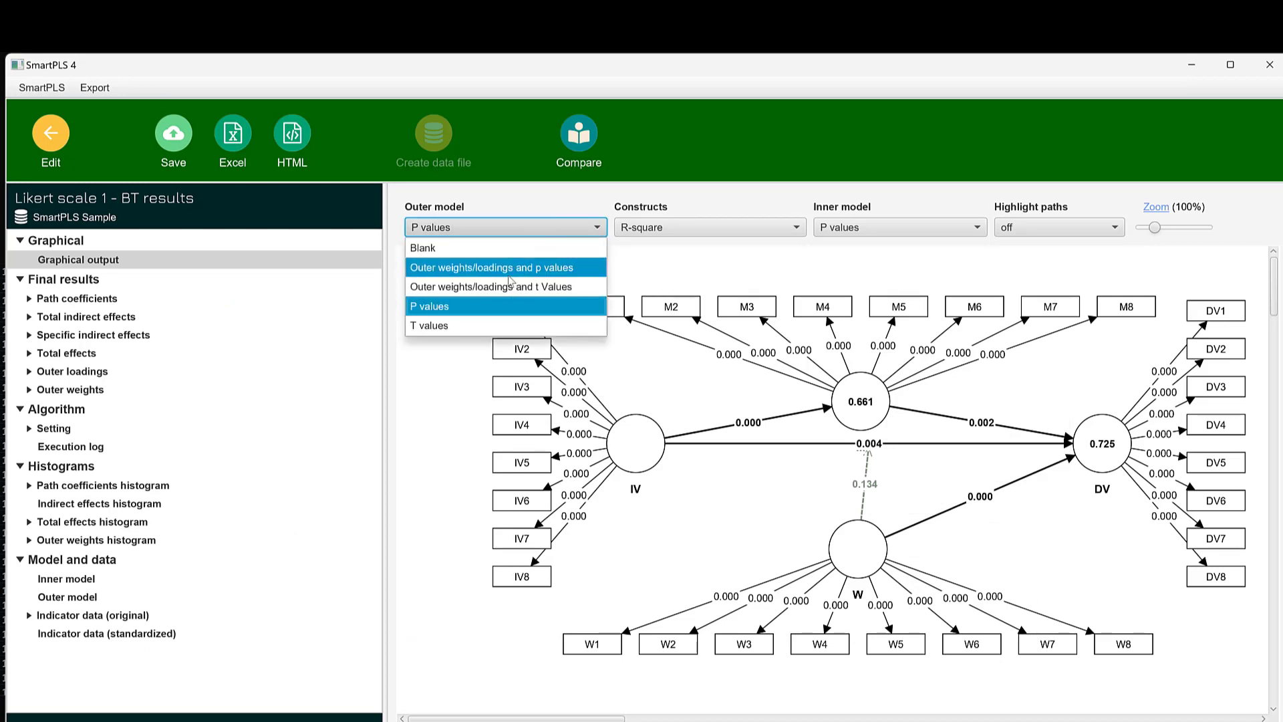
left_click(492, 266)
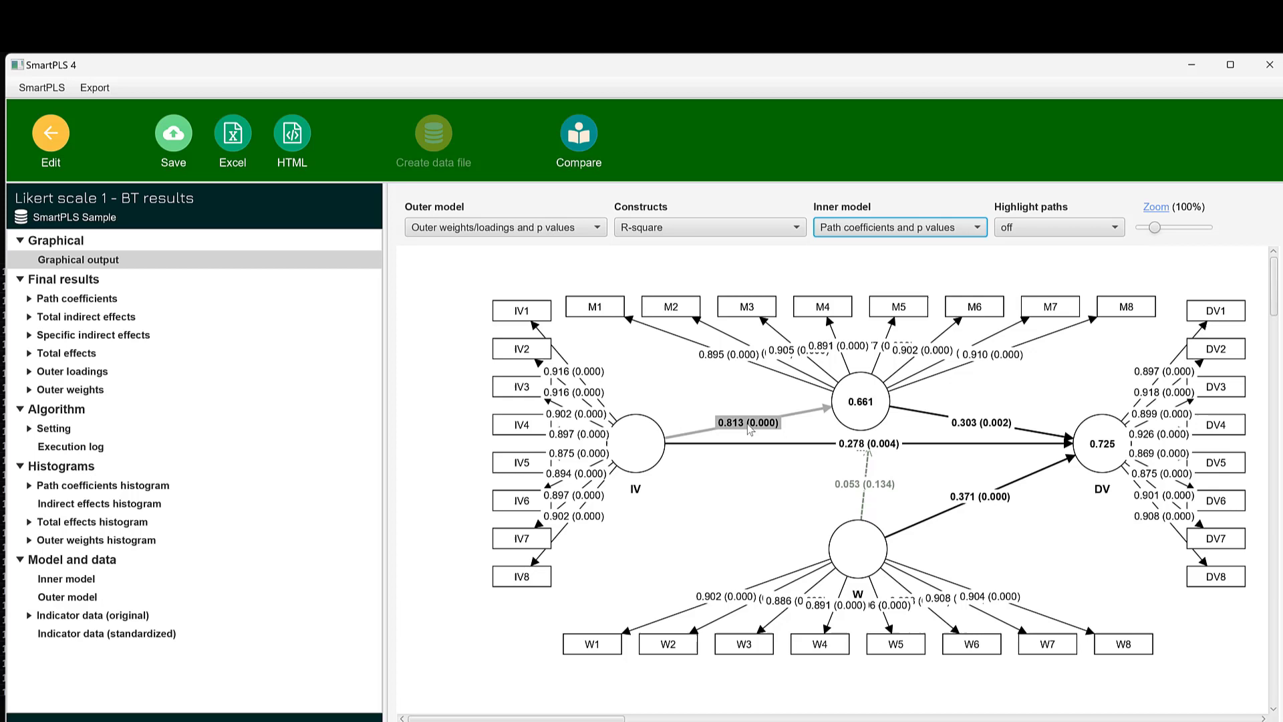
mouse_move(739, 434)
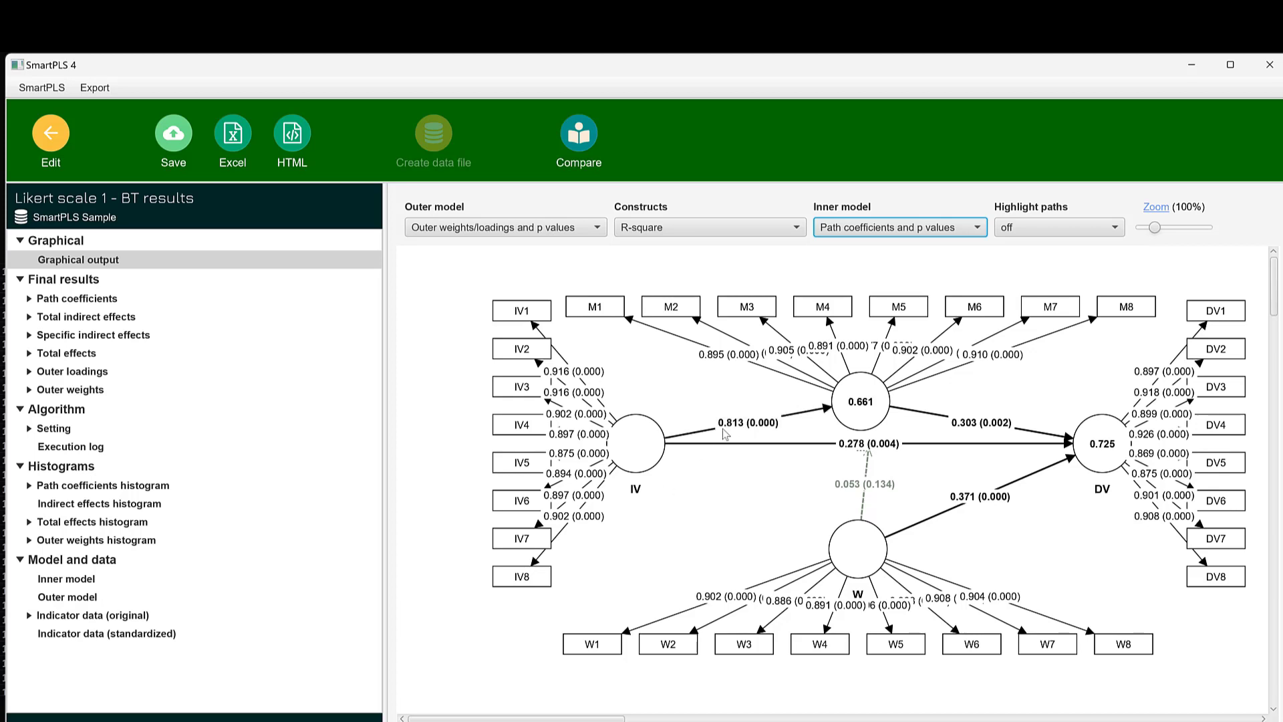
mouse_move(749, 424)
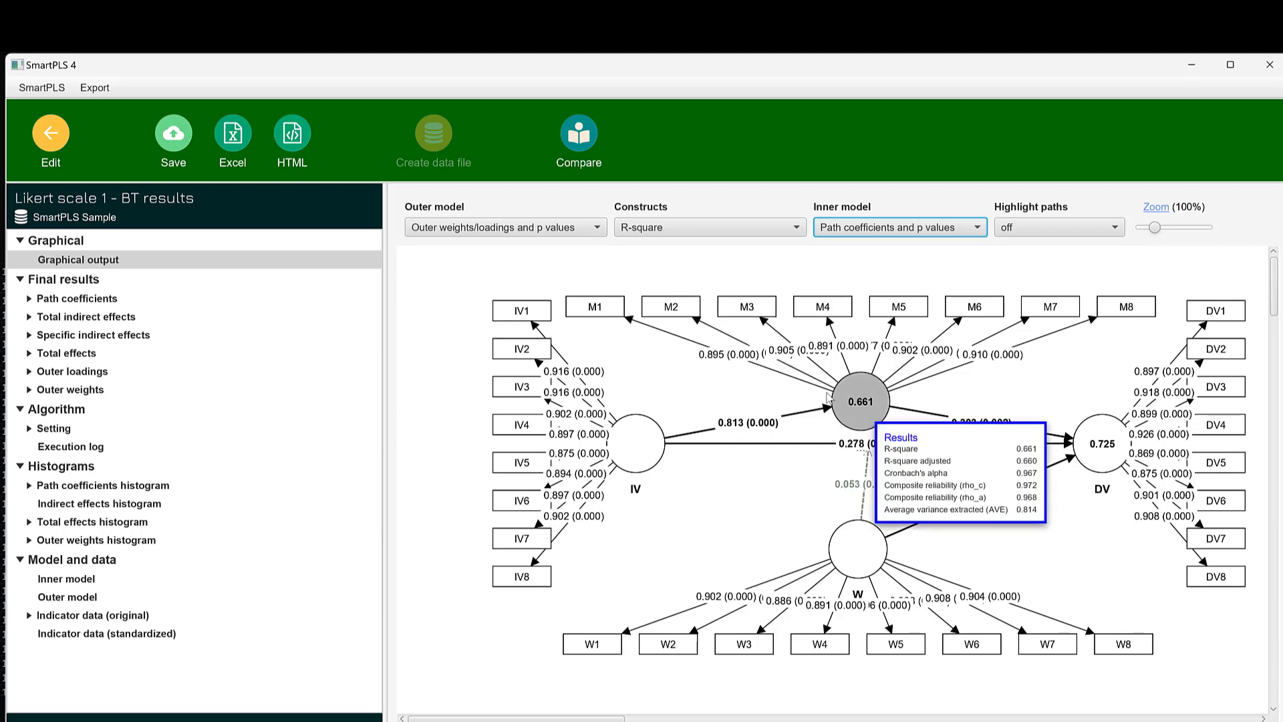
mouse_move(839, 413)
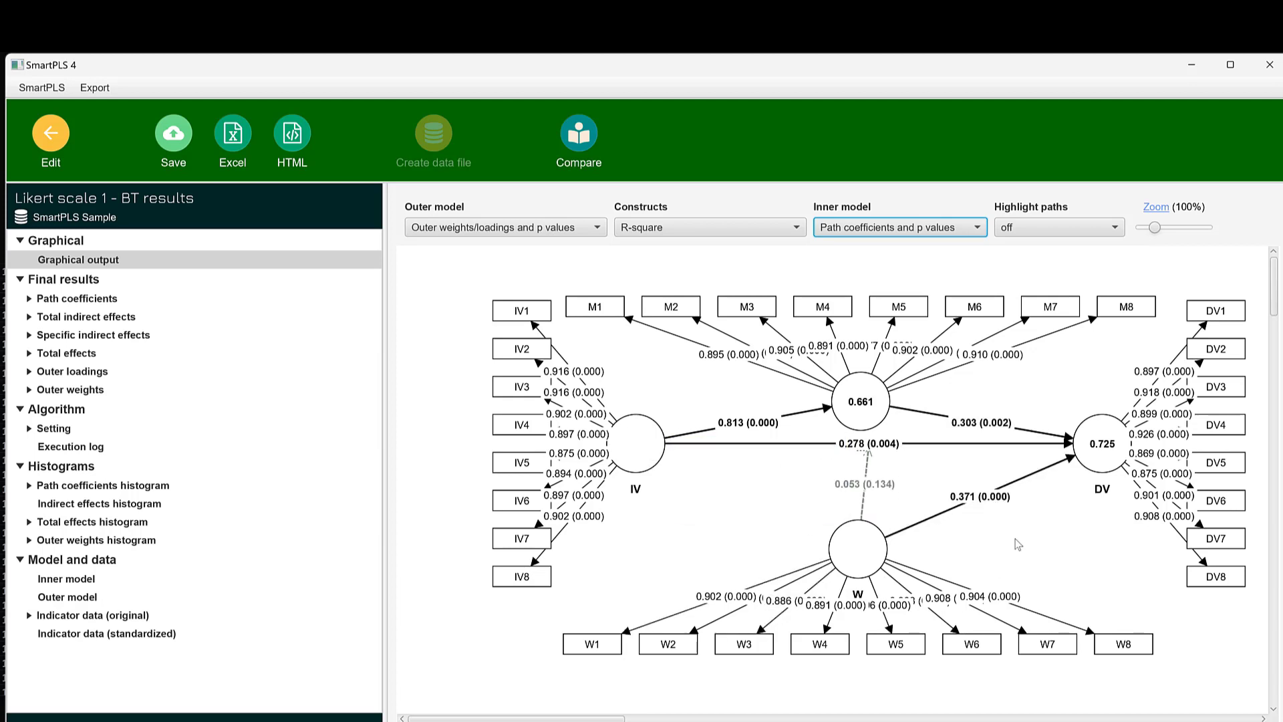
mouse_move(996, 444)
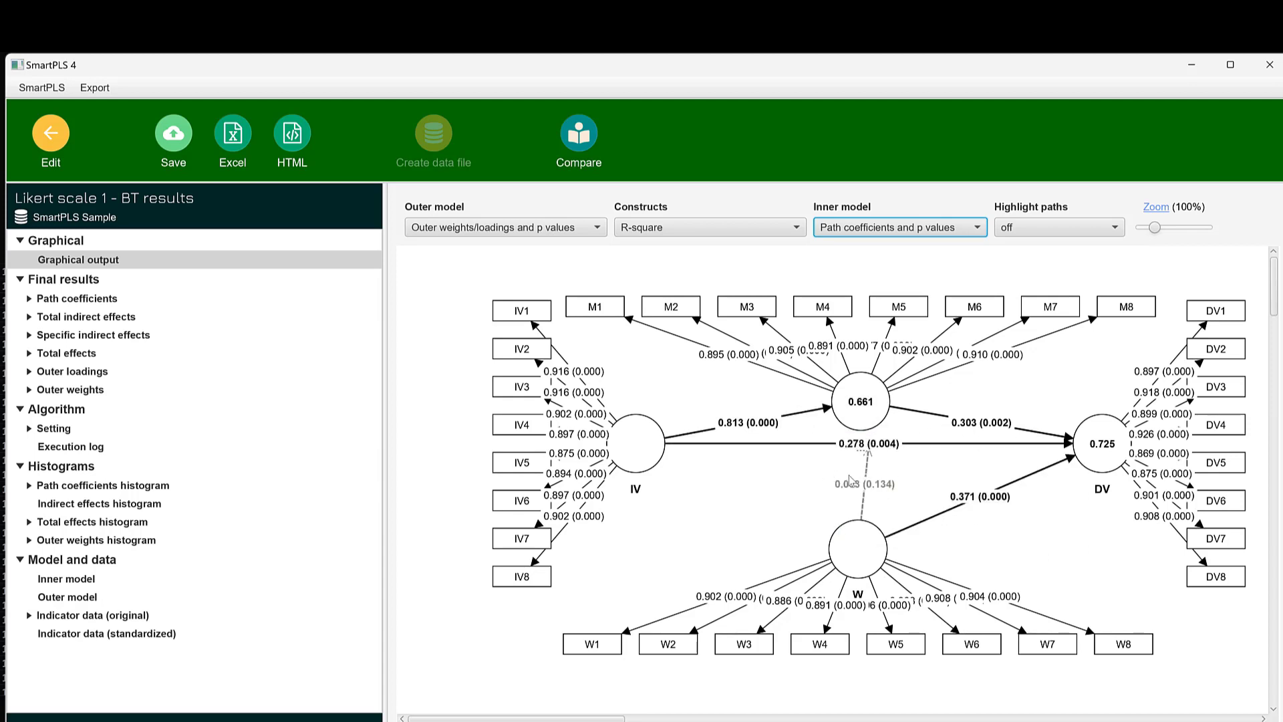
mouse_move(858, 402)
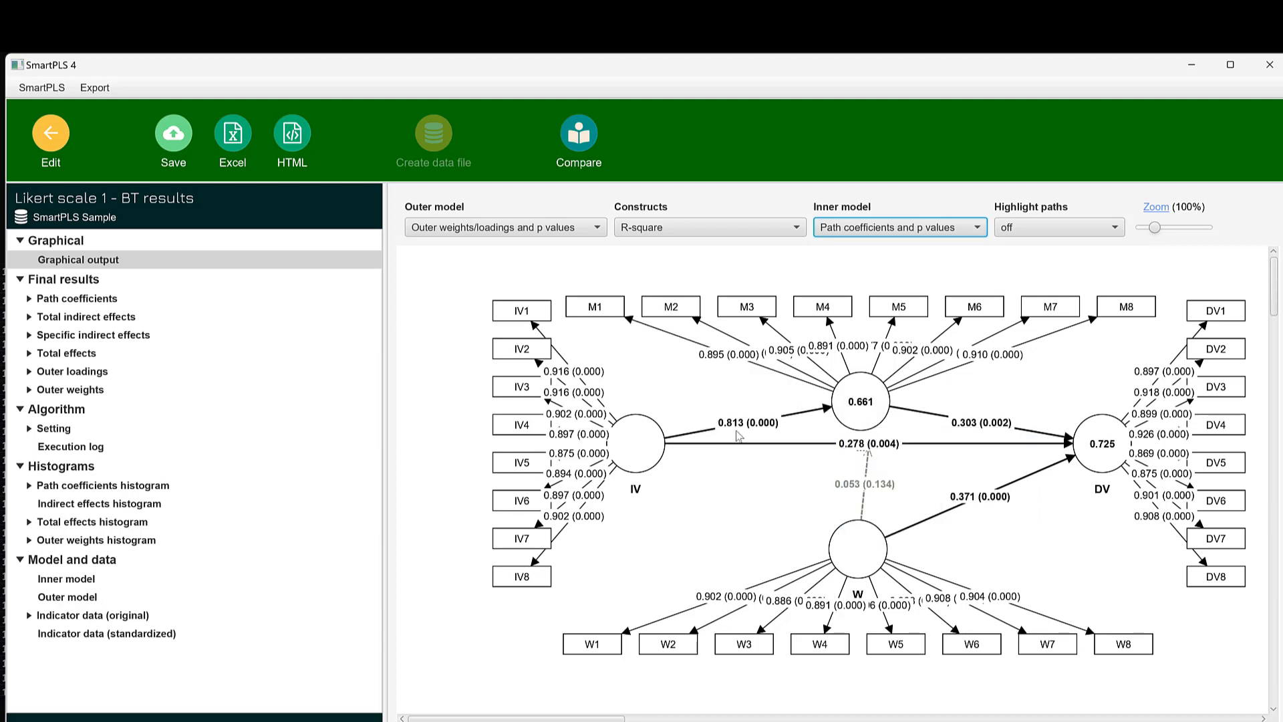
mouse_move(1119, 459)
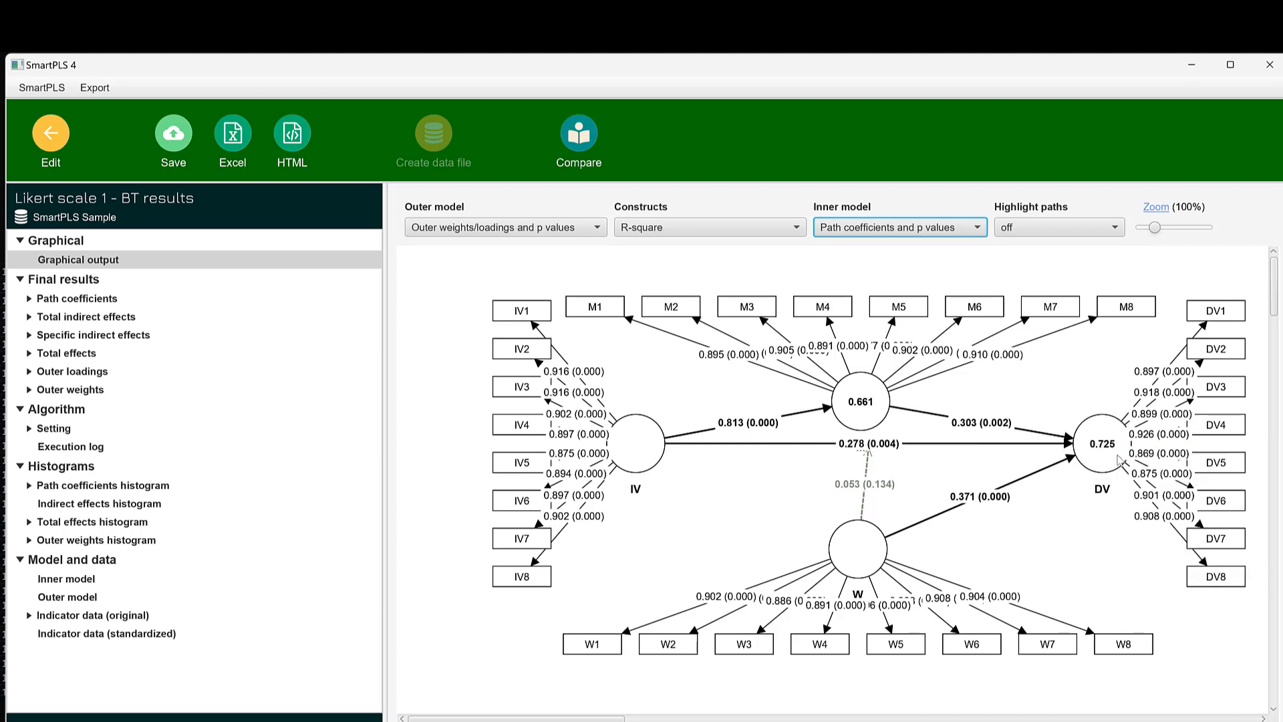
mouse_move(1017, 490)
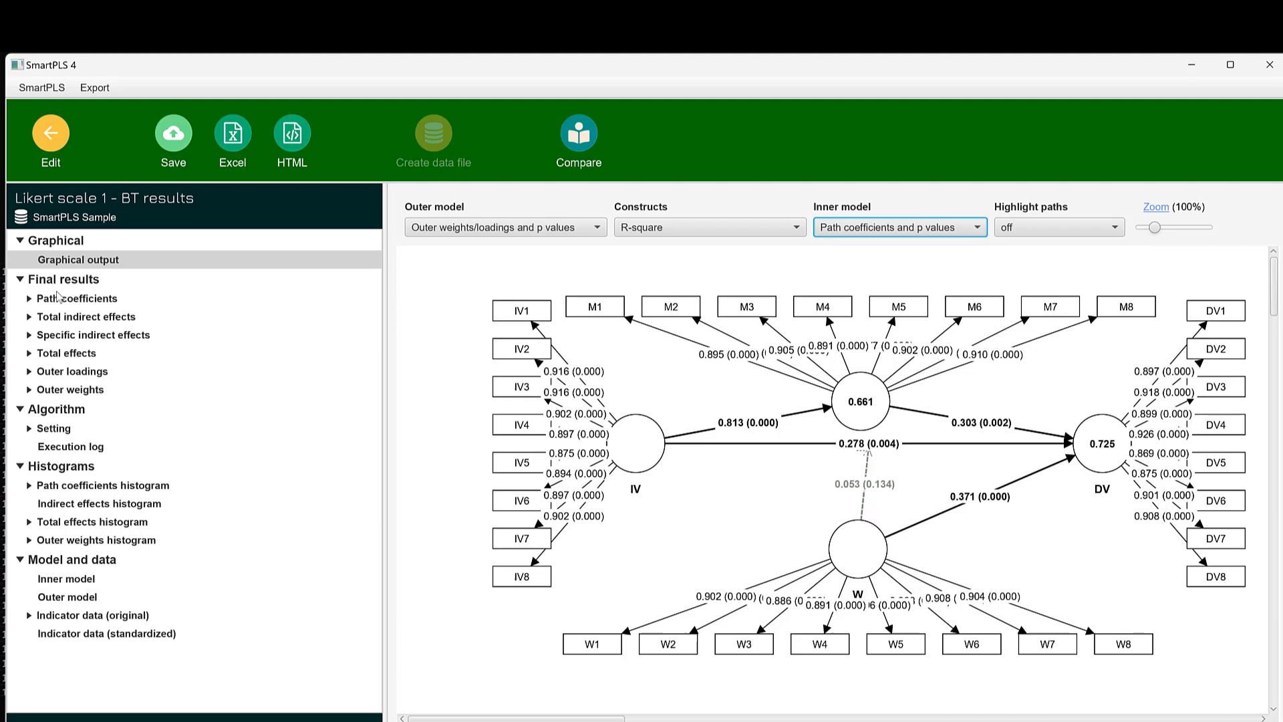
- View the path coefficients, total and specific indirect effects tables, then scroll down to outer weights
left_click(79, 298)
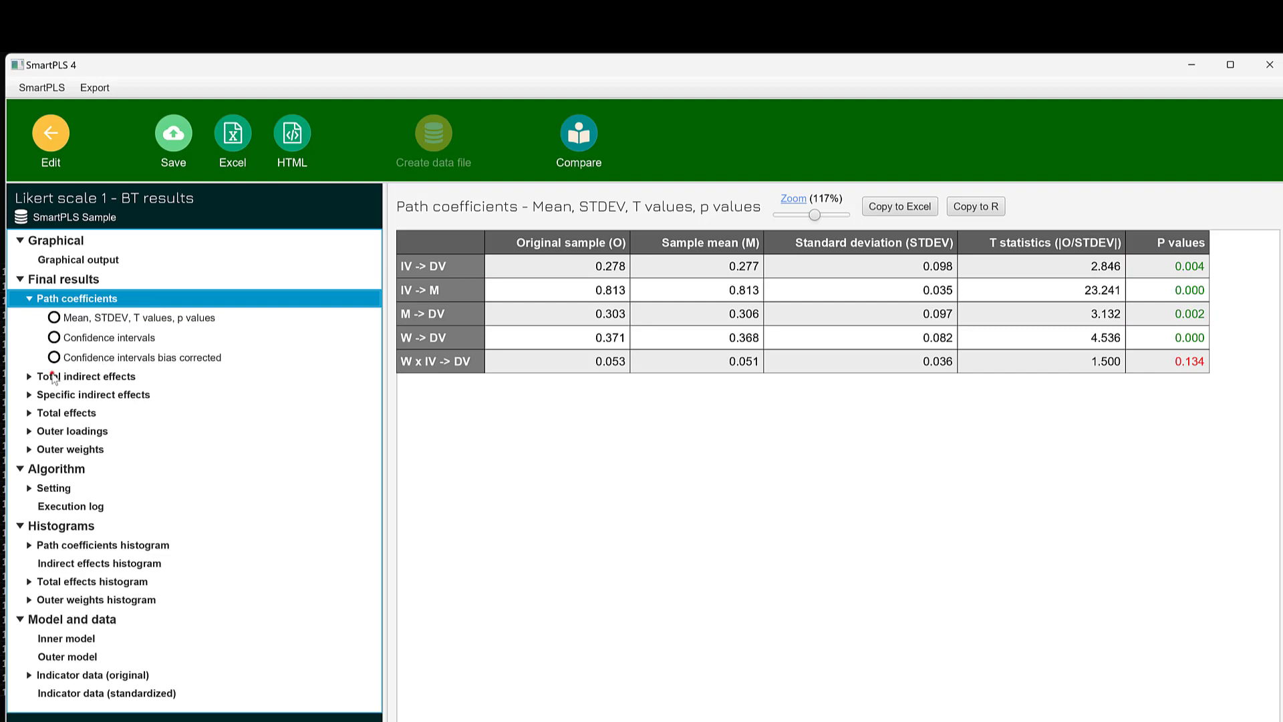
left_click(87, 375)
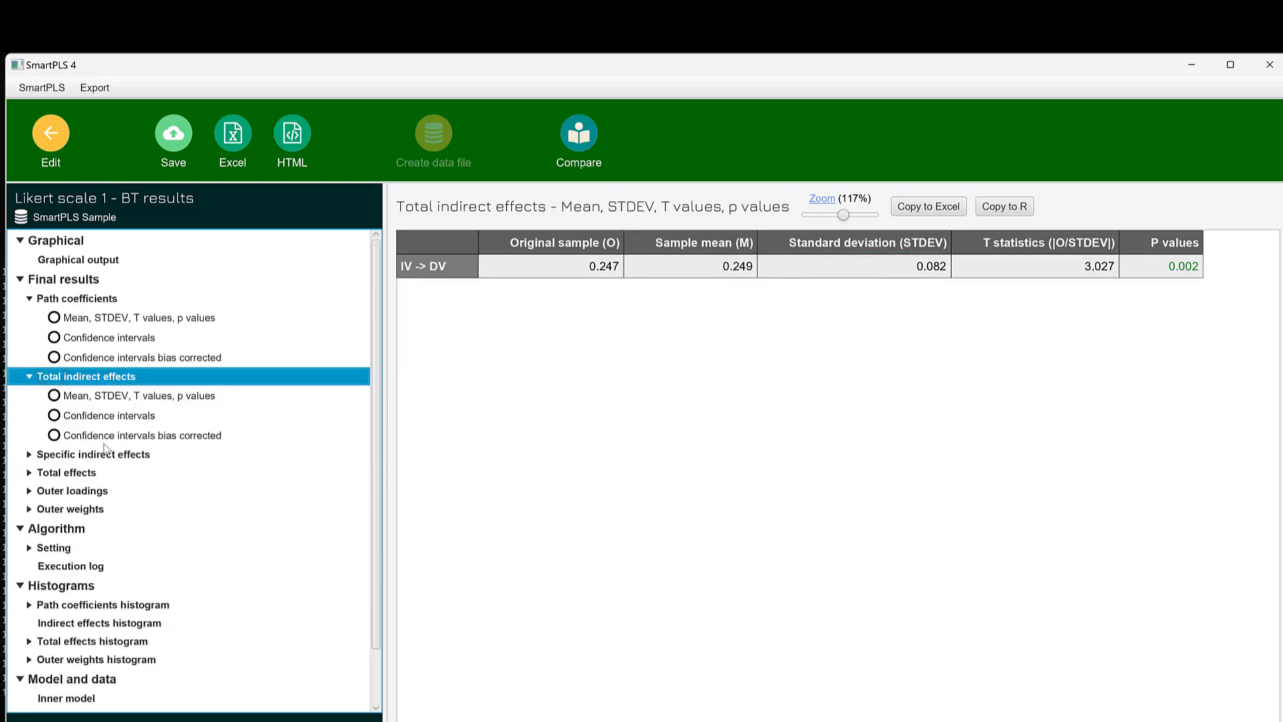
left_click(95, 455)
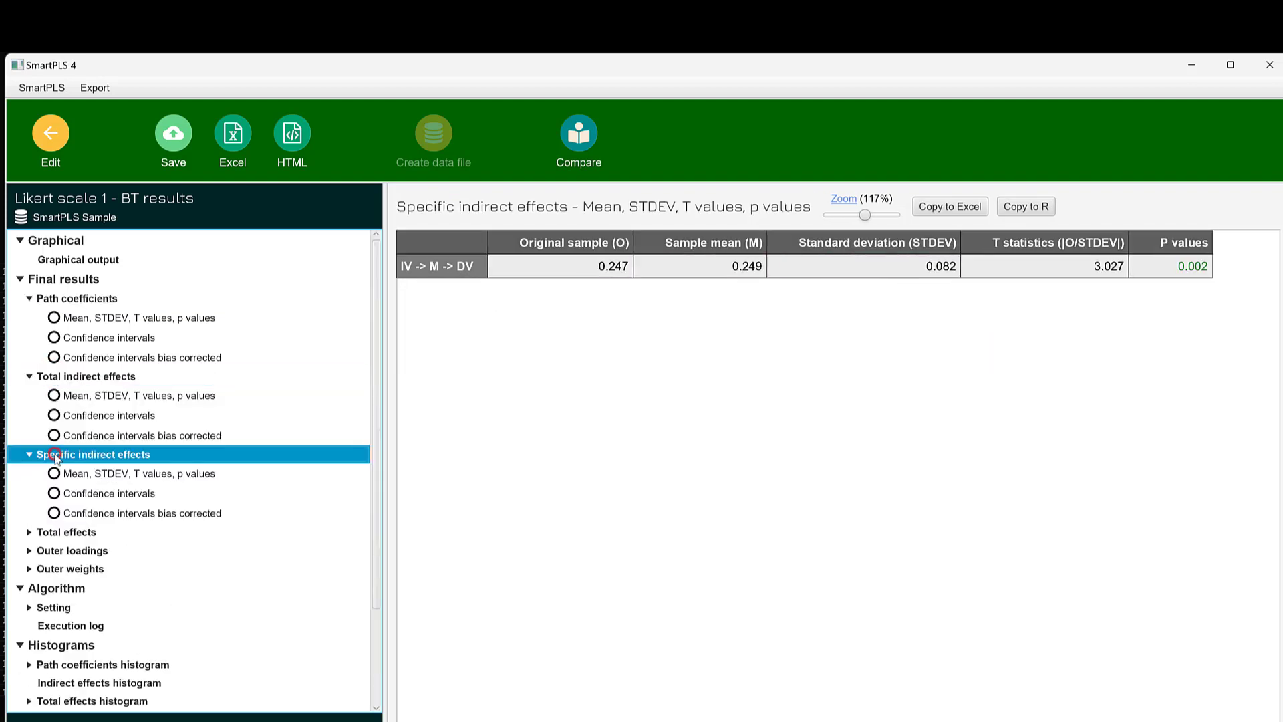
scroll("down", 3)
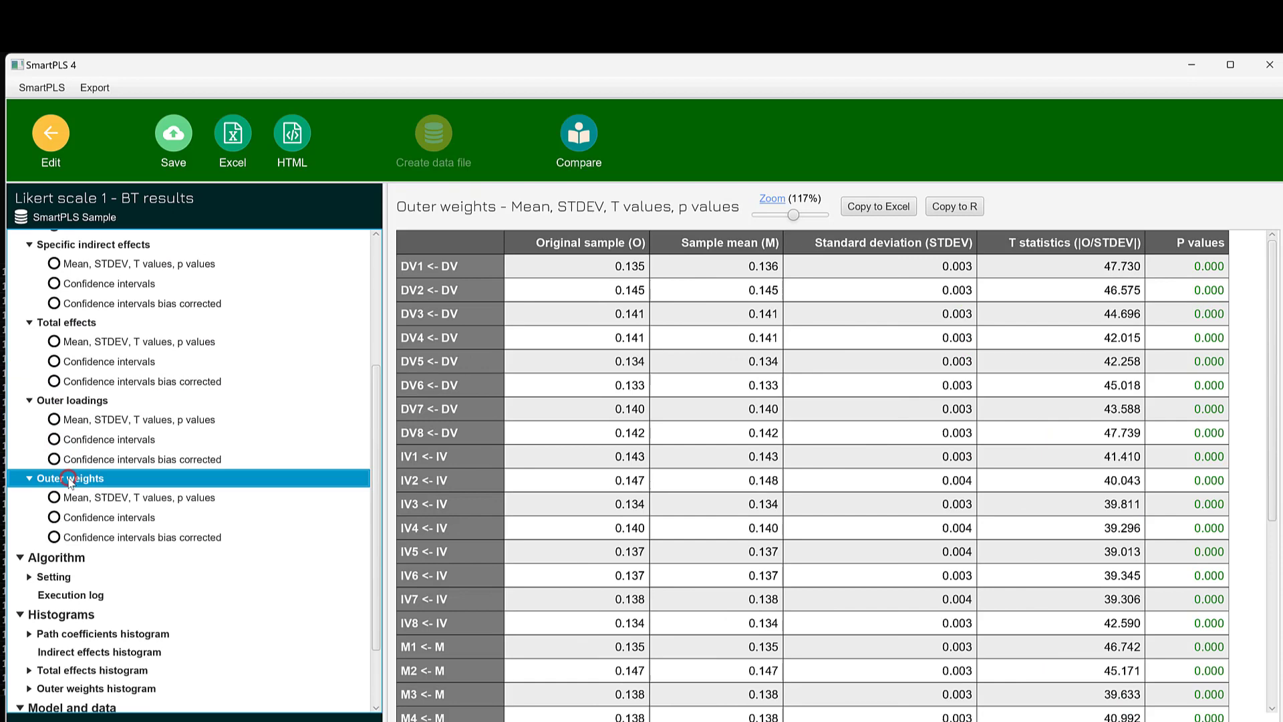
scroll("down", 3)
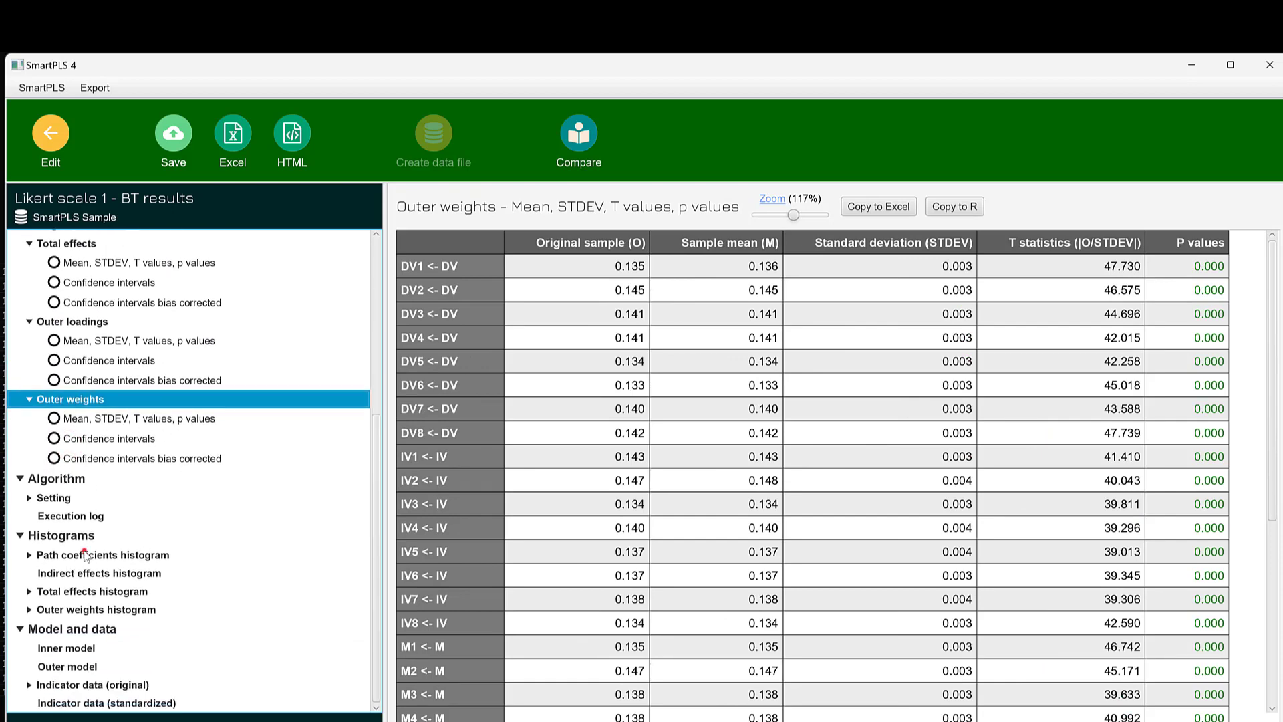
- Show the IV -> DV and M -> DV histograms, indirect effects histogram, then inner and outer model matrices
left_click(102, 555)
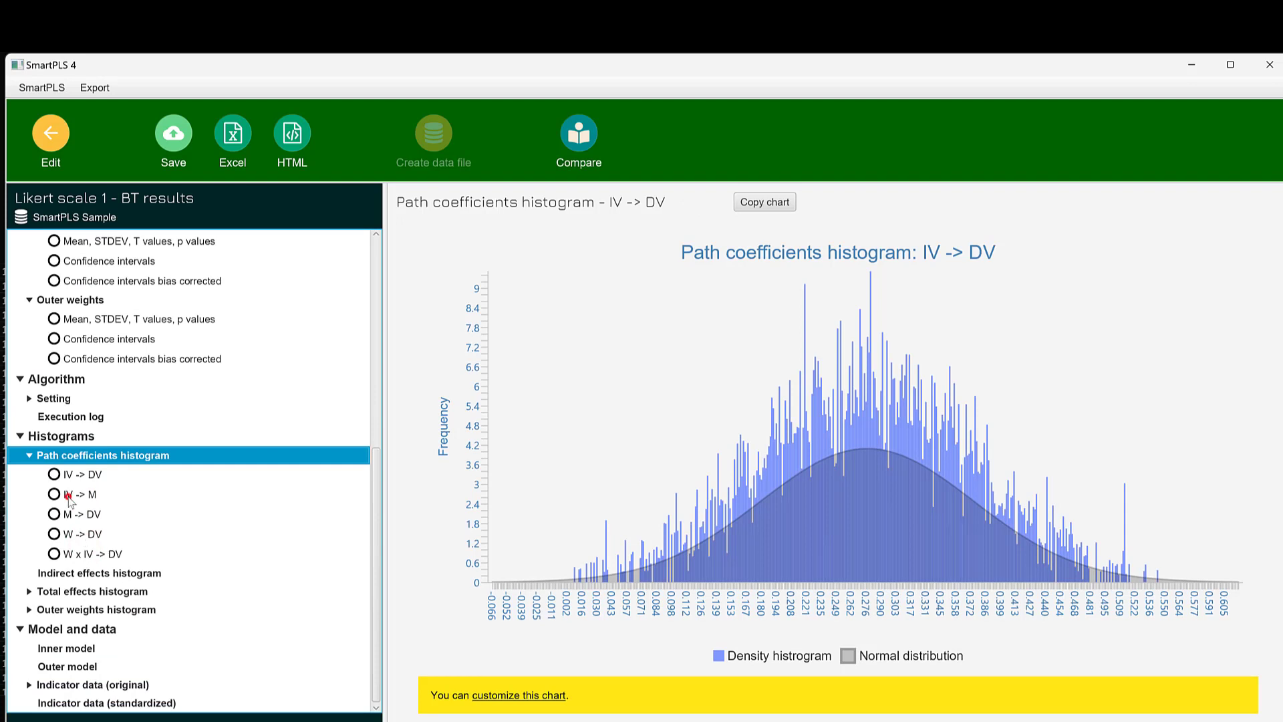
left_click(81, 514)
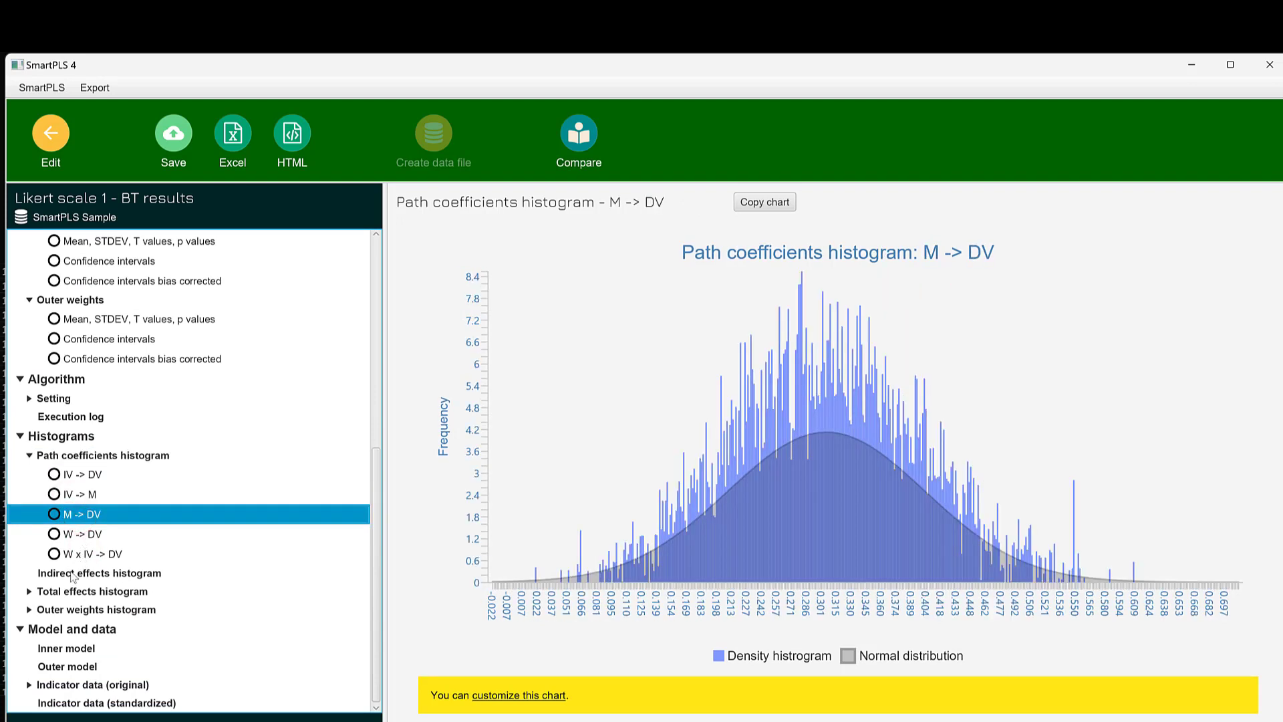
left_click(98, 573)
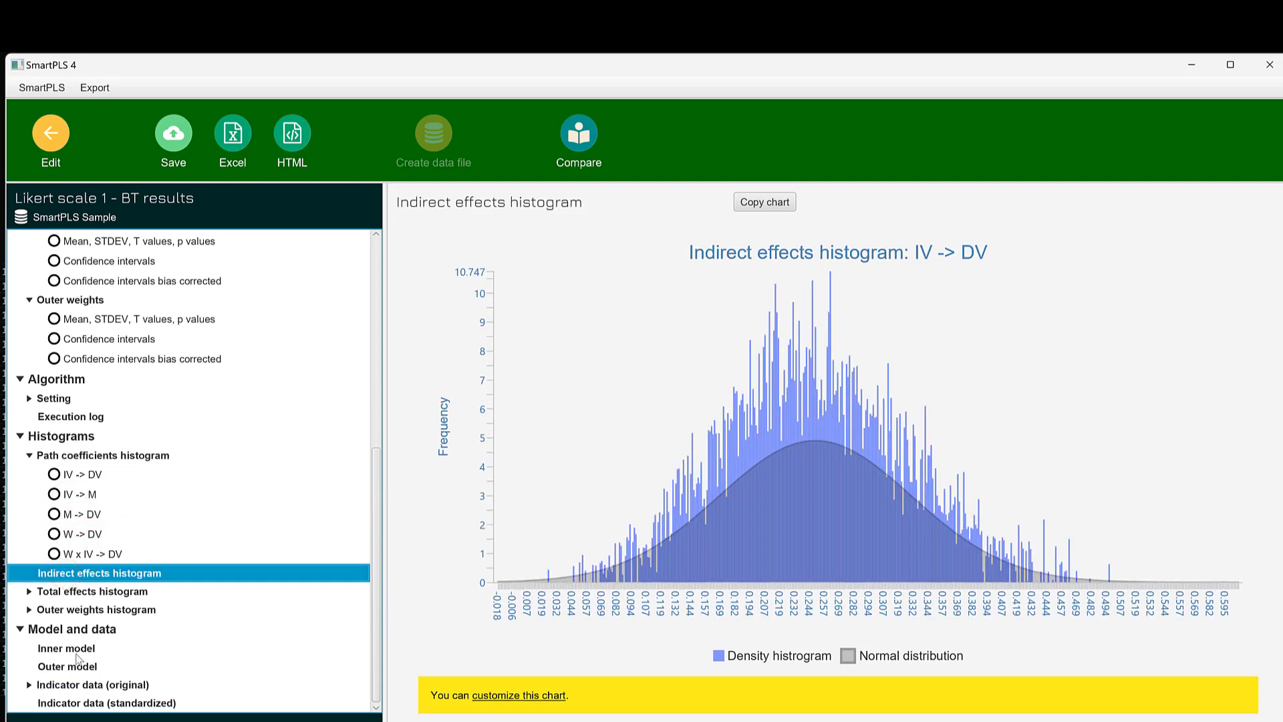
left_click(65, 648)
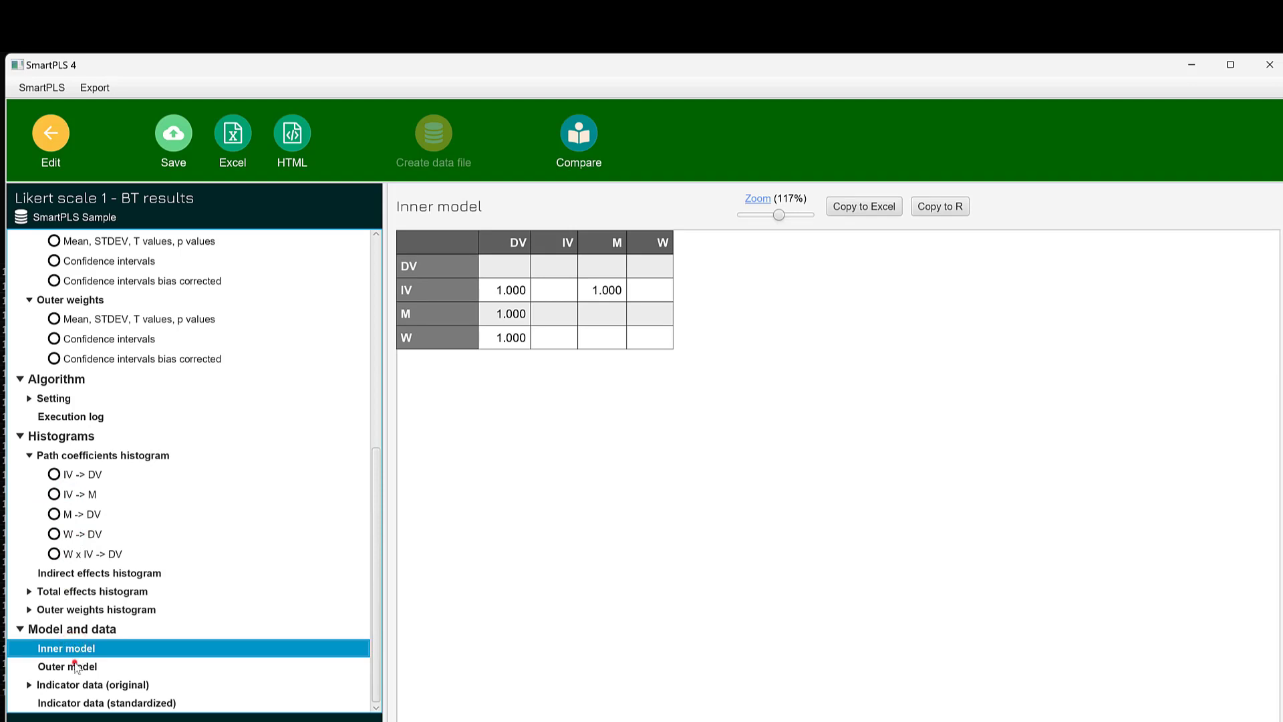
left_click(67, 667)
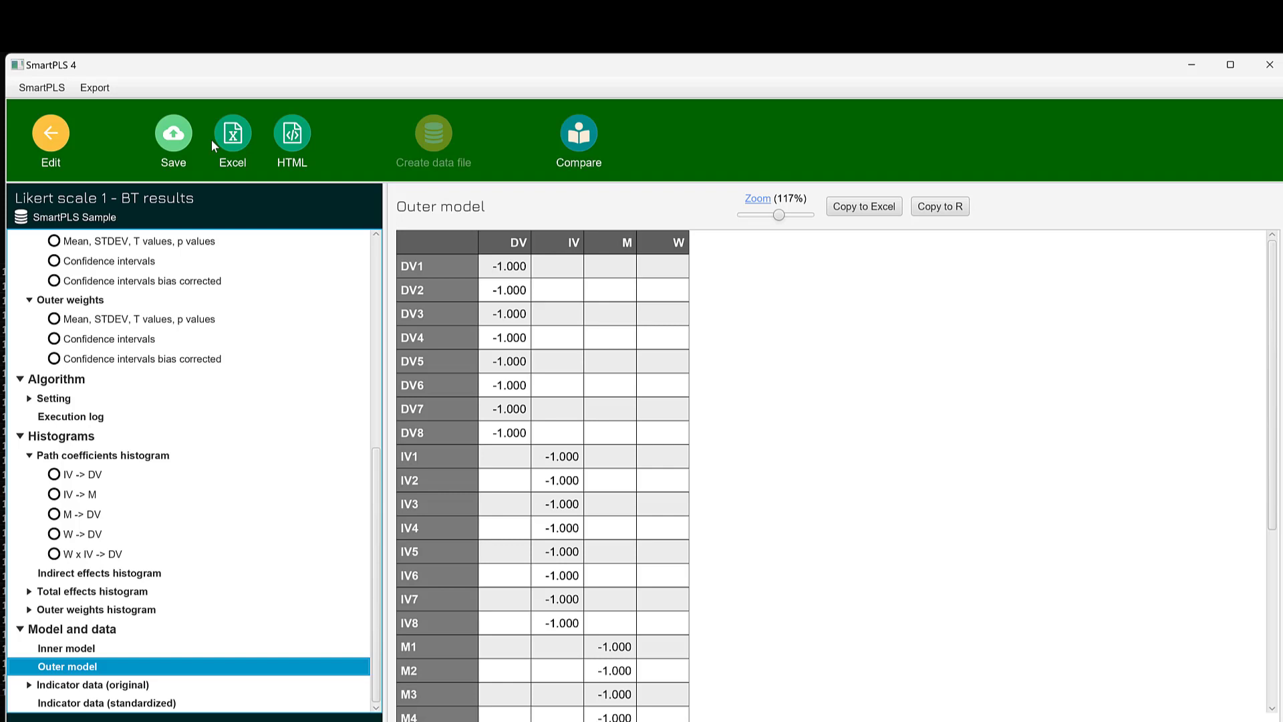
mouse_move(236, 150)
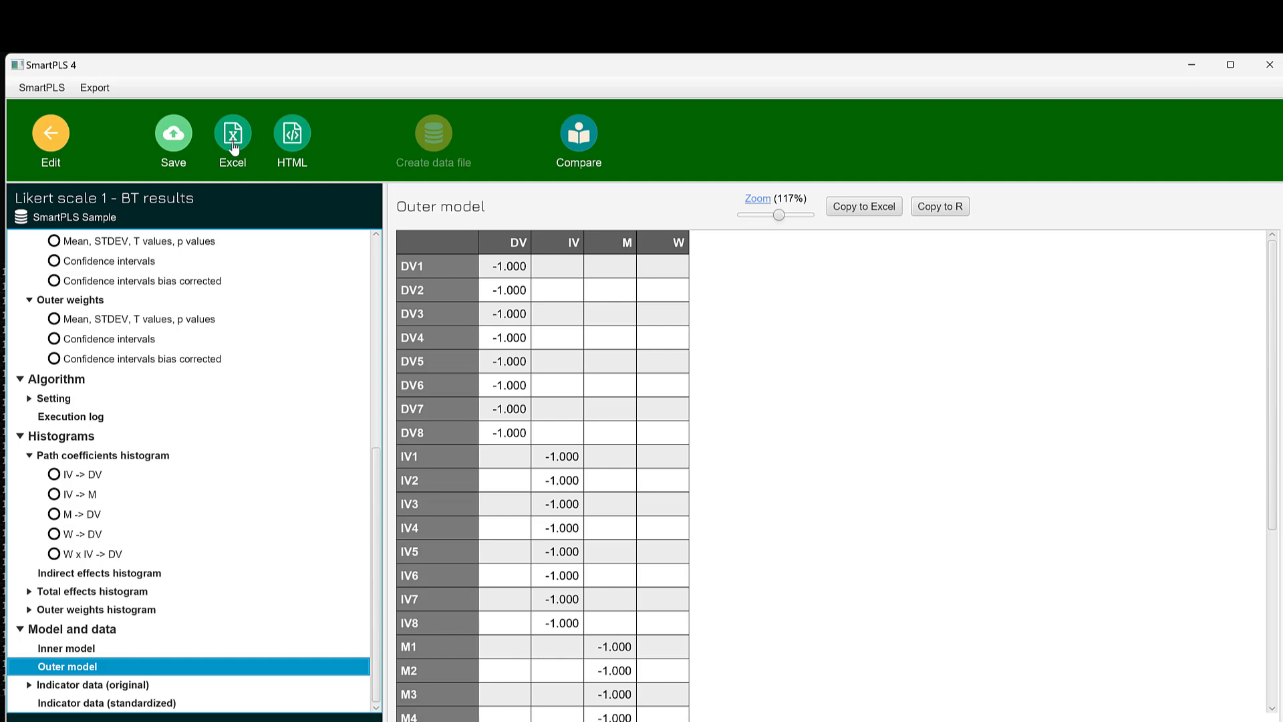
- Save the bootstrap report as the Excel file 'Likert scale 15M.xlsx' on the Desktop
left_click(232, 132)
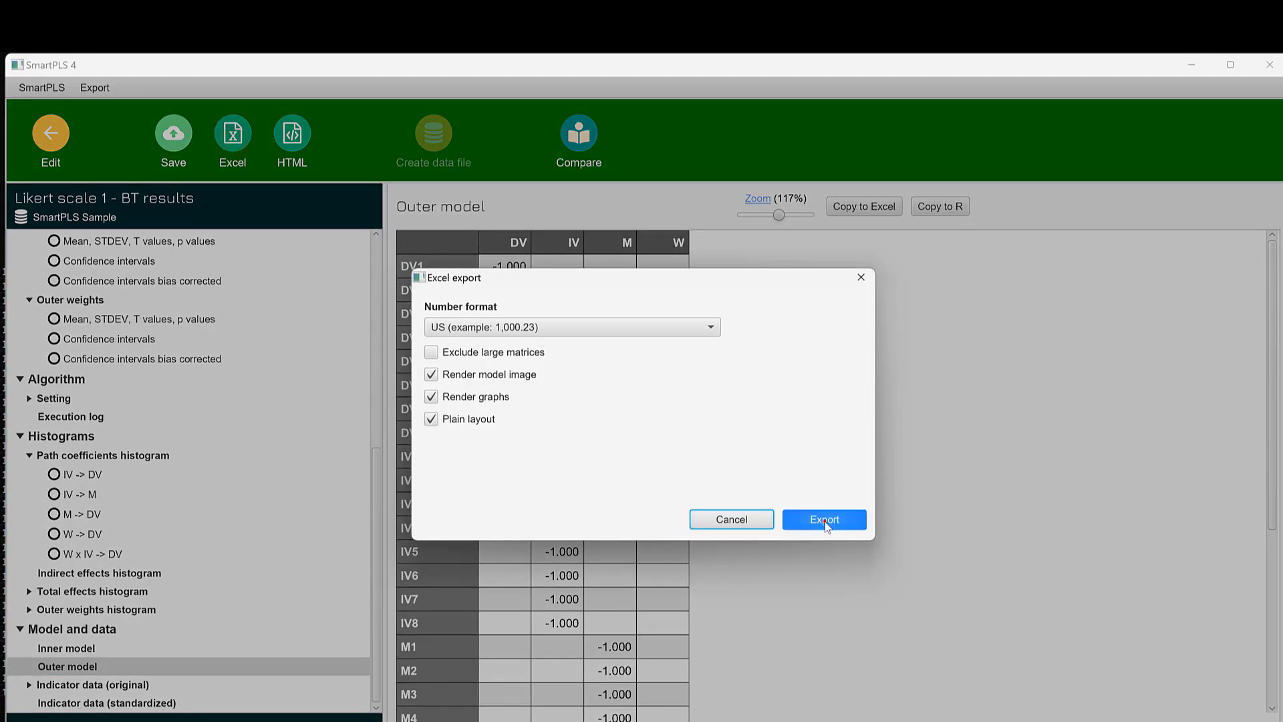
left_click(823, 518)
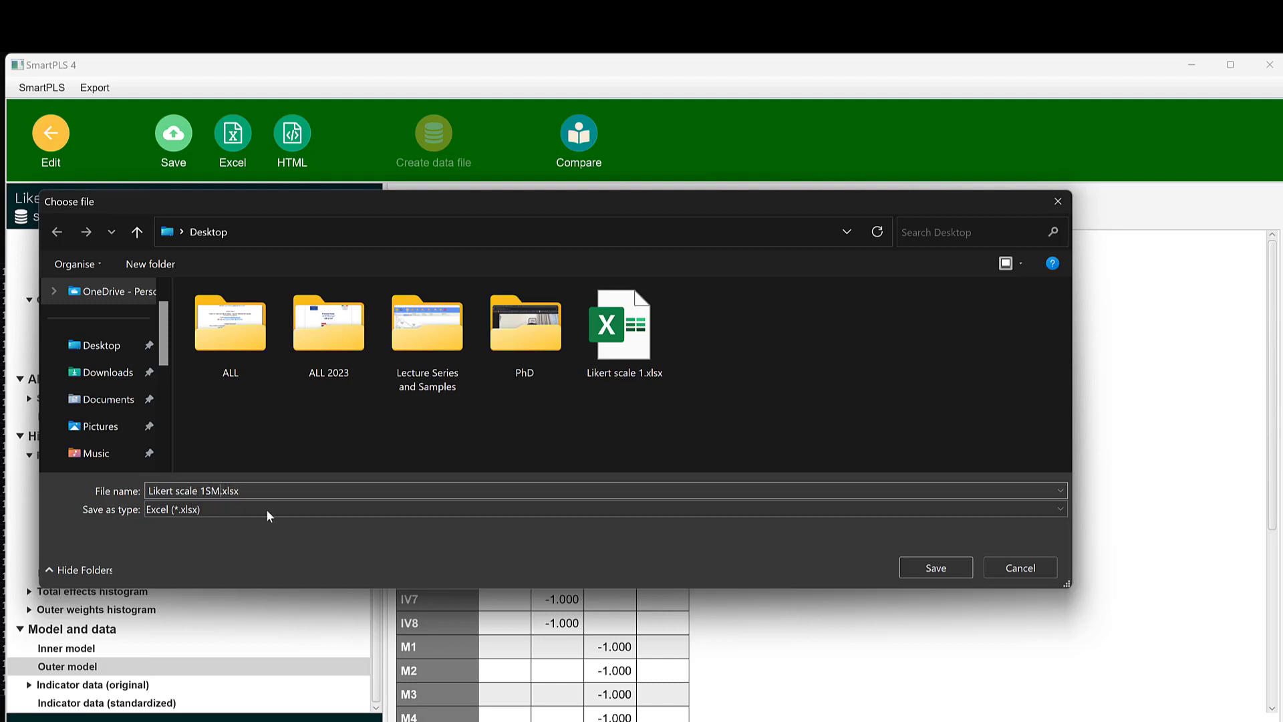
left_click(935, 567)
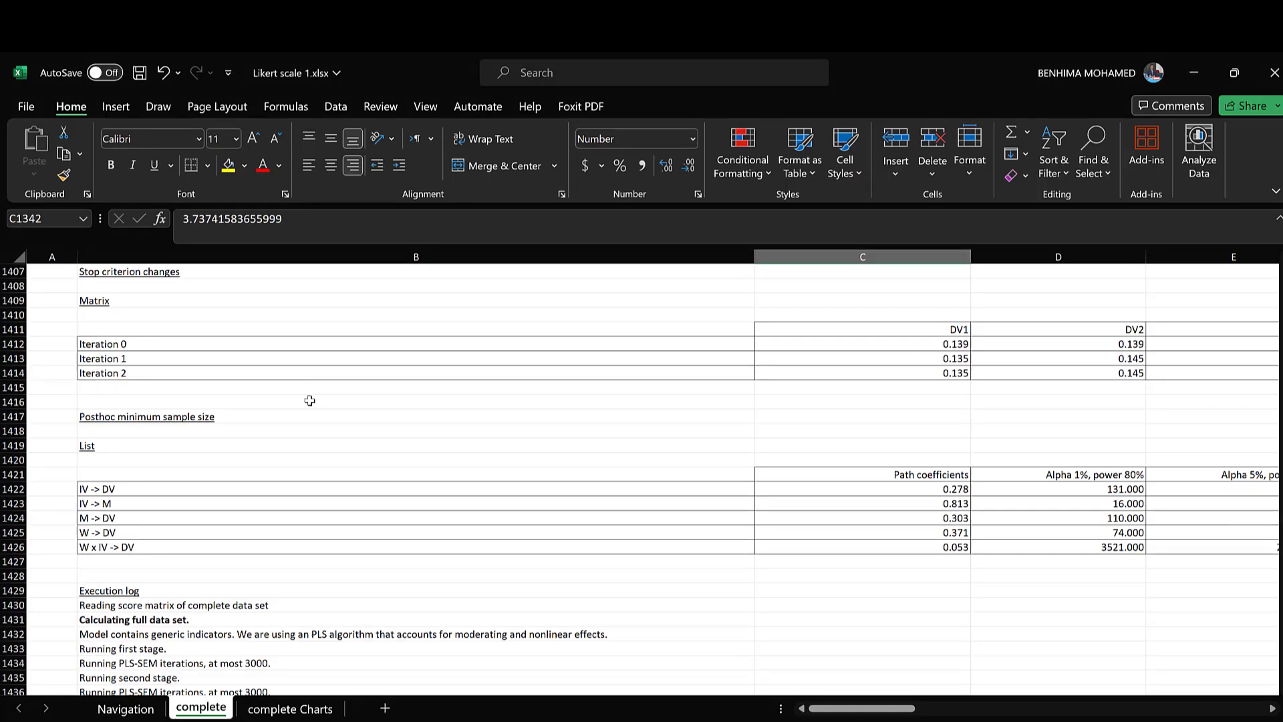
- Mark the path coefficient p values, then scroll the sheet down to the bootstrapping log
left_click(125, 709)
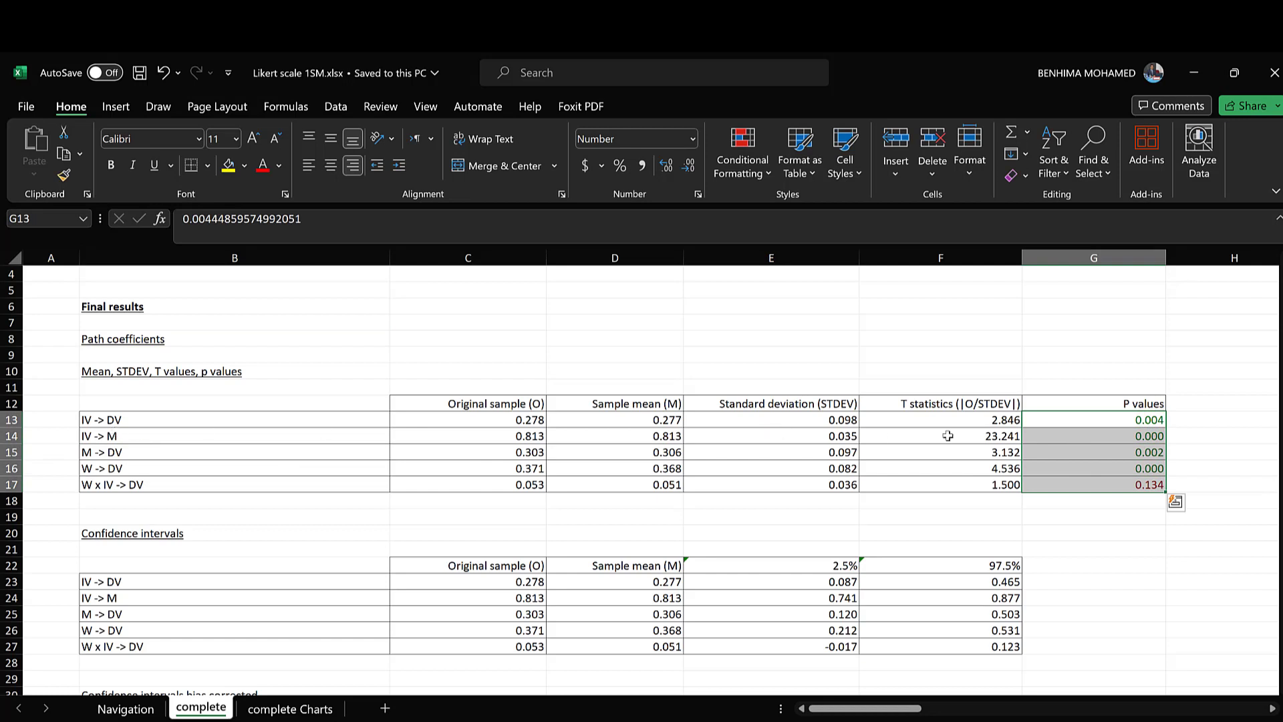
mouse_move(898, 485)
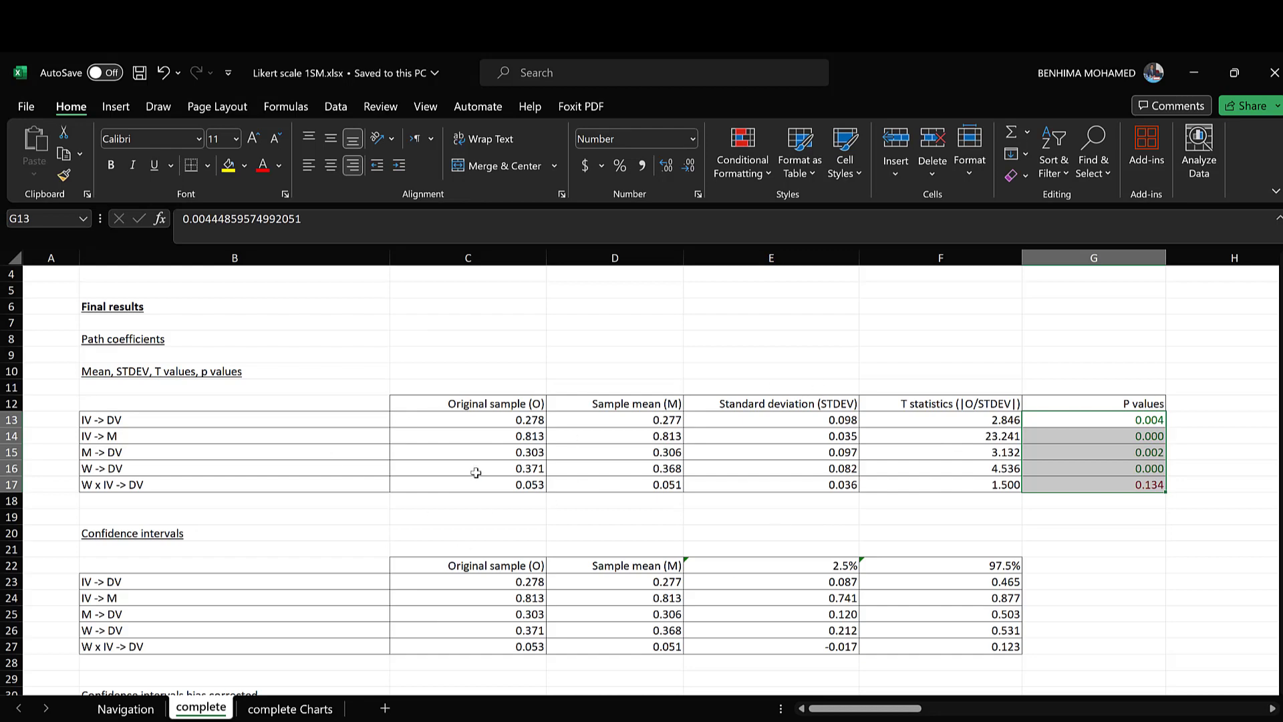
scroll("down", 3)
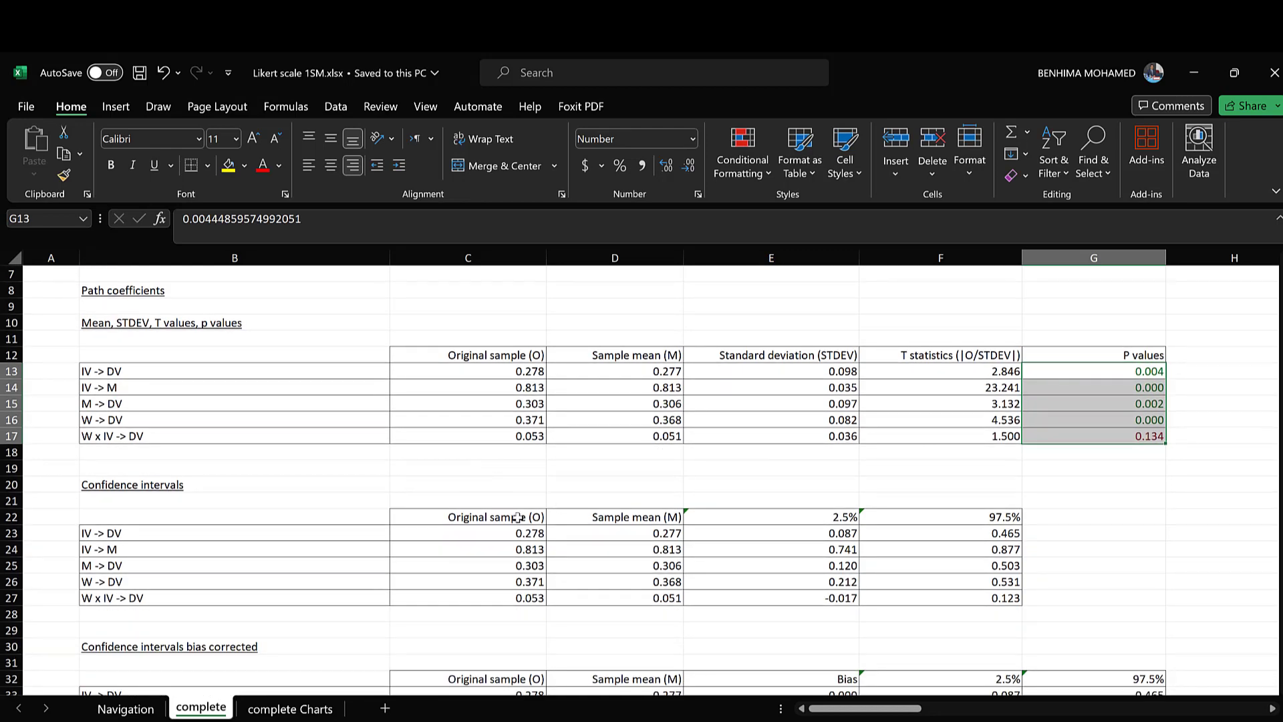
scroll("down", 3)
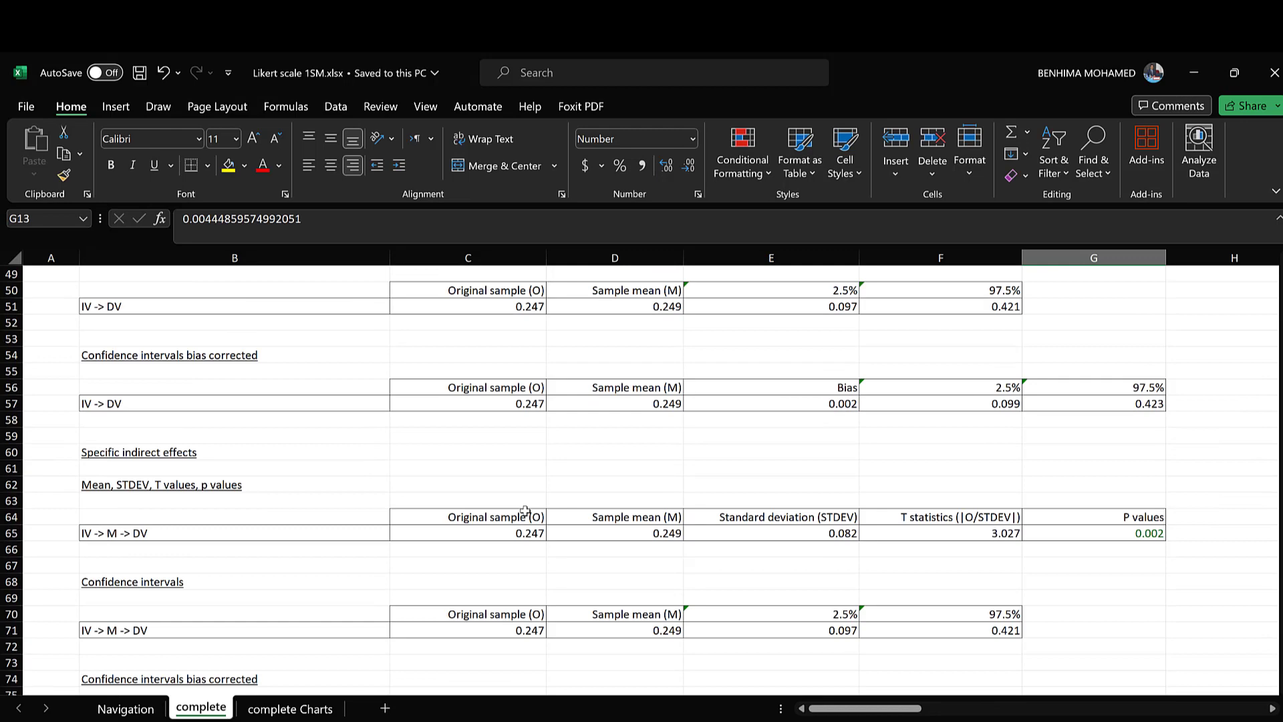
scroll("down", 3)
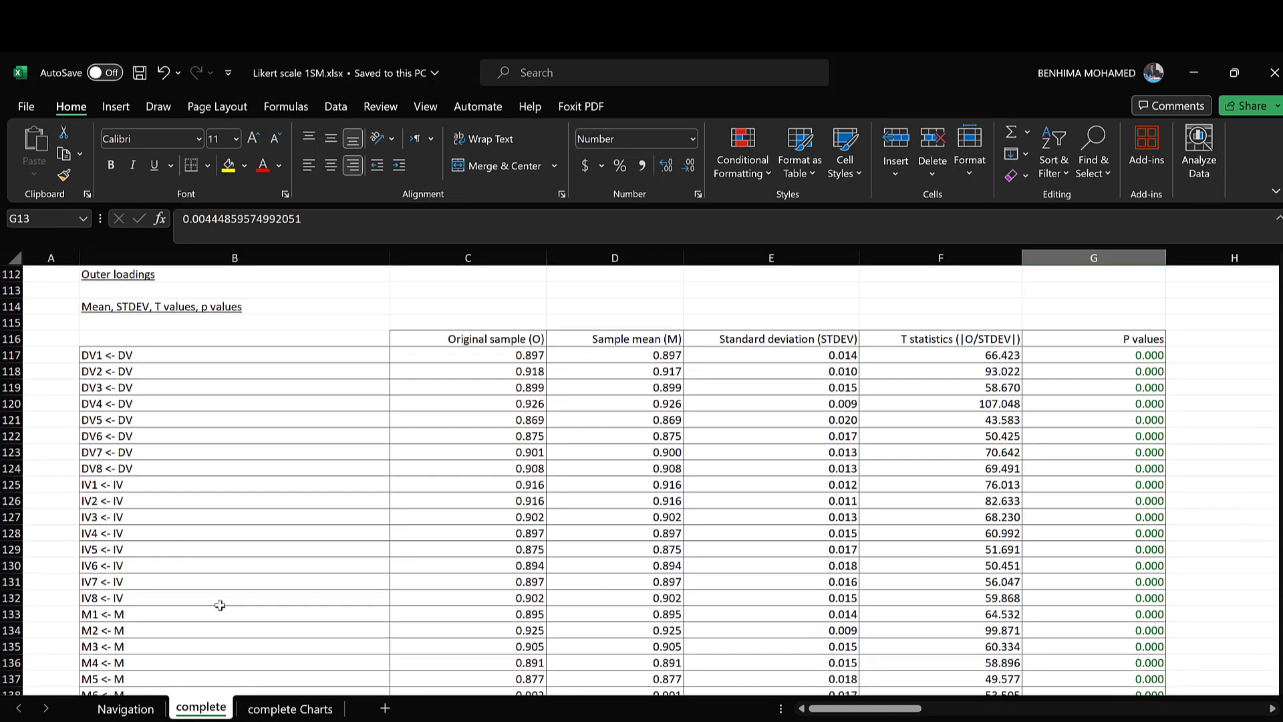
scroll("down", 3)
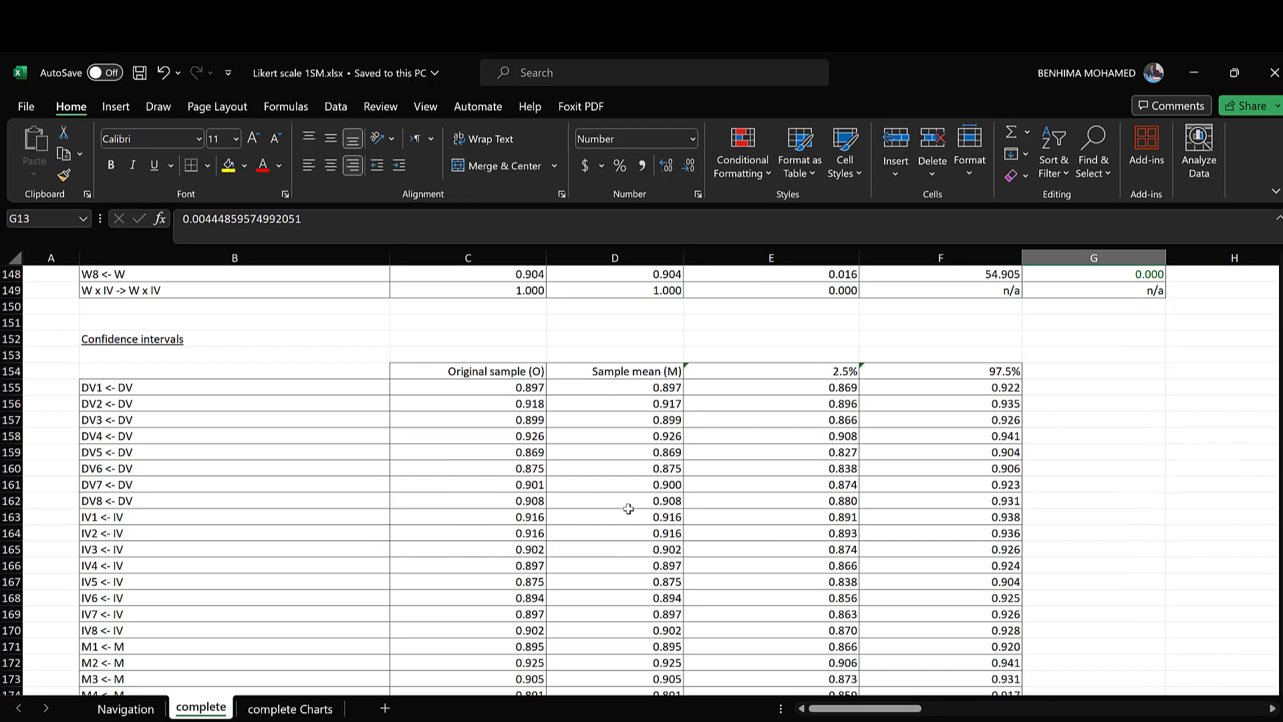
scroll("down", 3)
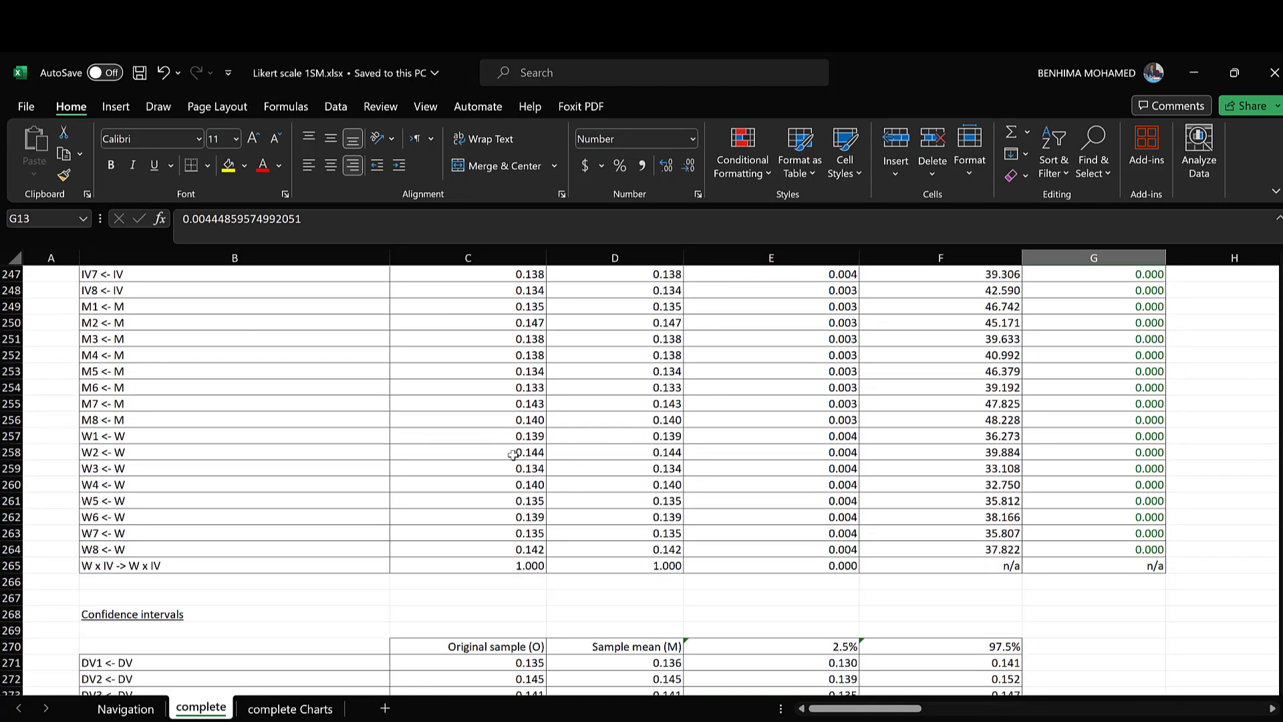
scroll("down", 3)
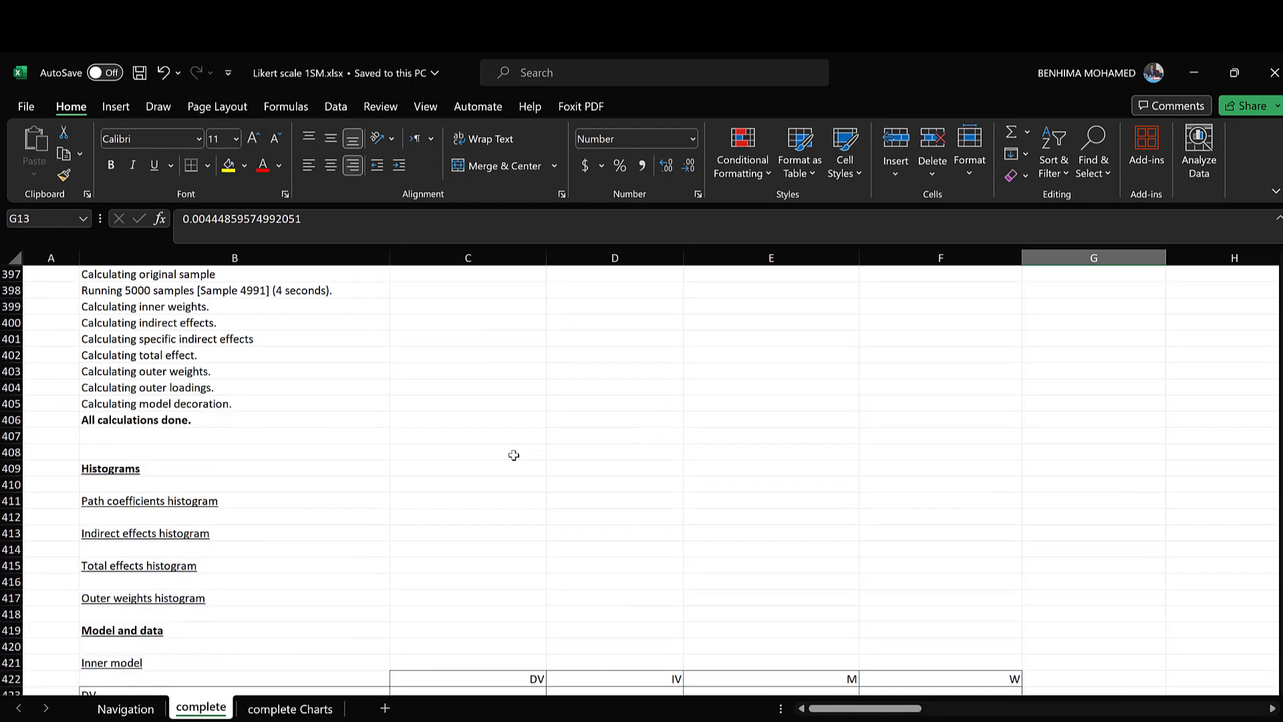
scroll("down", 3)
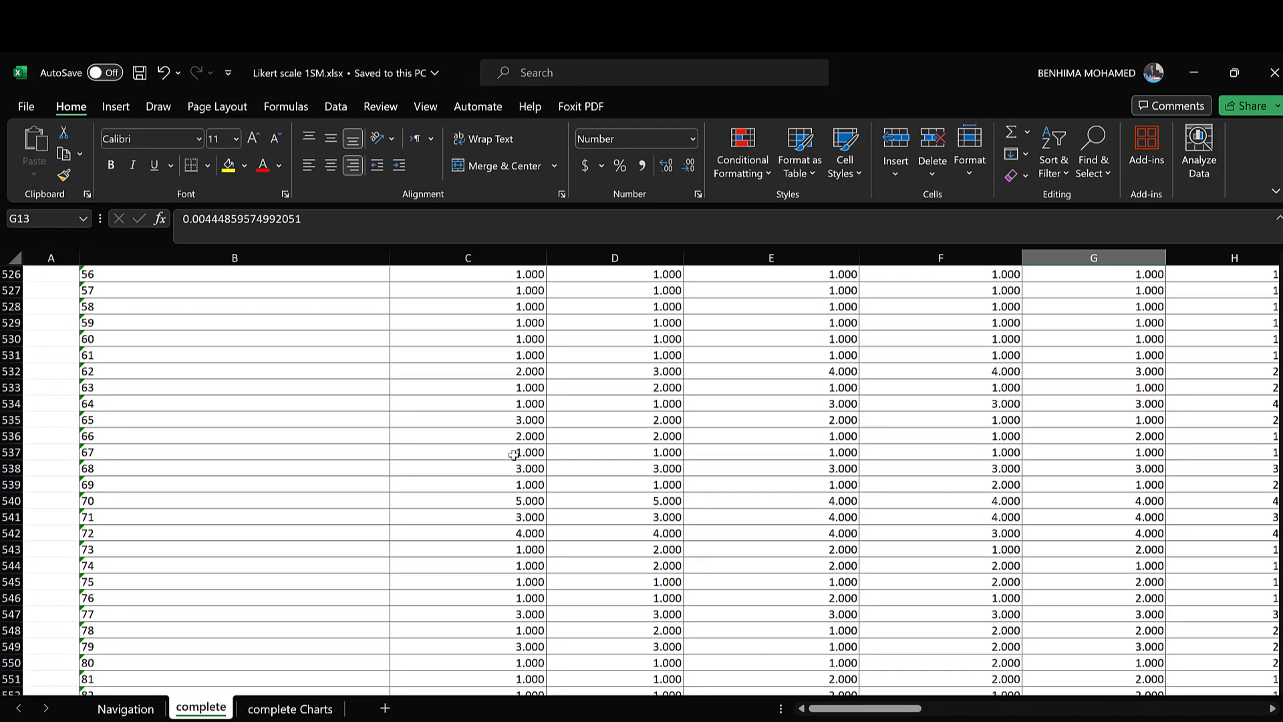
scroll("down", 3)
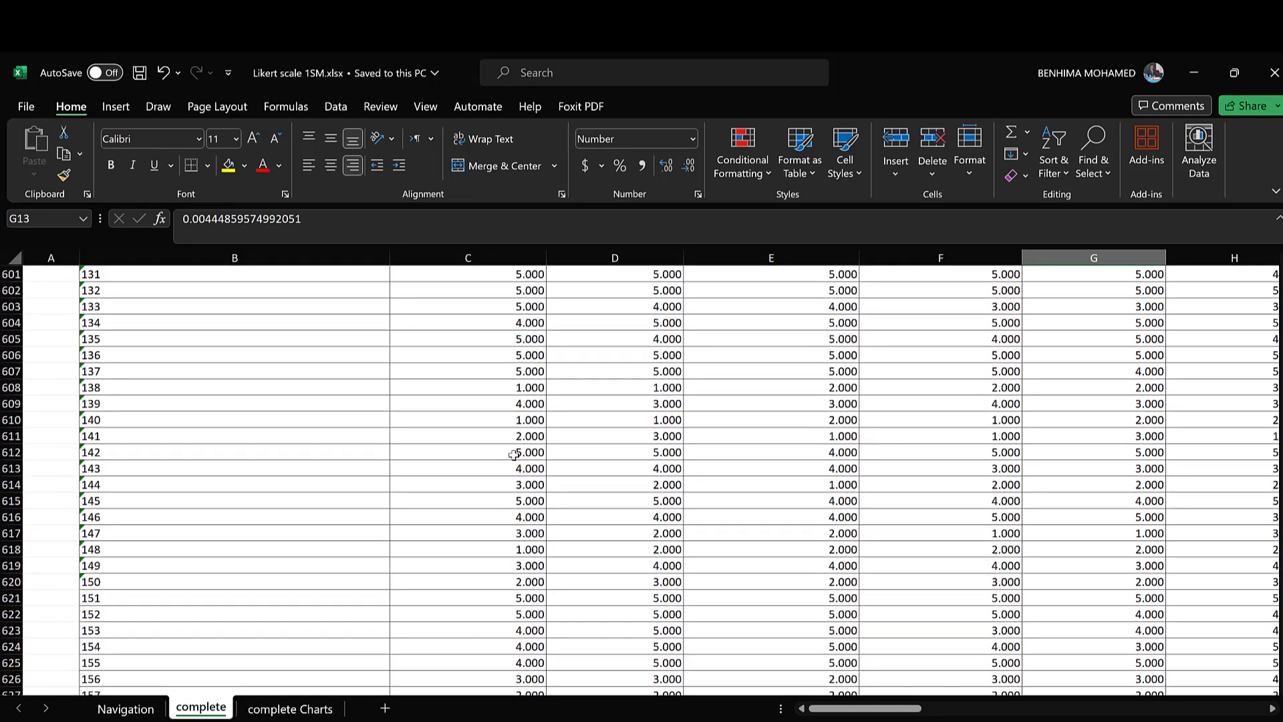
scroll("down", 3)
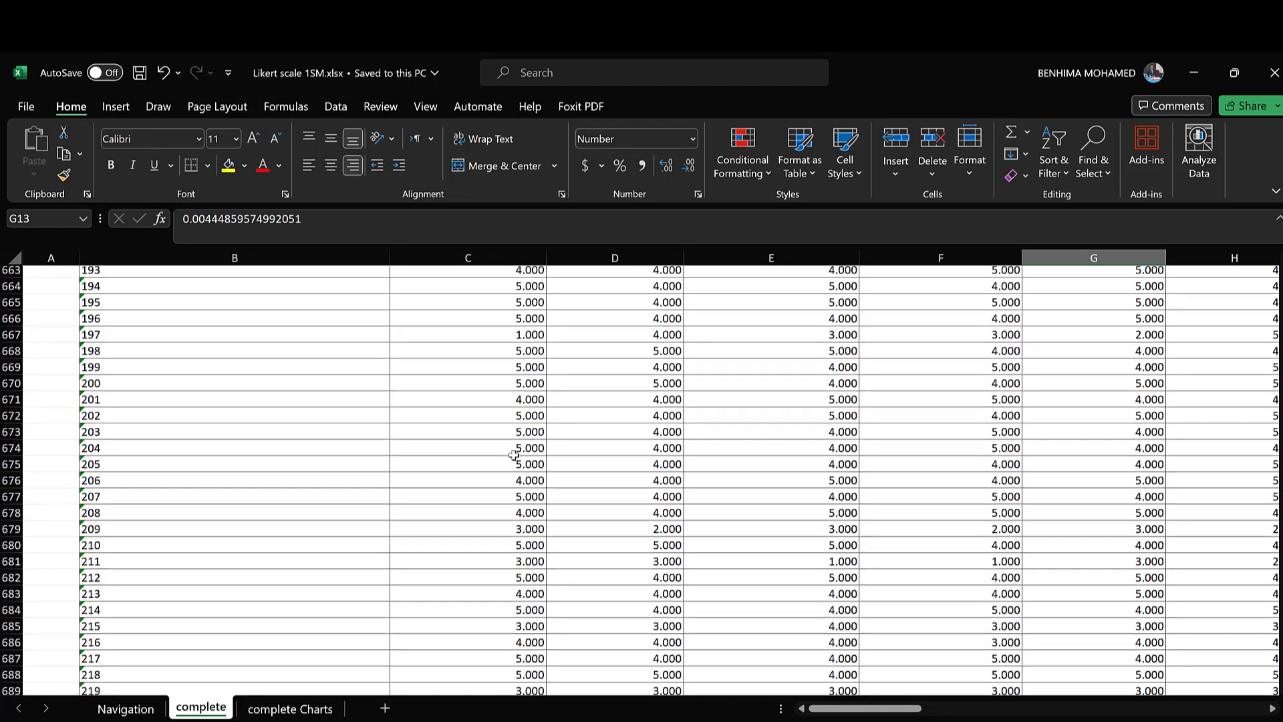
scroll("down", 3)
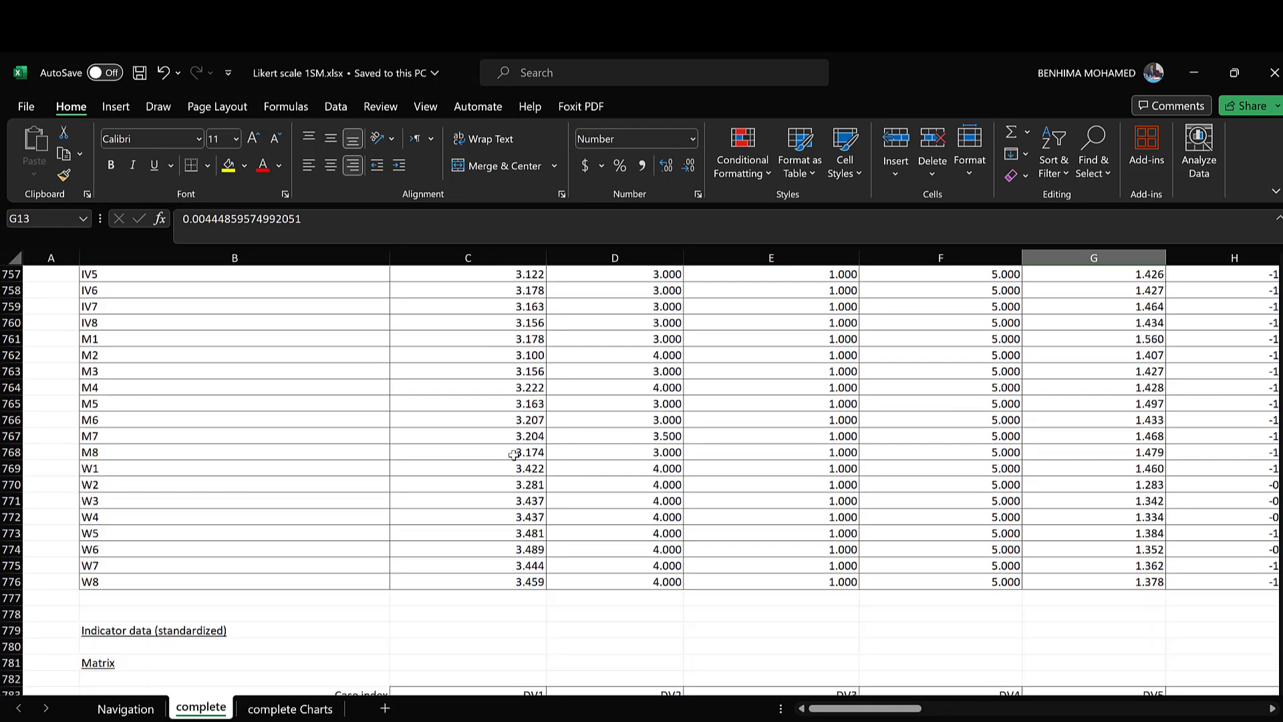
scroll("down", 3)
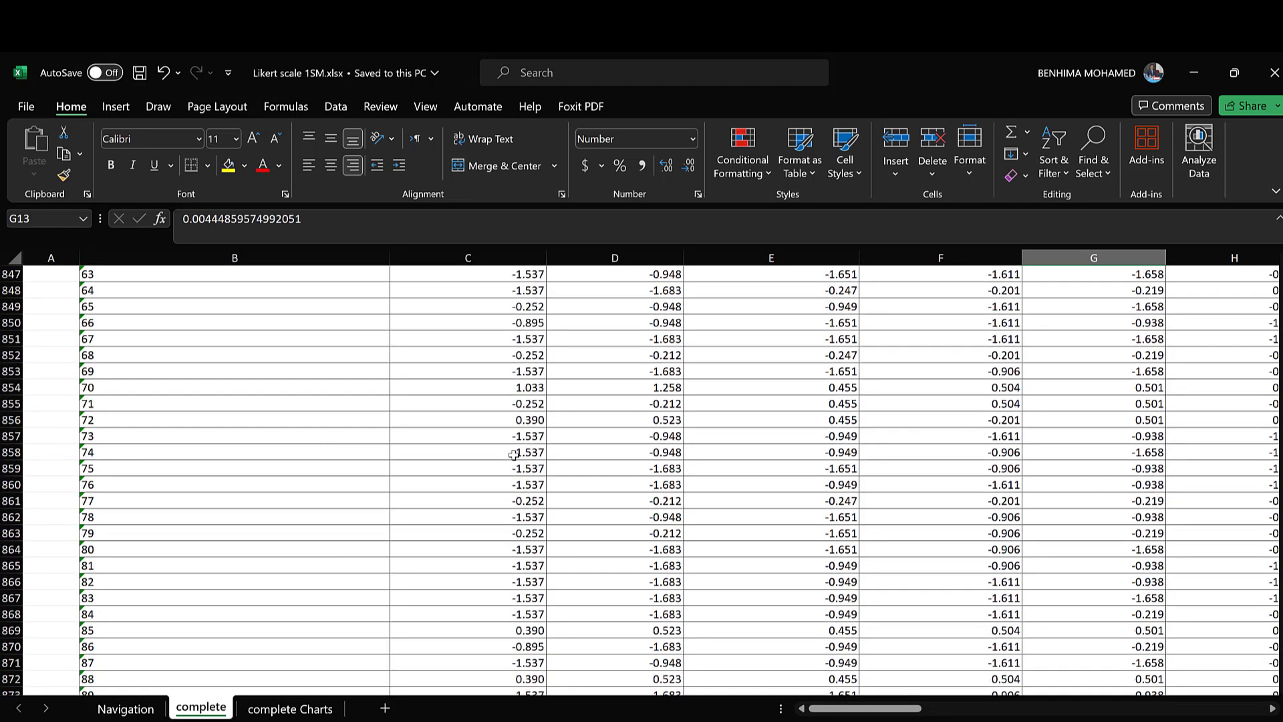
scroll("down", 3)
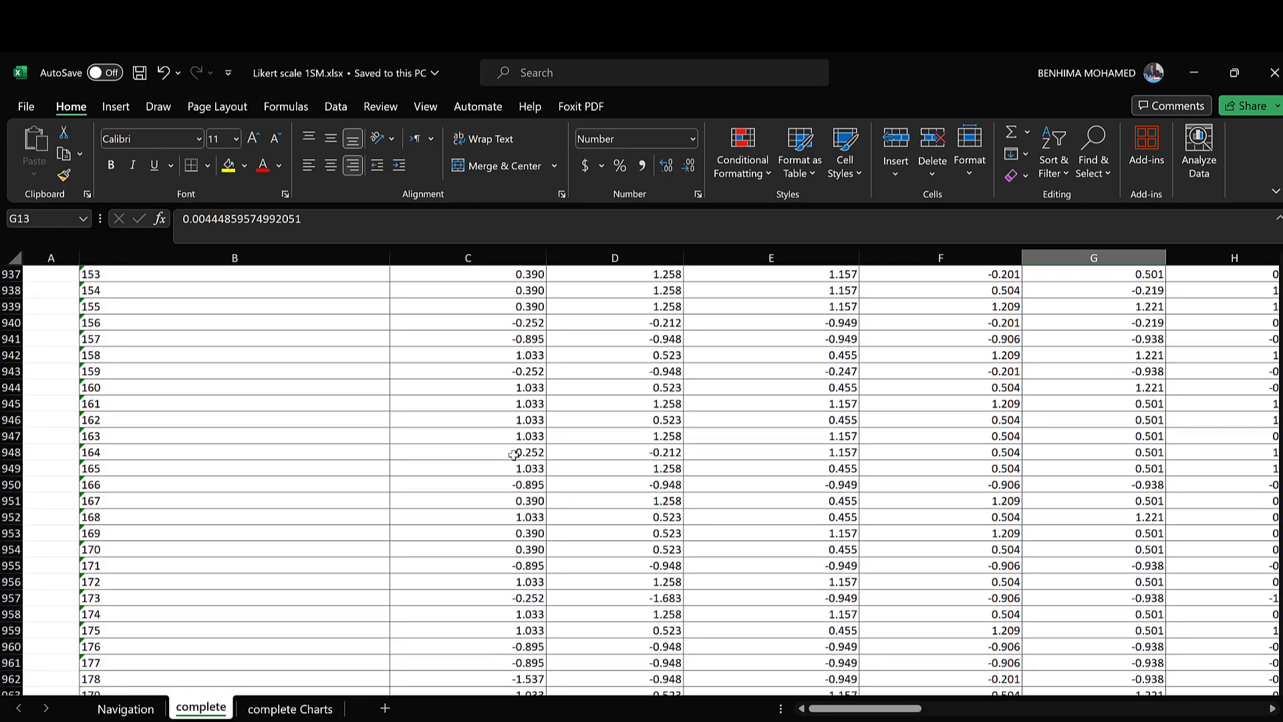
scroll("down", 3)
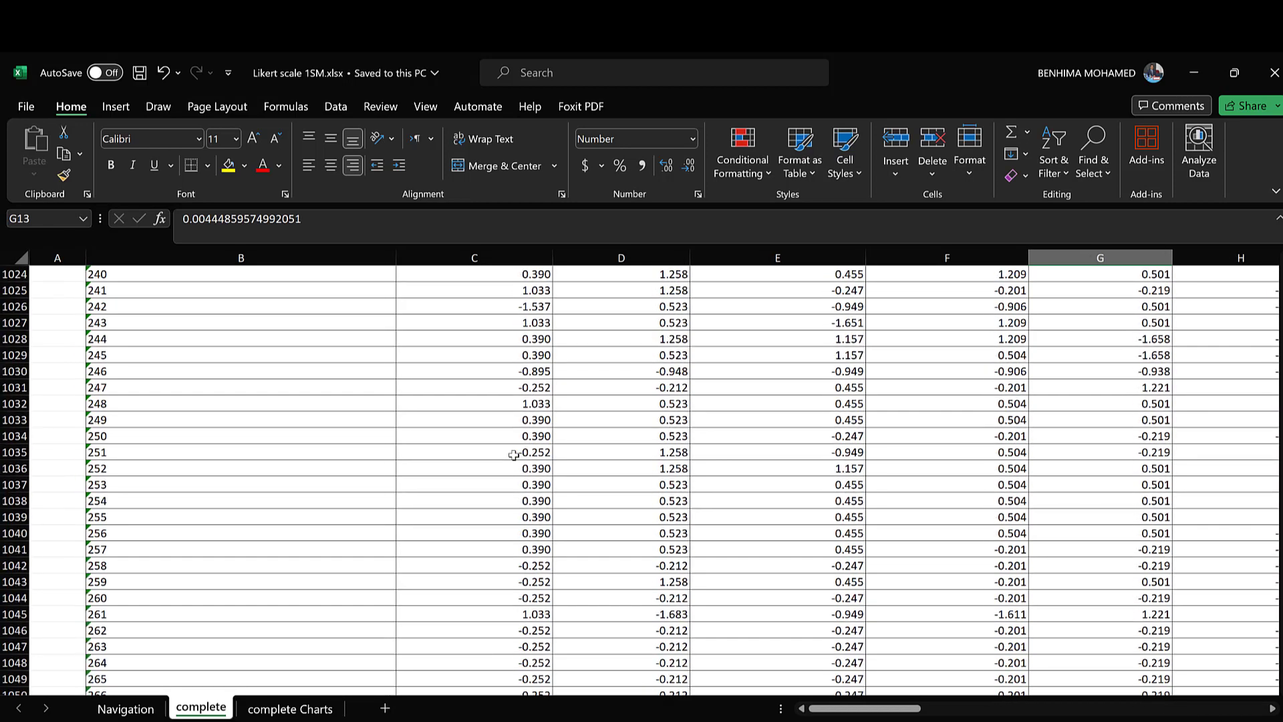
scroll("down", 3)
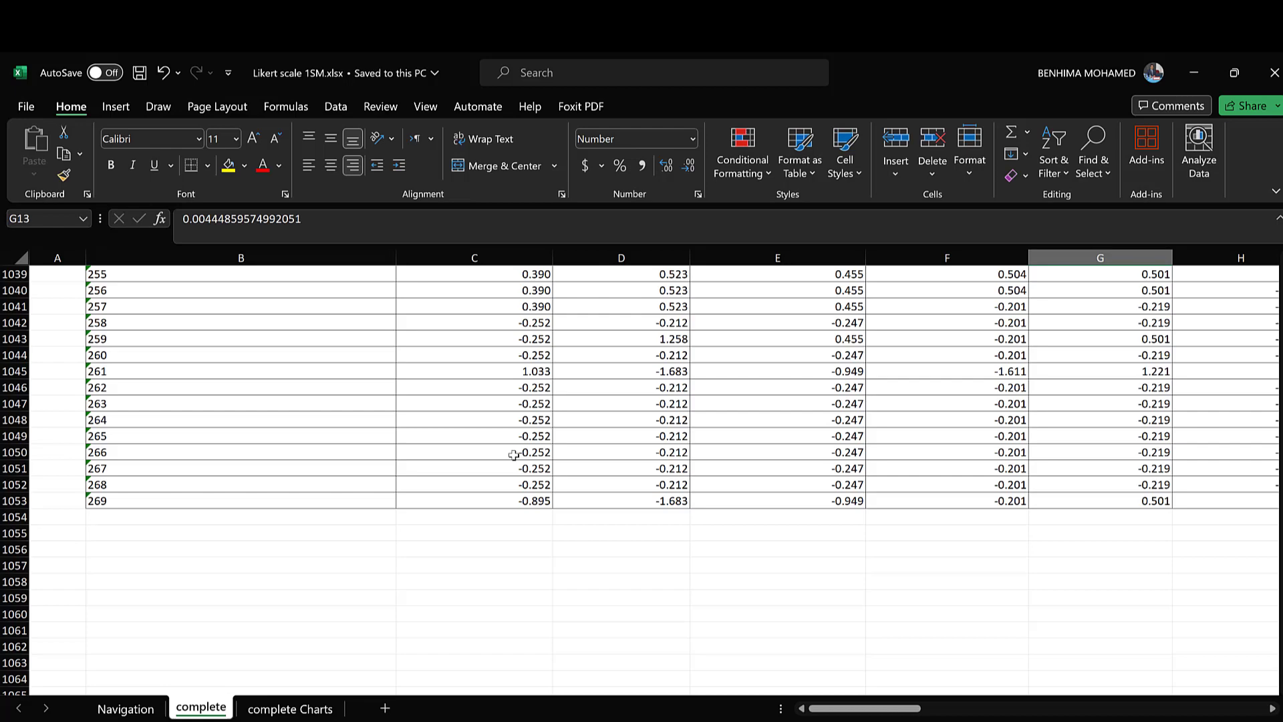